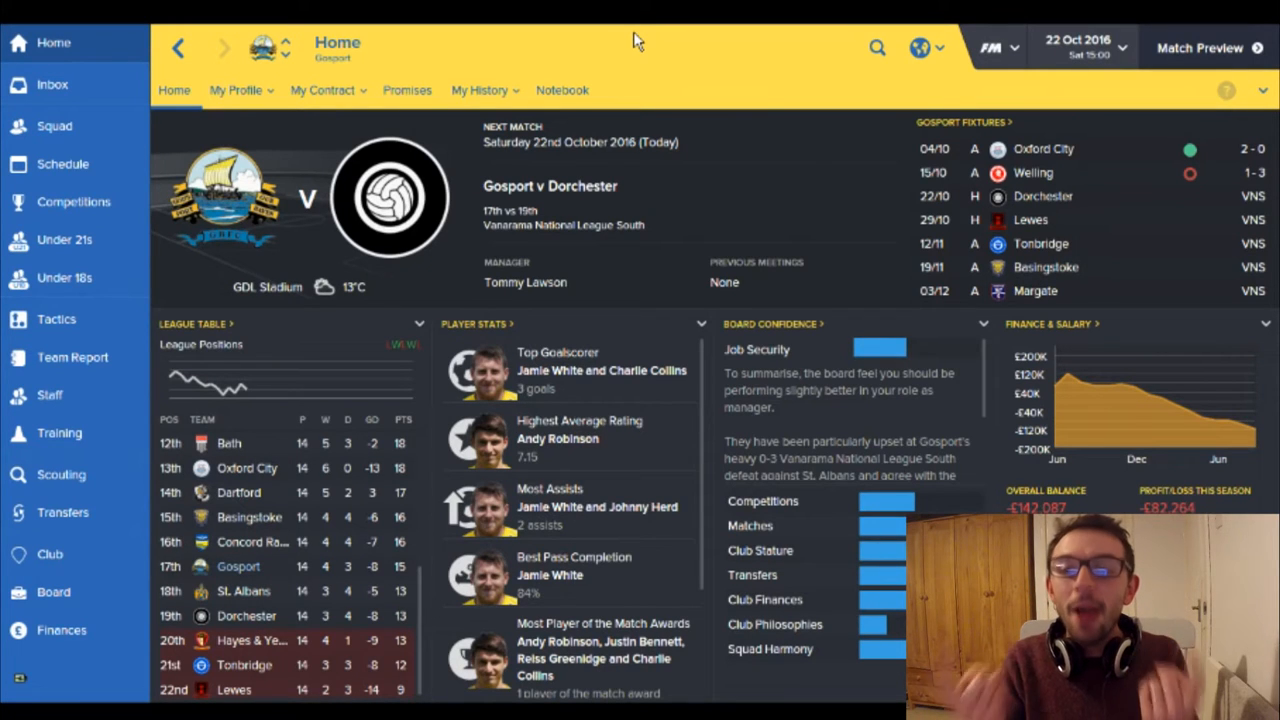
mouse_move(603, 82)
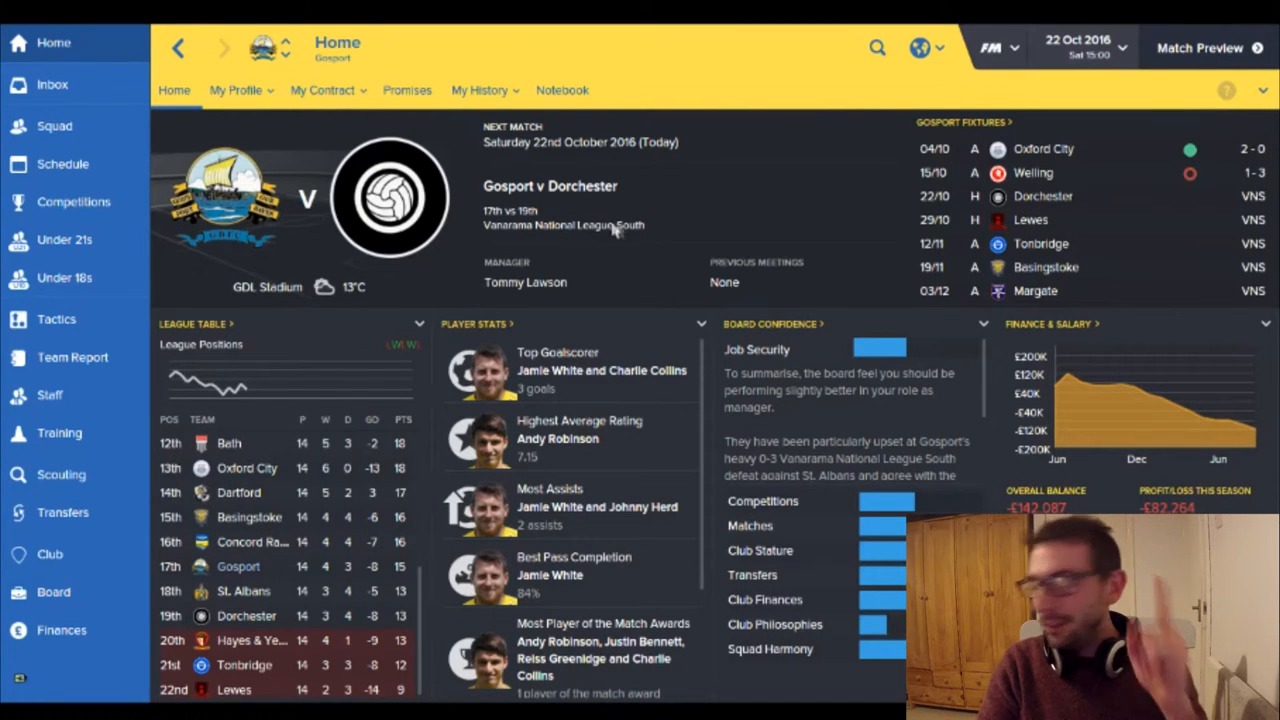
mouse_move(655, 235)
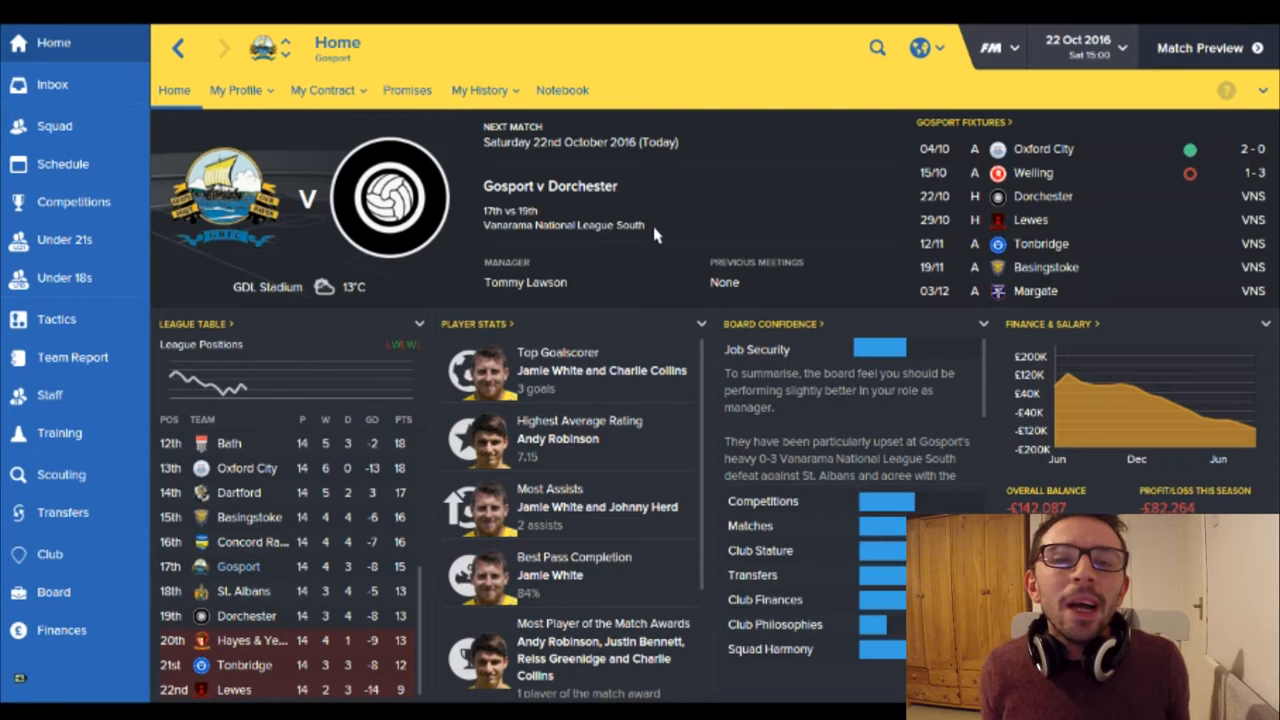
mouse_move(305, 580)
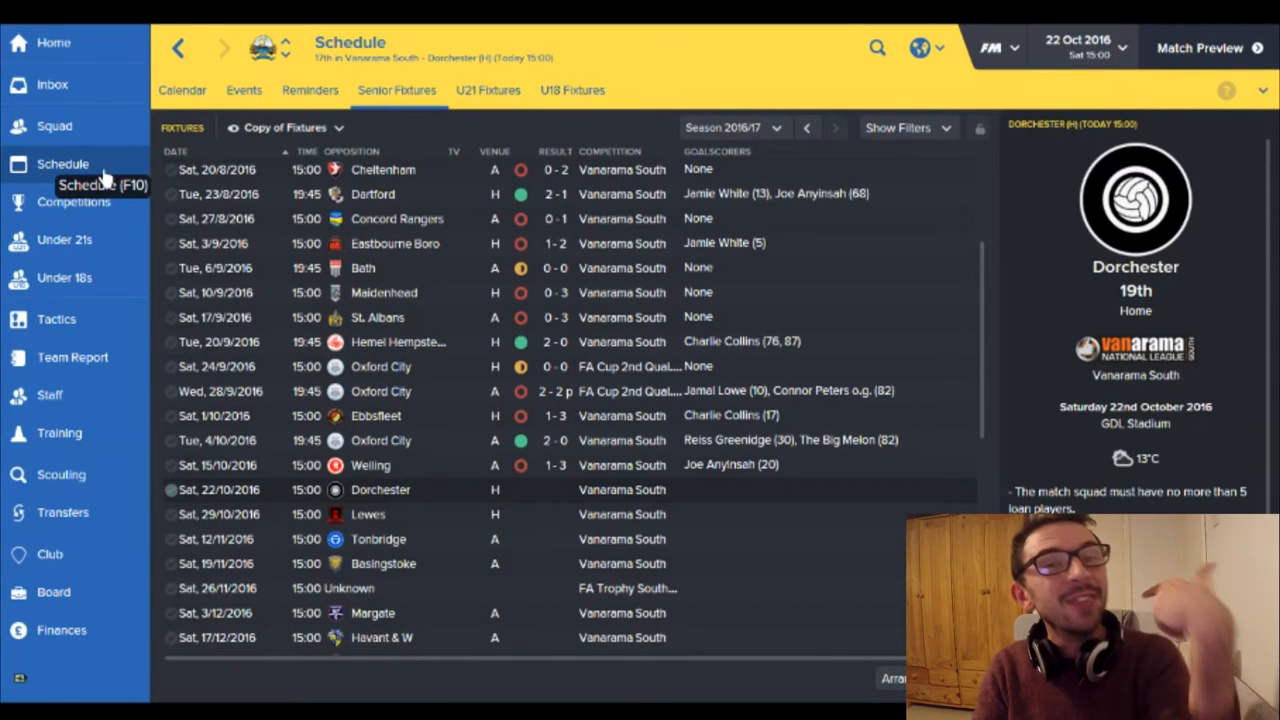
mouse_move(735, 435)
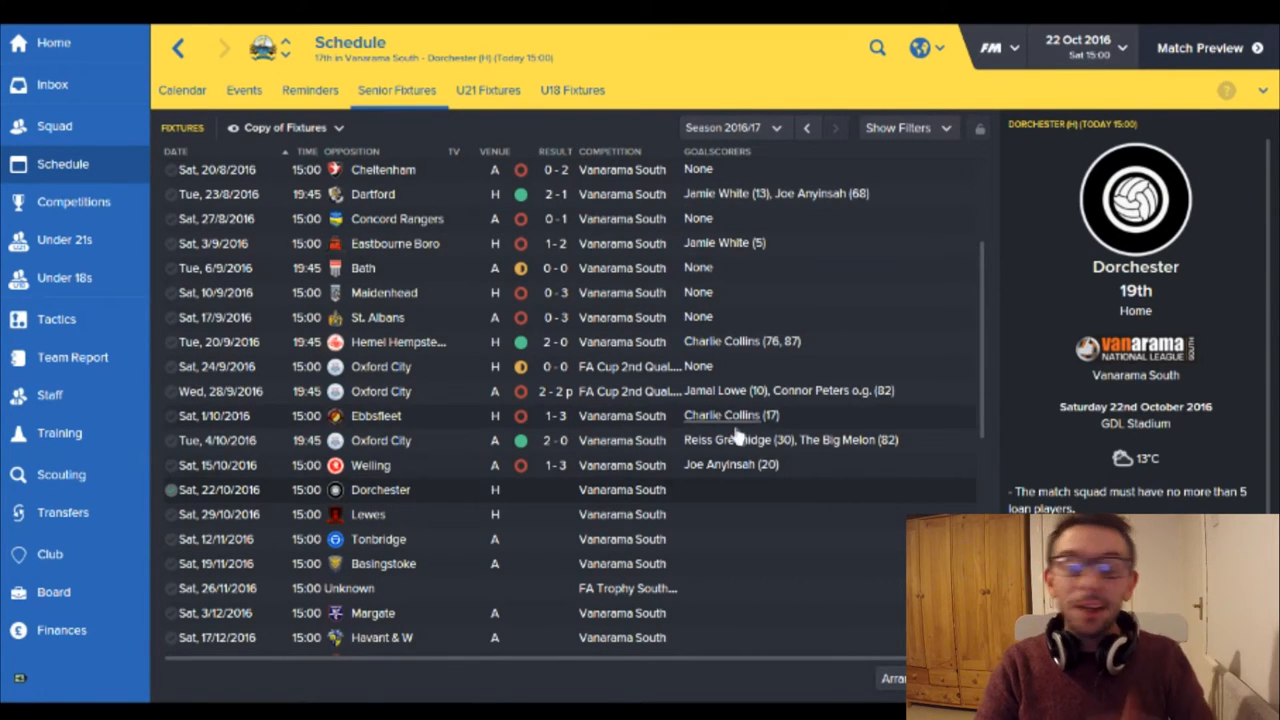
mouse_move(515, 390)
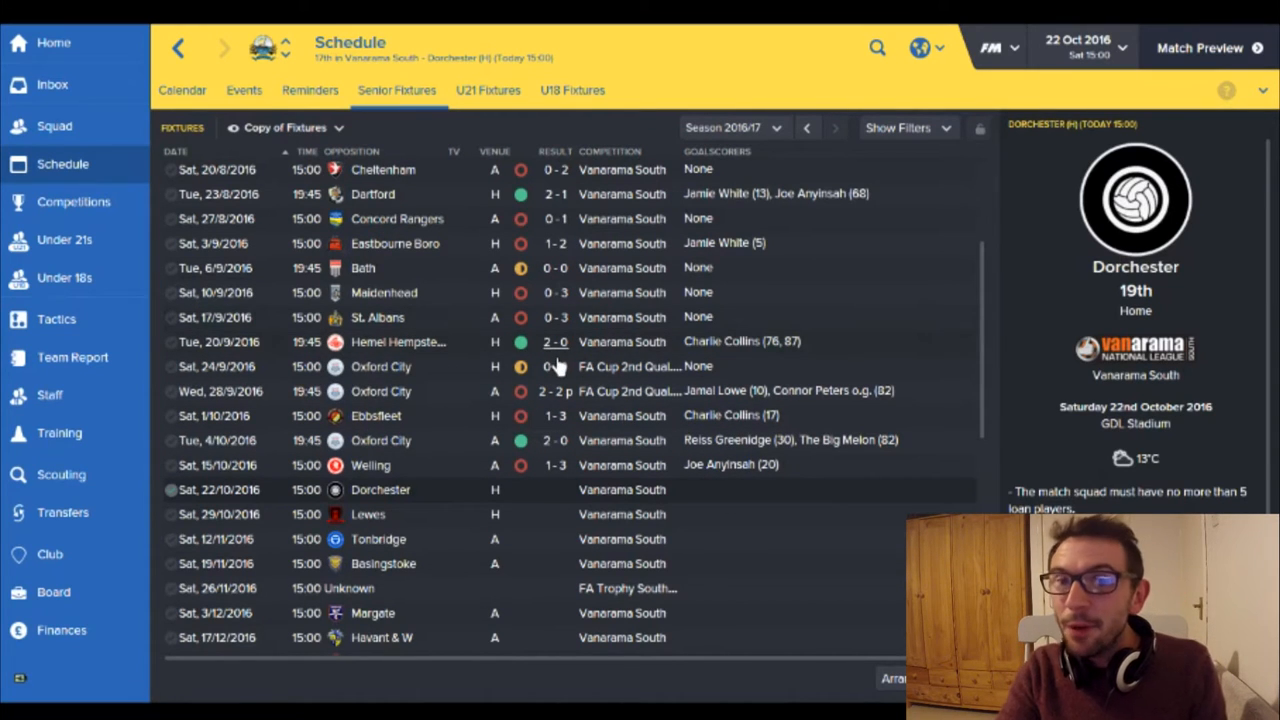
mouse_move(548, 368)
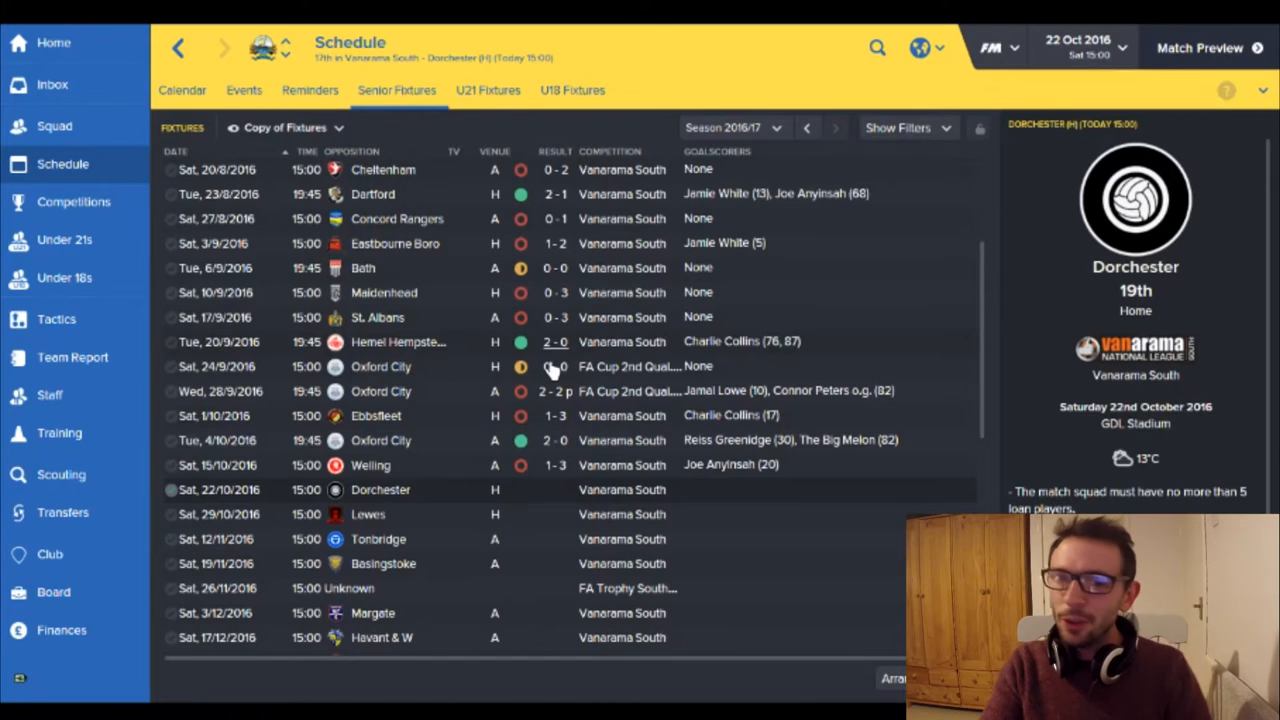
mouse_move(740, 365)
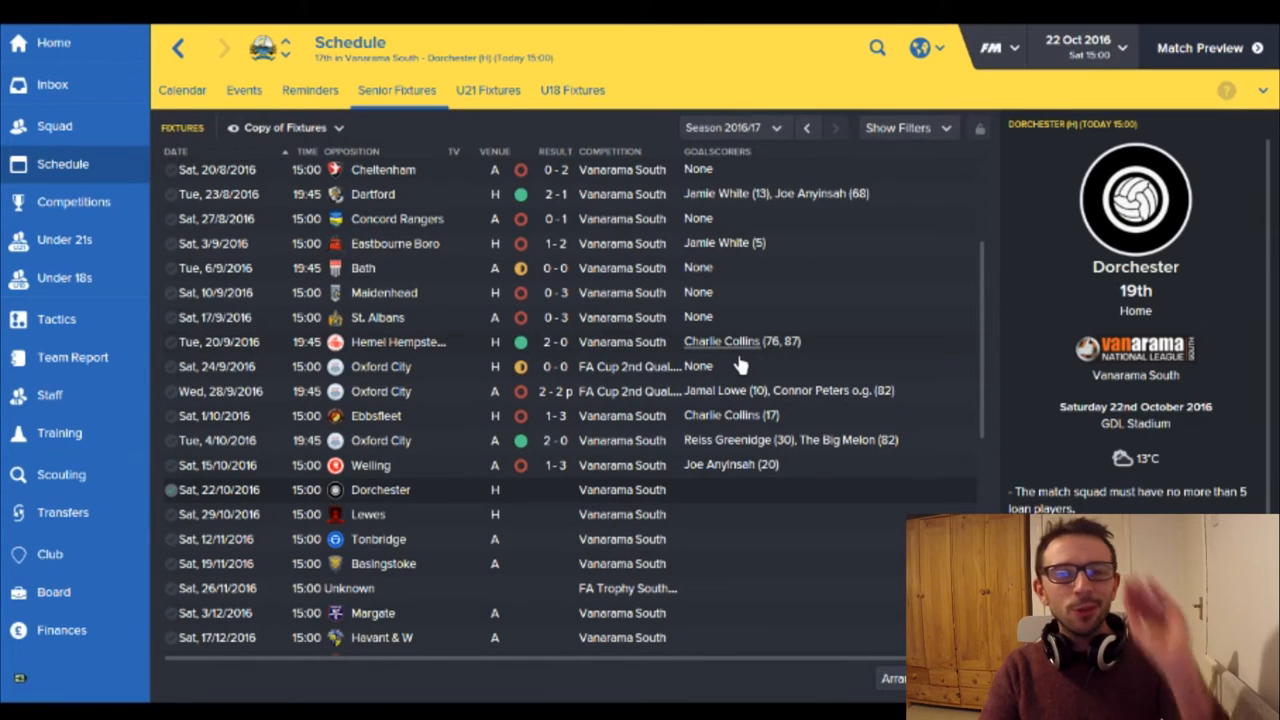
mouse_move(600, 366)
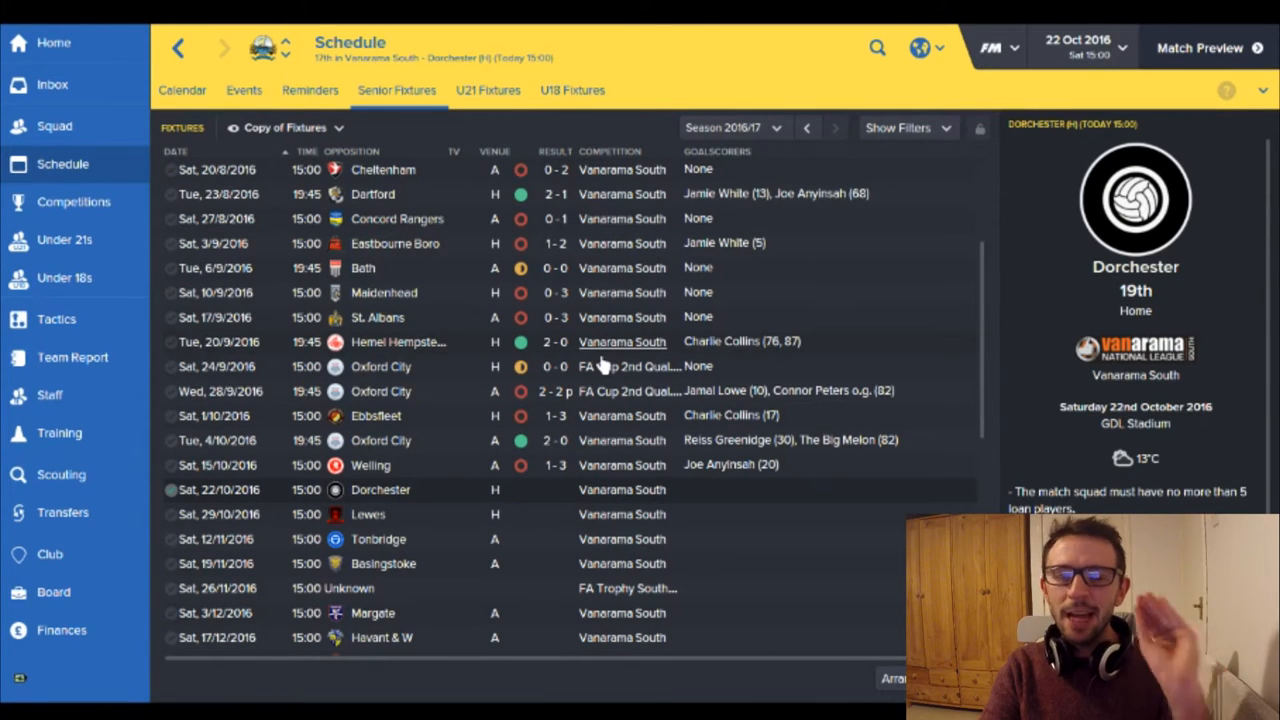
mouse_move(620, 390)
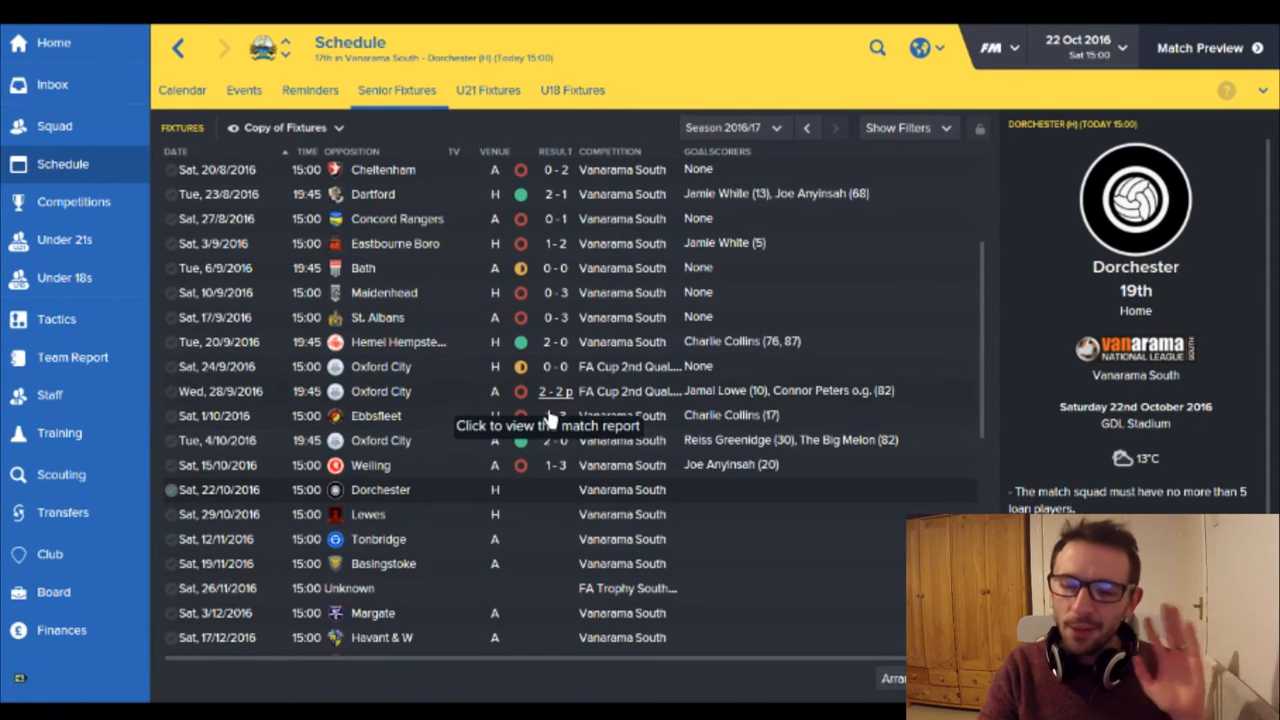
mouse_move(580, 435)
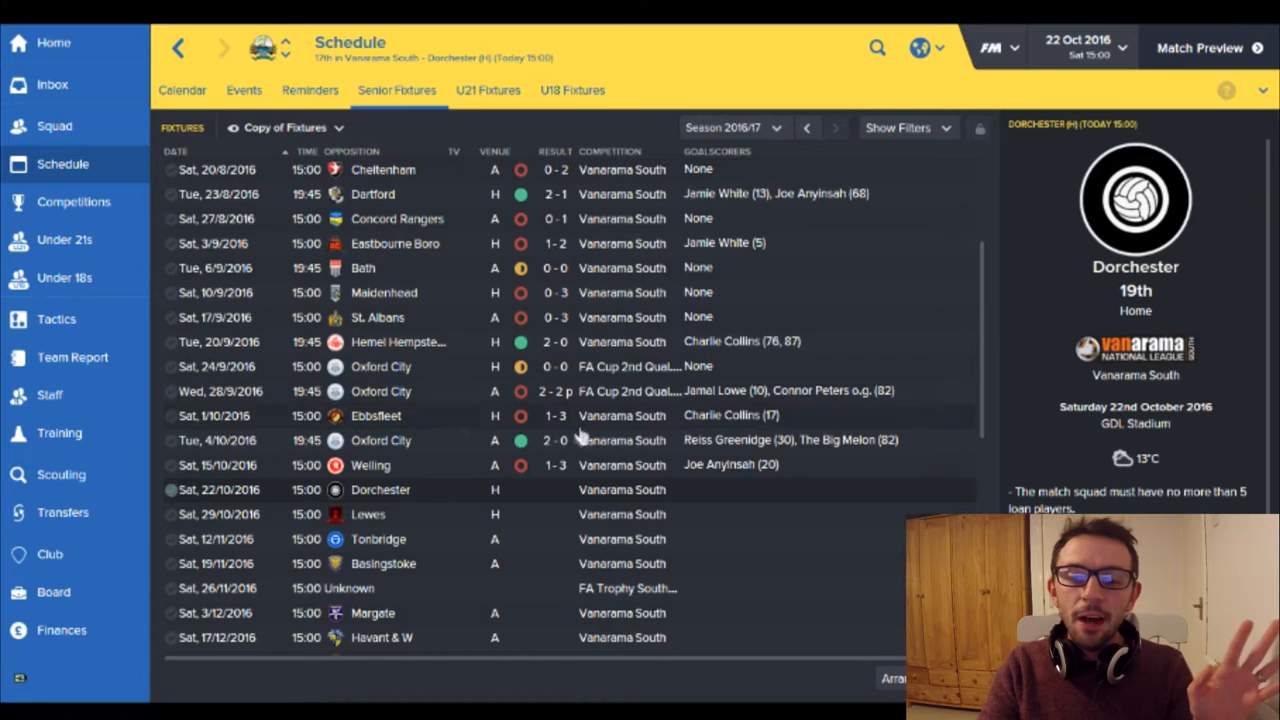
mouse_move(460, 437)
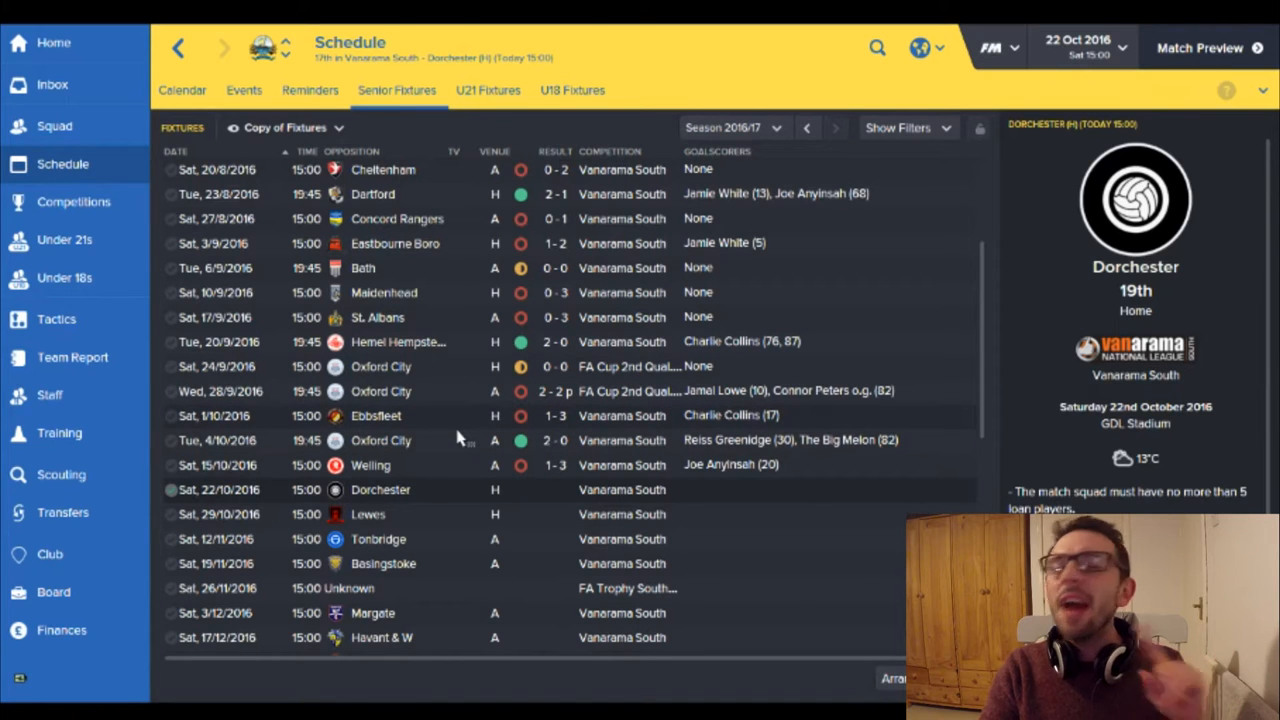
mouse_move(458, 440)
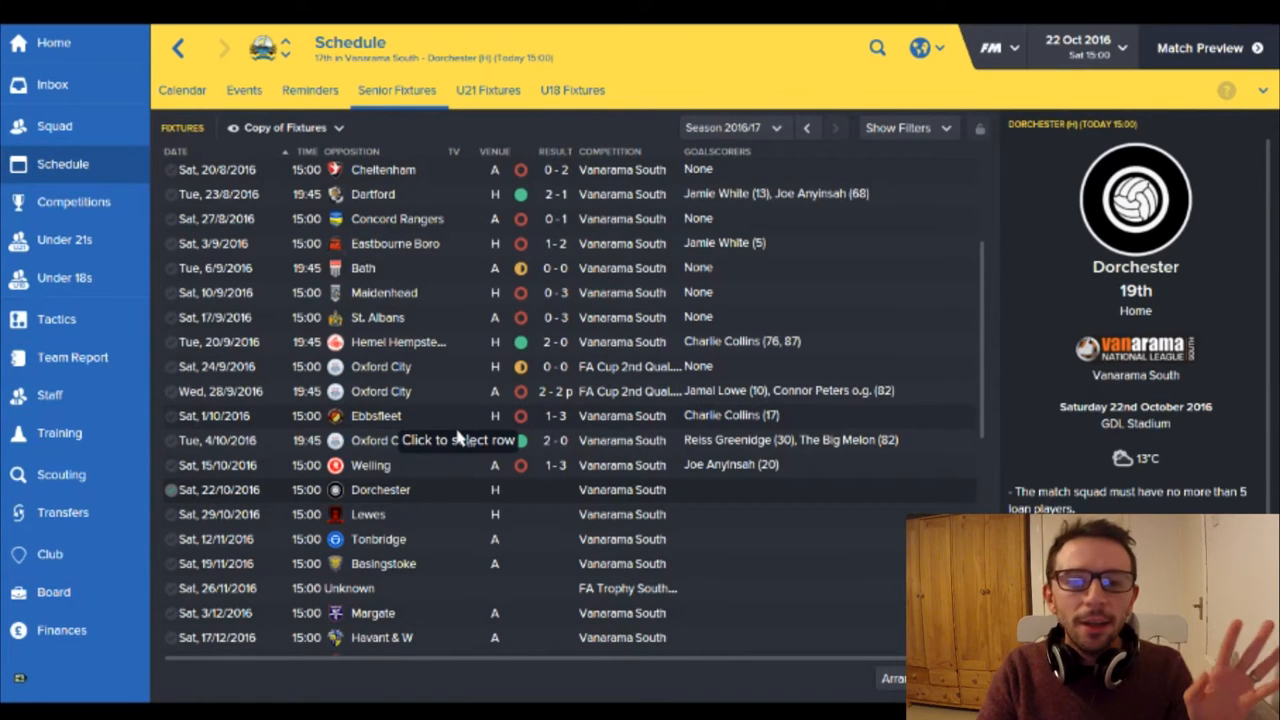
mouse_move(565, 455)
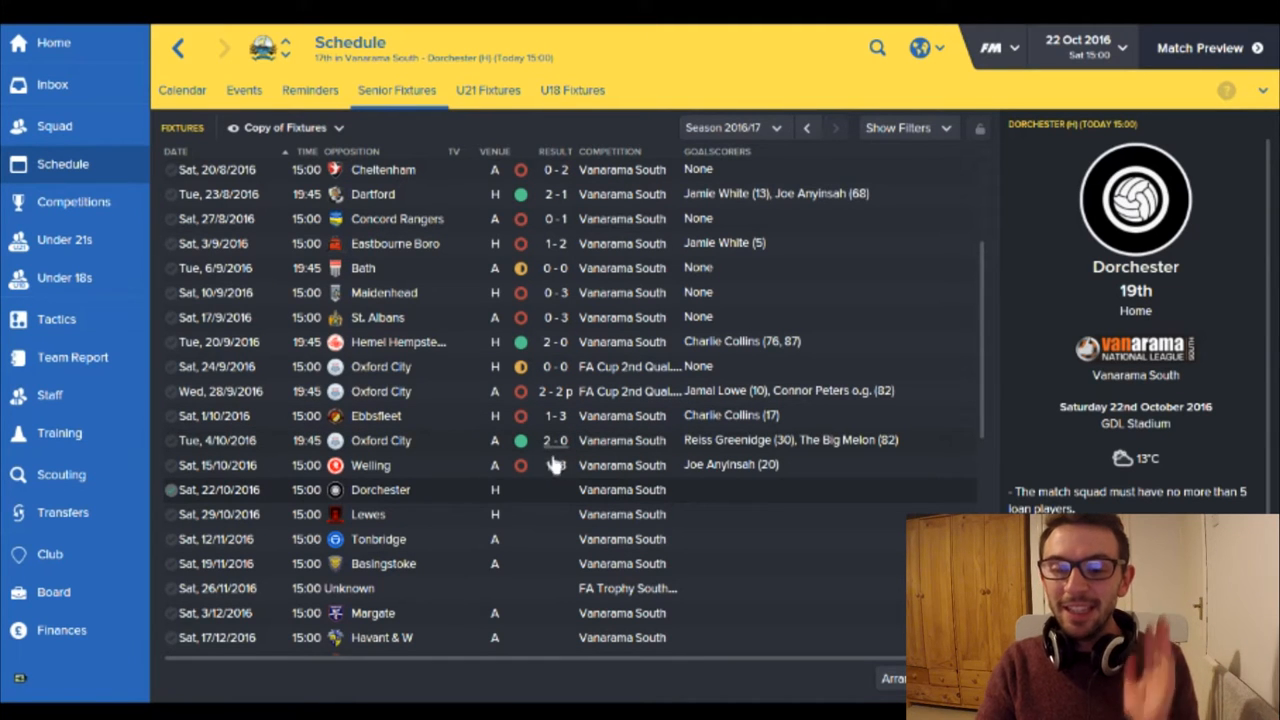
mouse_move(555, 465)
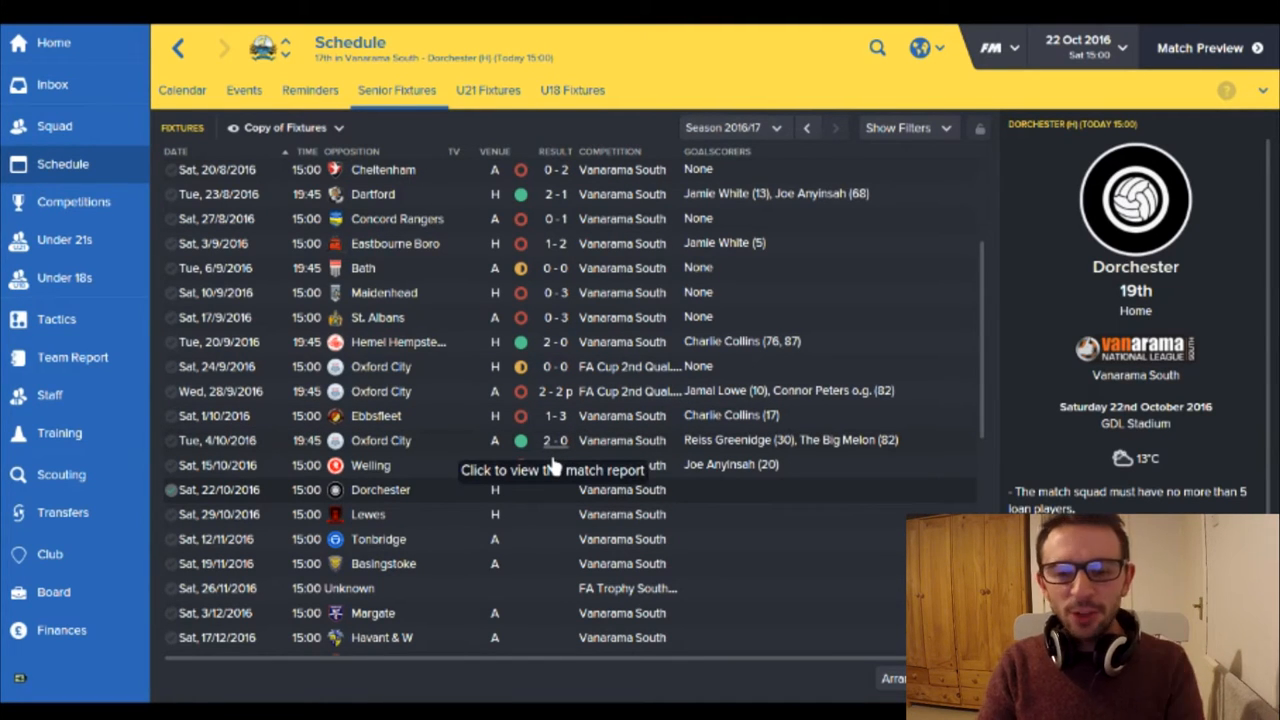
mouse_move(785, 455)
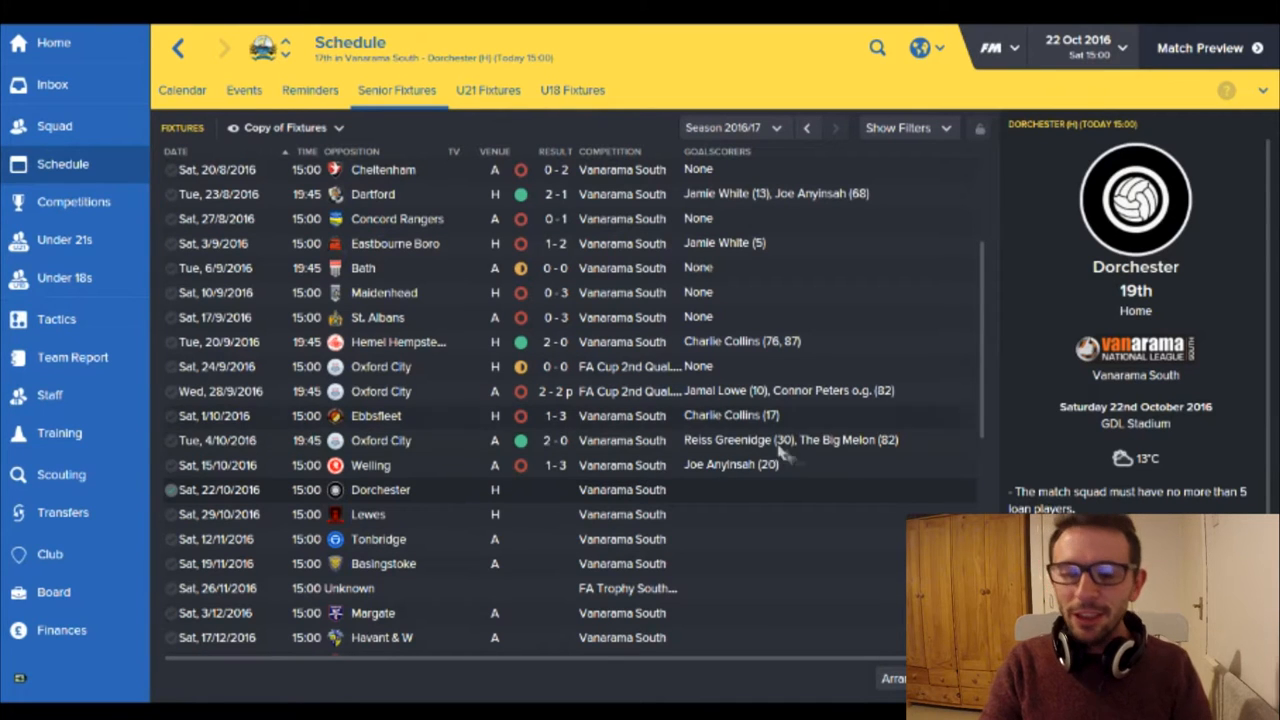
mouse_move(900, 448)
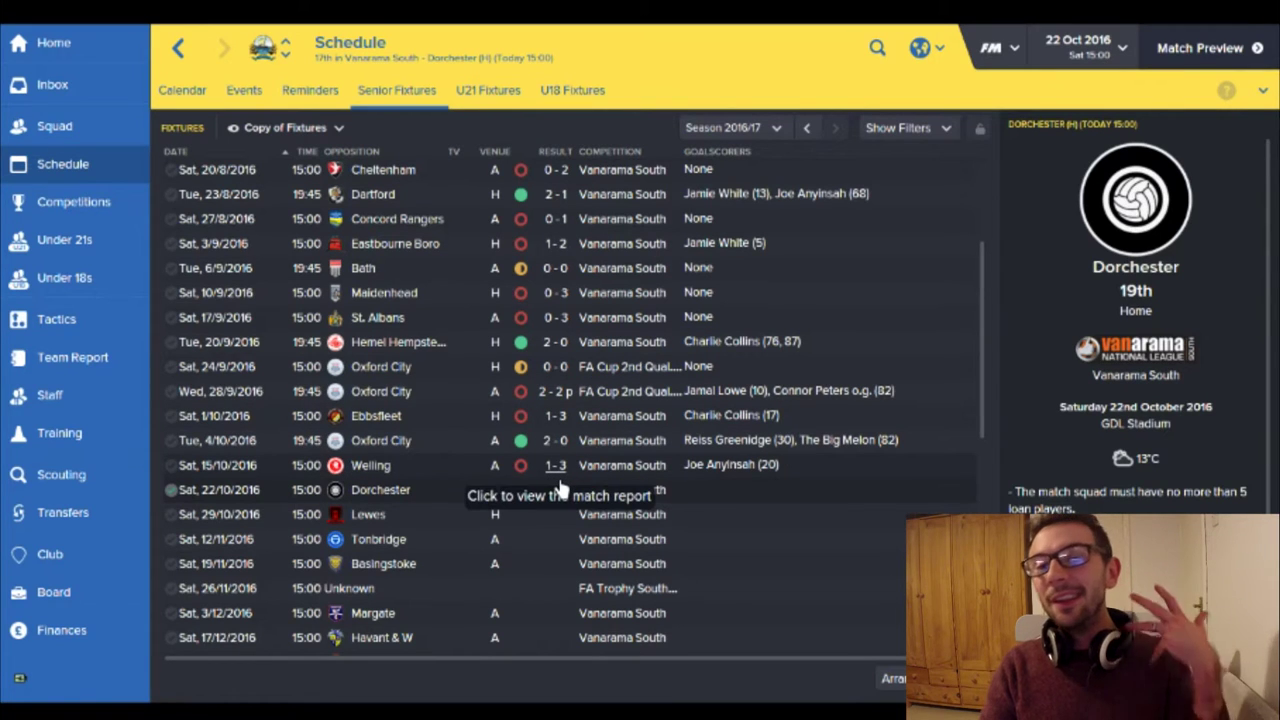
mouse_move(565, 500)
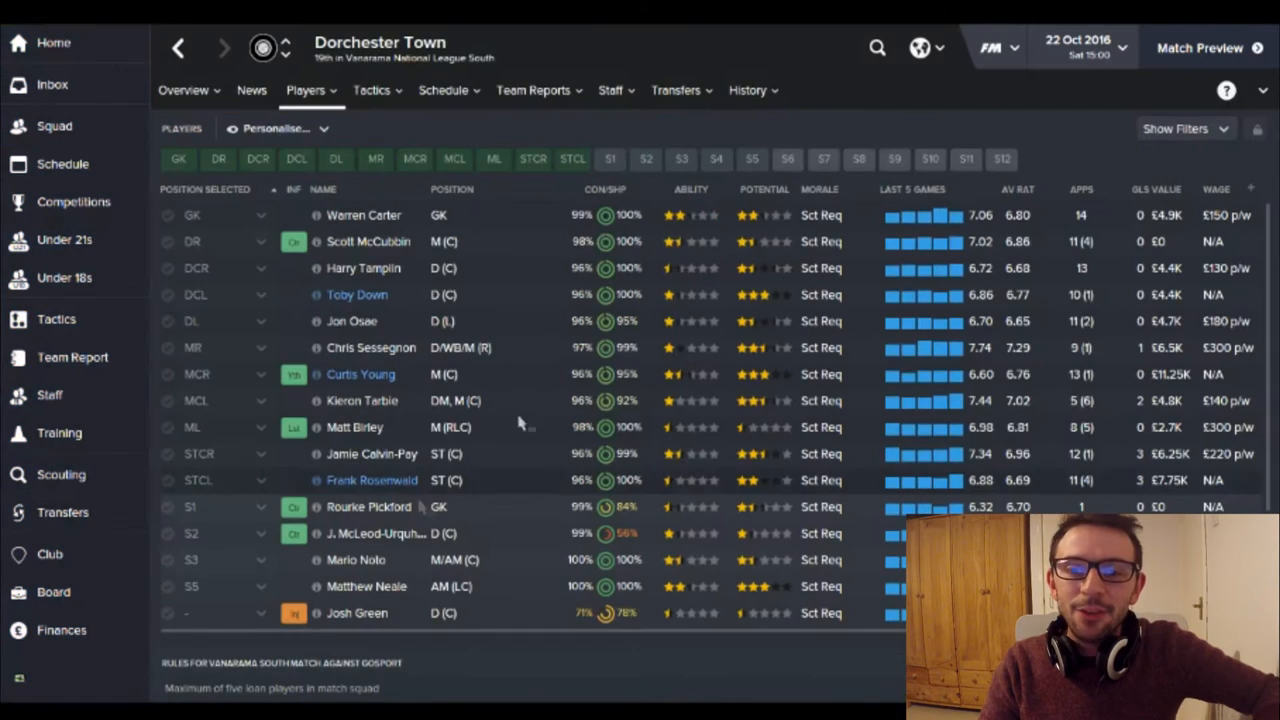
- Review Dorchester's club overview and the National League South table, then open Gosport's squad
scroll("down", 3)
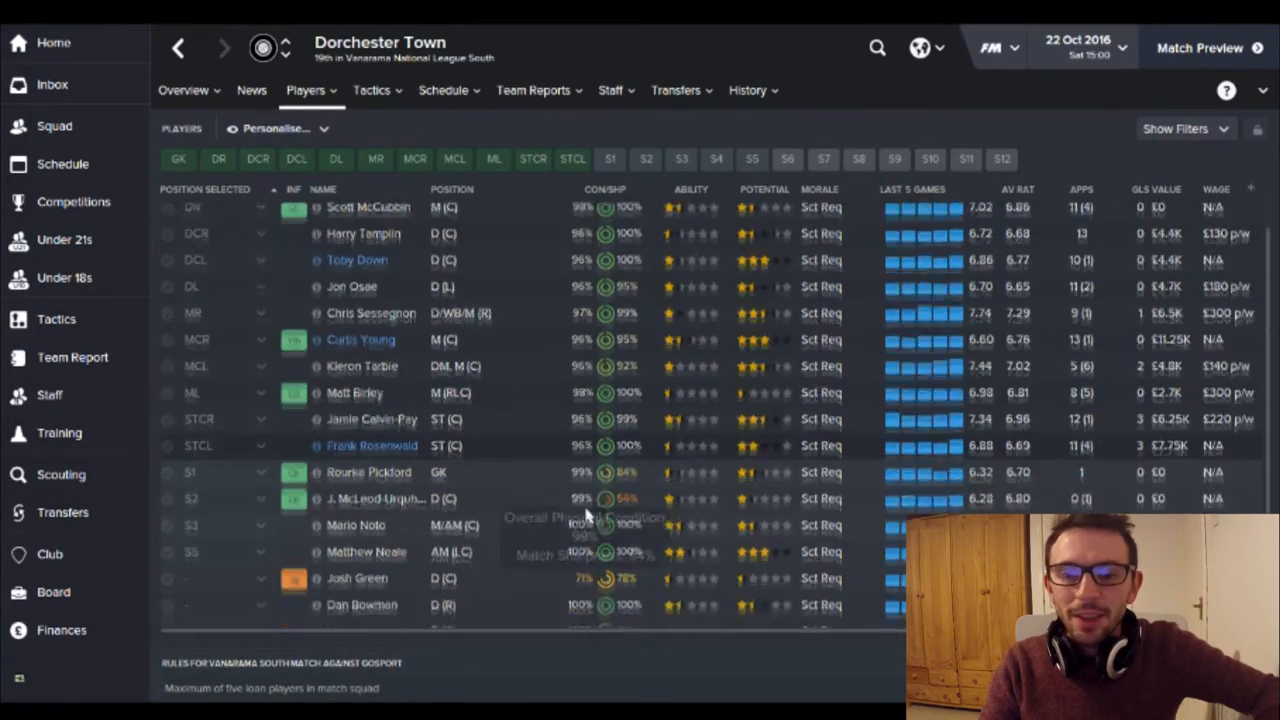
scroll("up", 3)
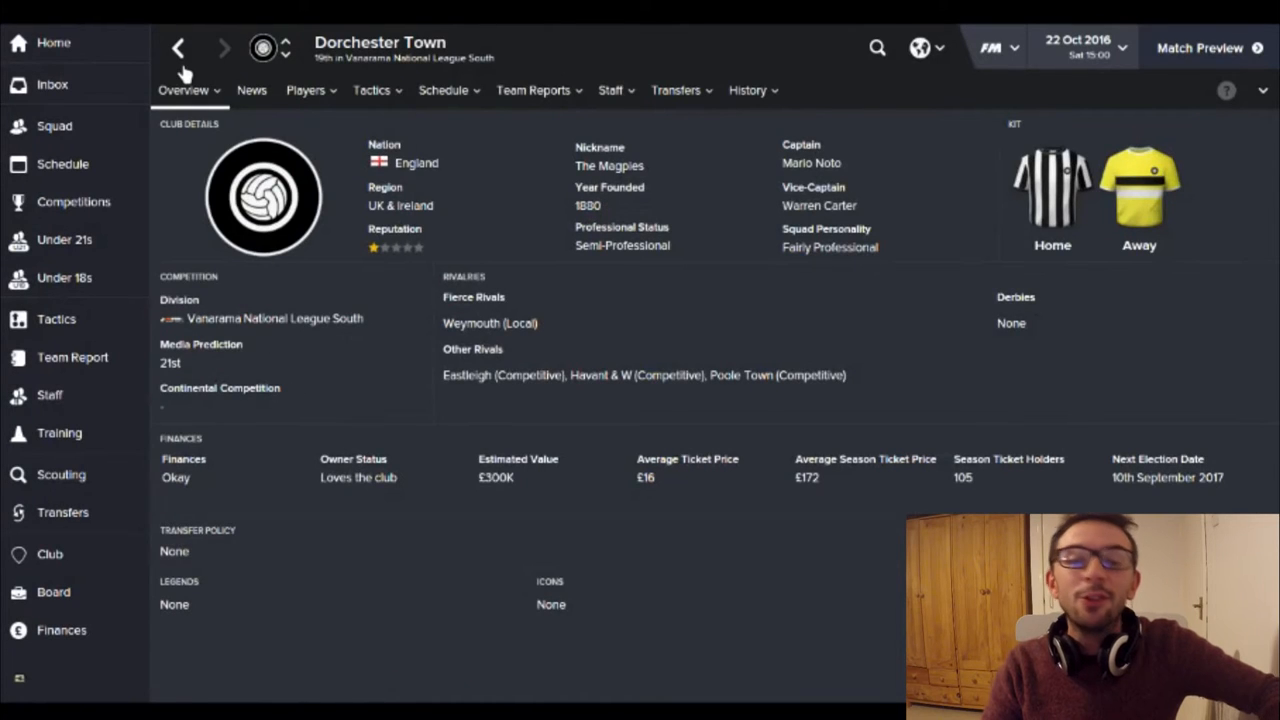
left_click(306, 90)
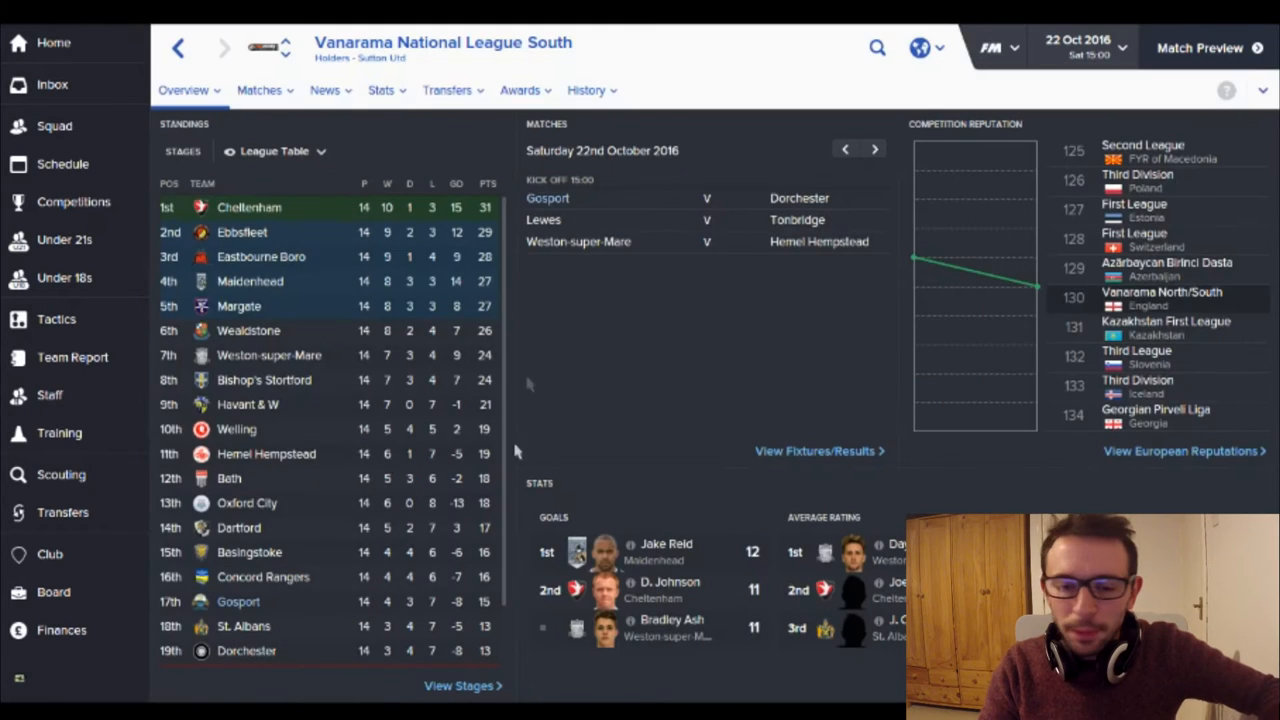
scroll("down", 3)
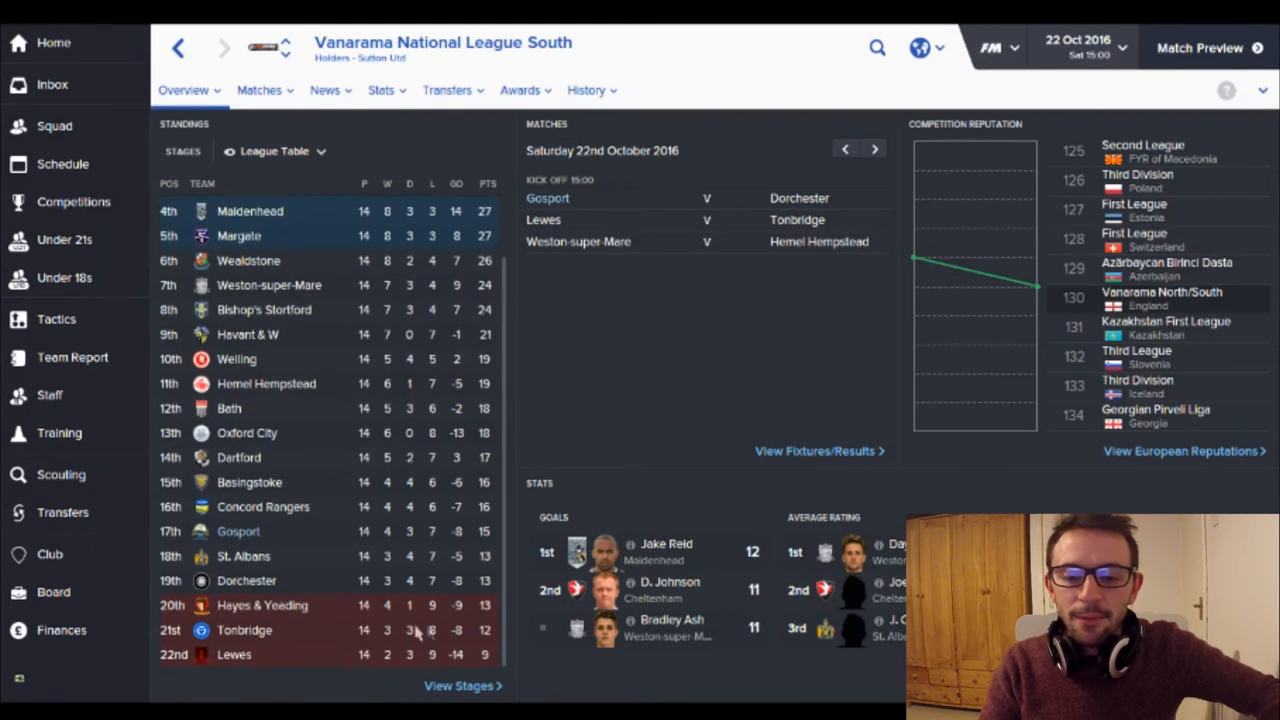
mouse_move(320, 615)
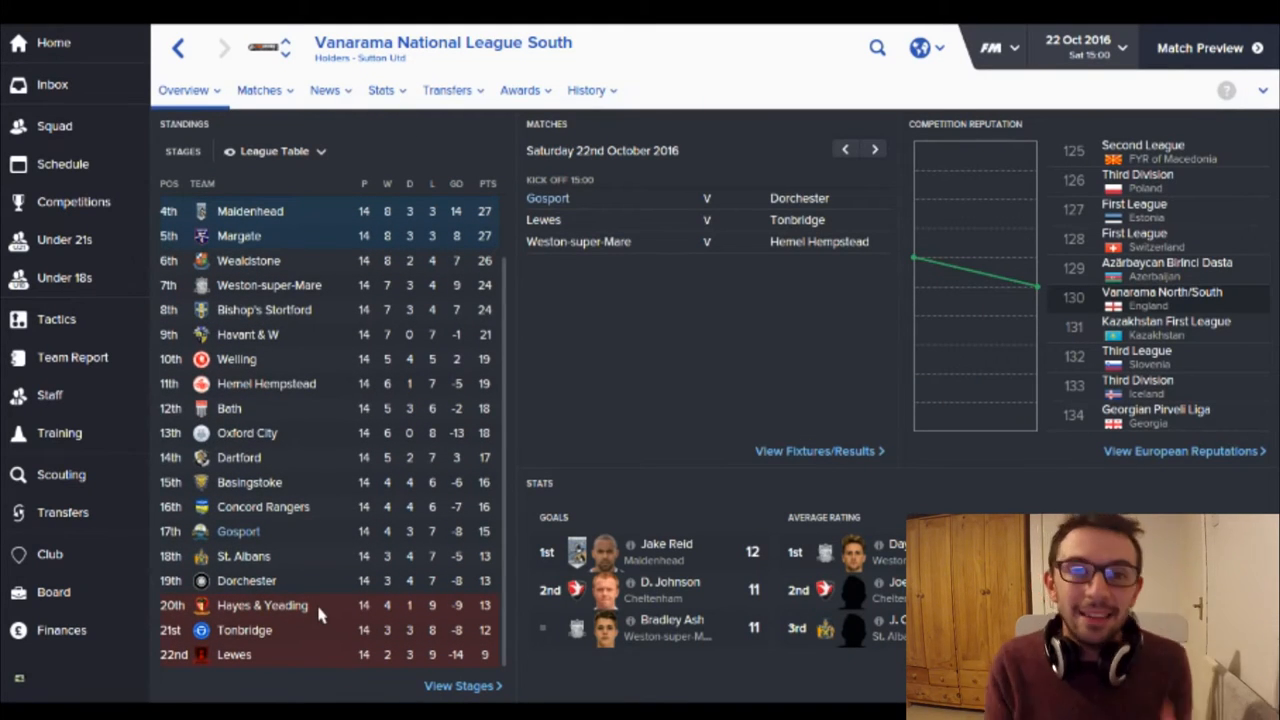
left_click(55, 125)
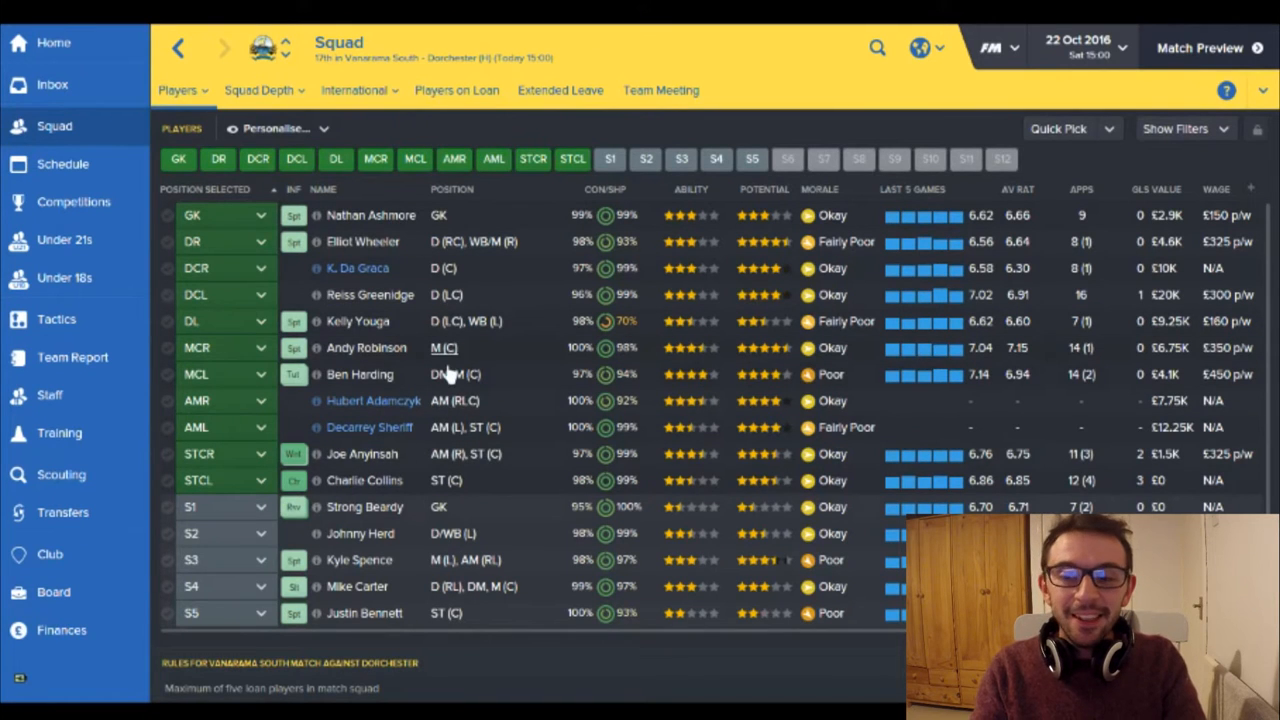
mouse_move(455, 374)
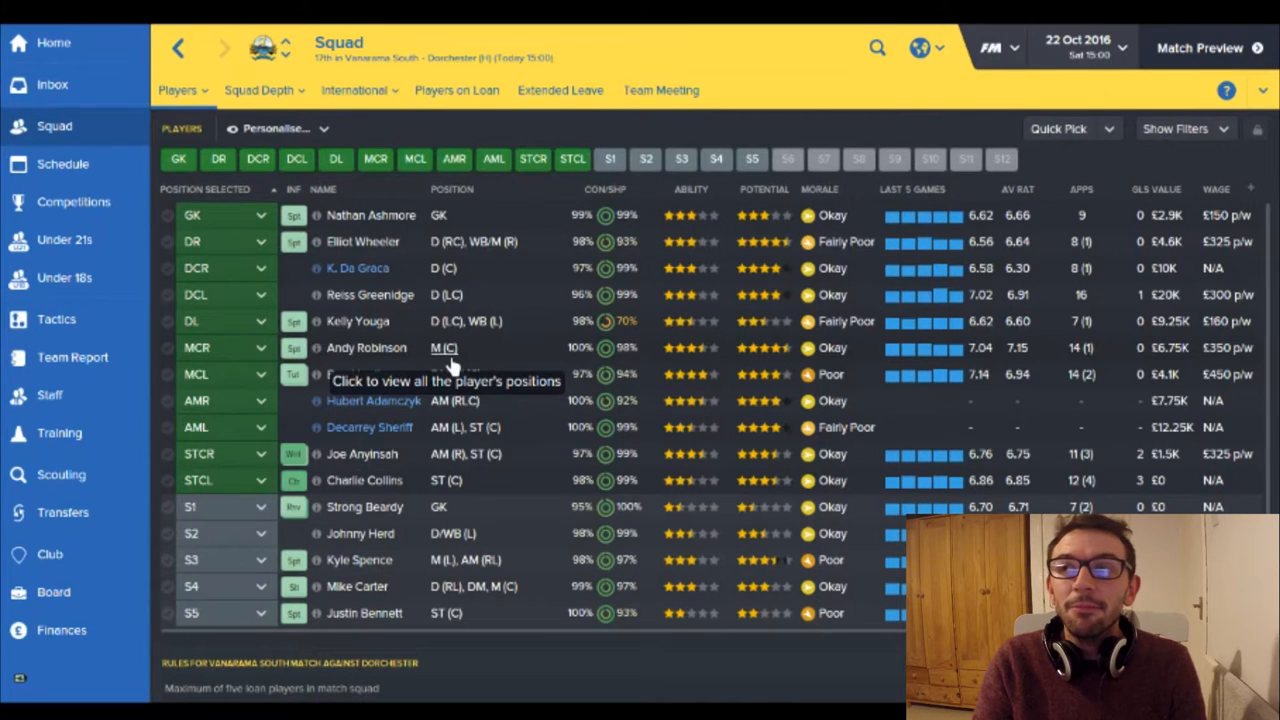
left_click(1199, 48)
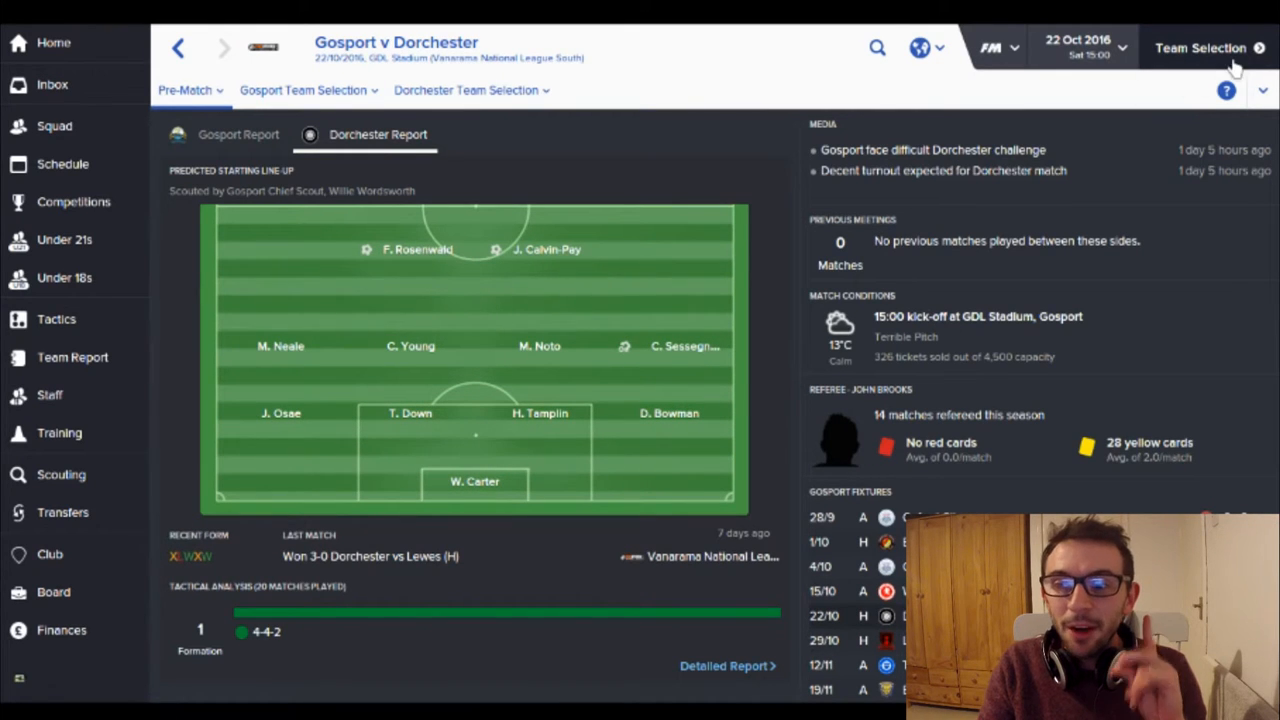
mouse_move(1232, 68)
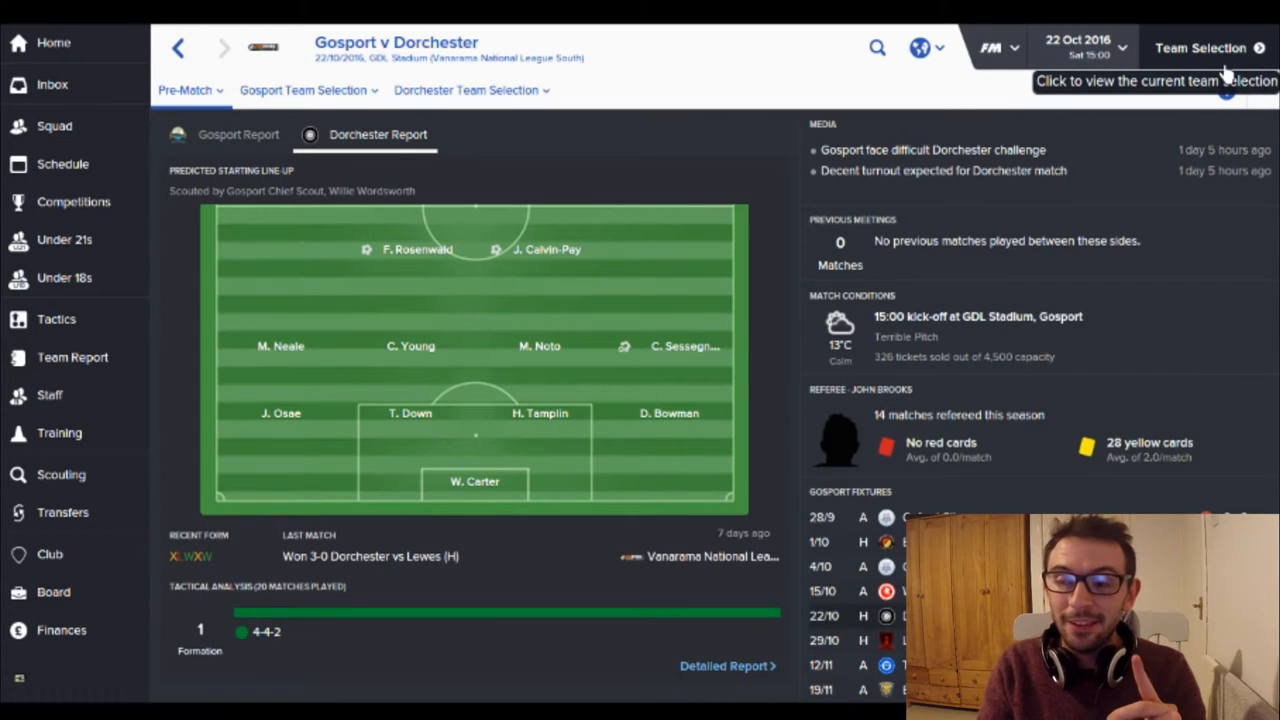
- Open Gosport's Team Selection for the Dorchester match, showing the 4-2-4 Wide tactic
left_click(1200, 47)
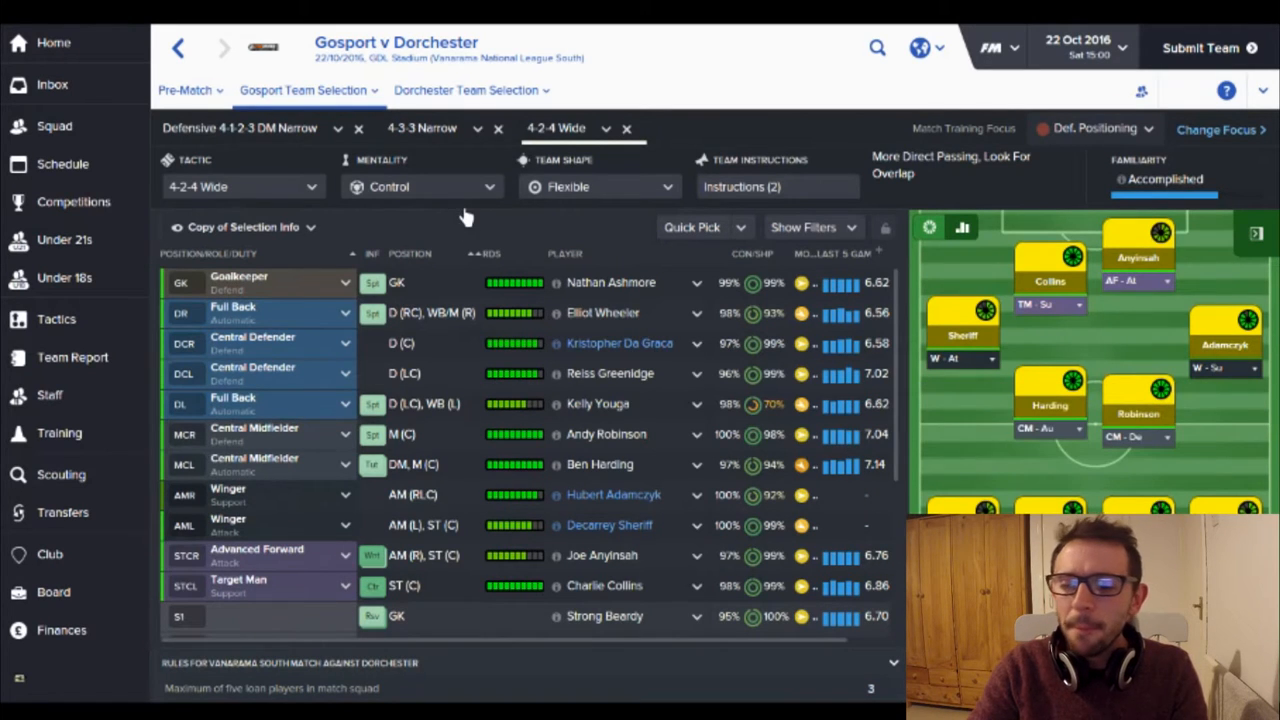
mouse_move(378, 215)
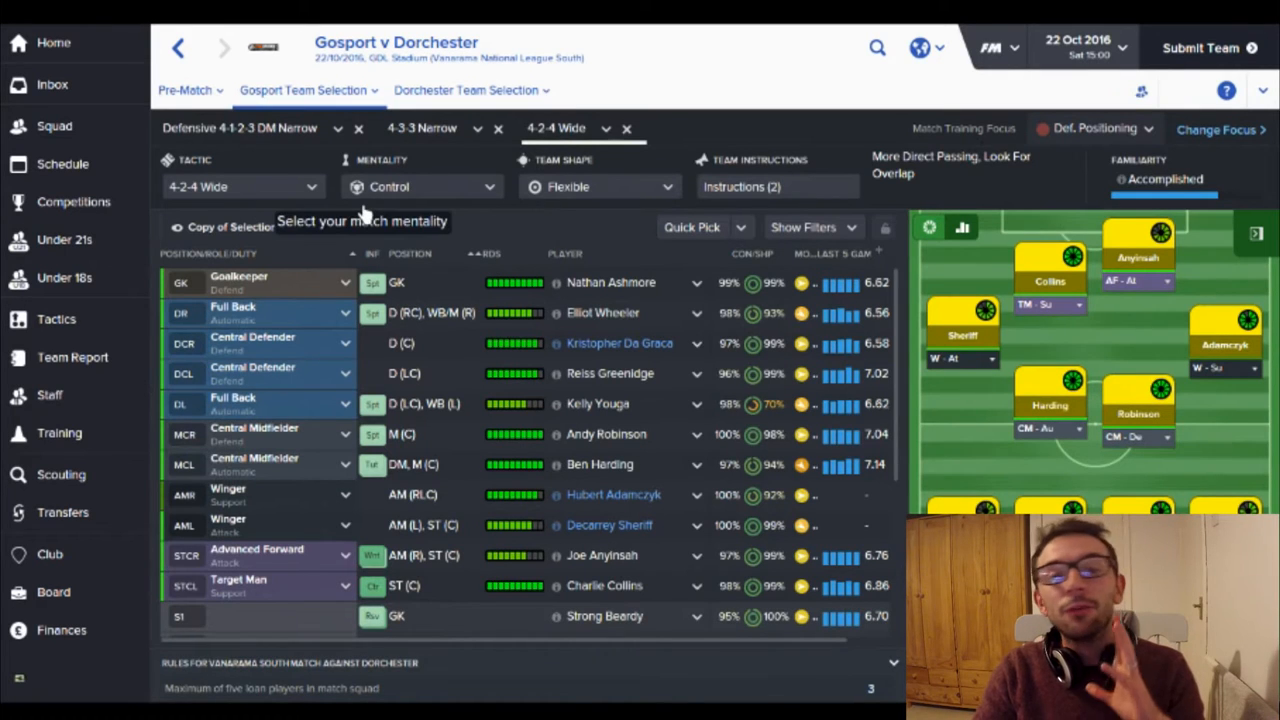
mouse_move(725, 210)
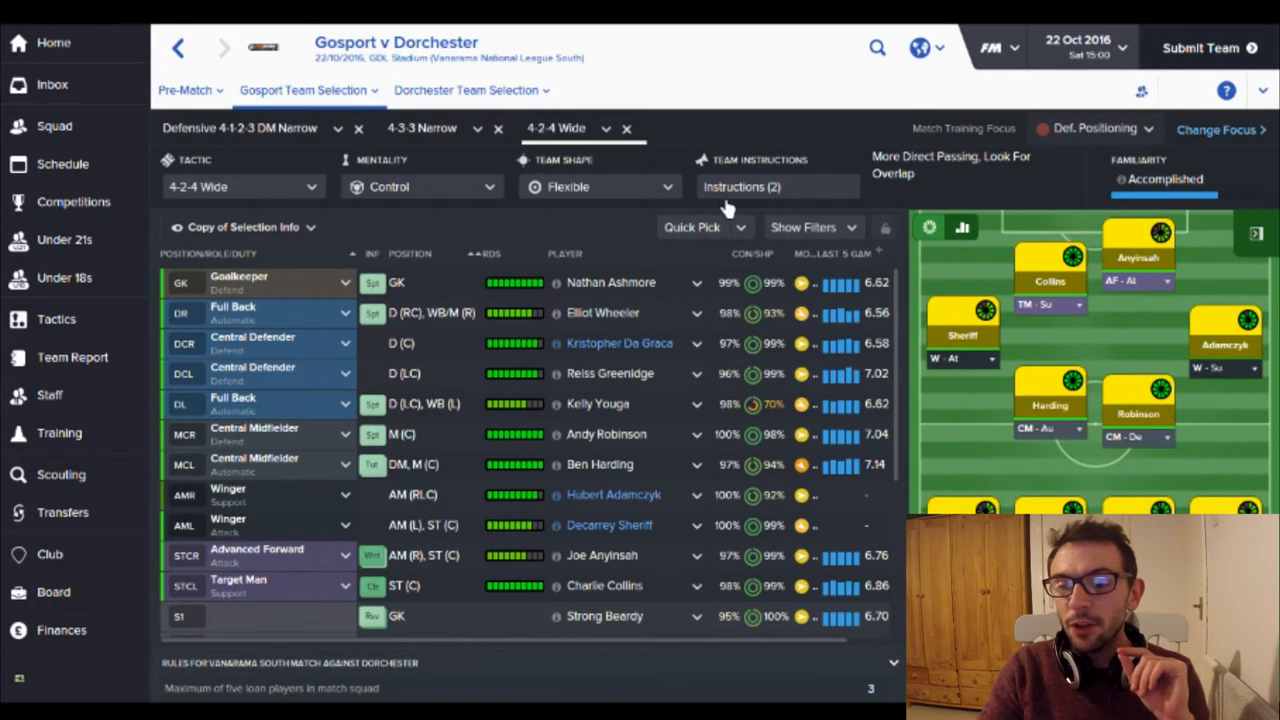
left_click(778, 186)
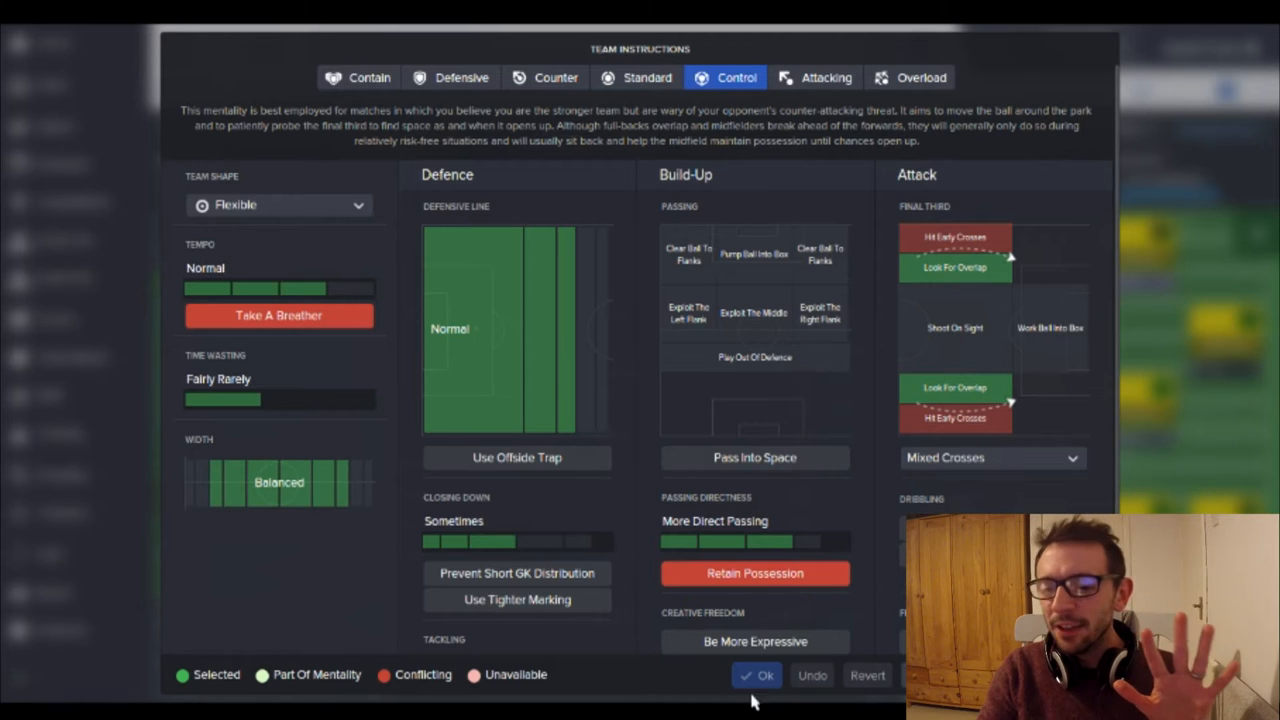
scroll("down", 3)
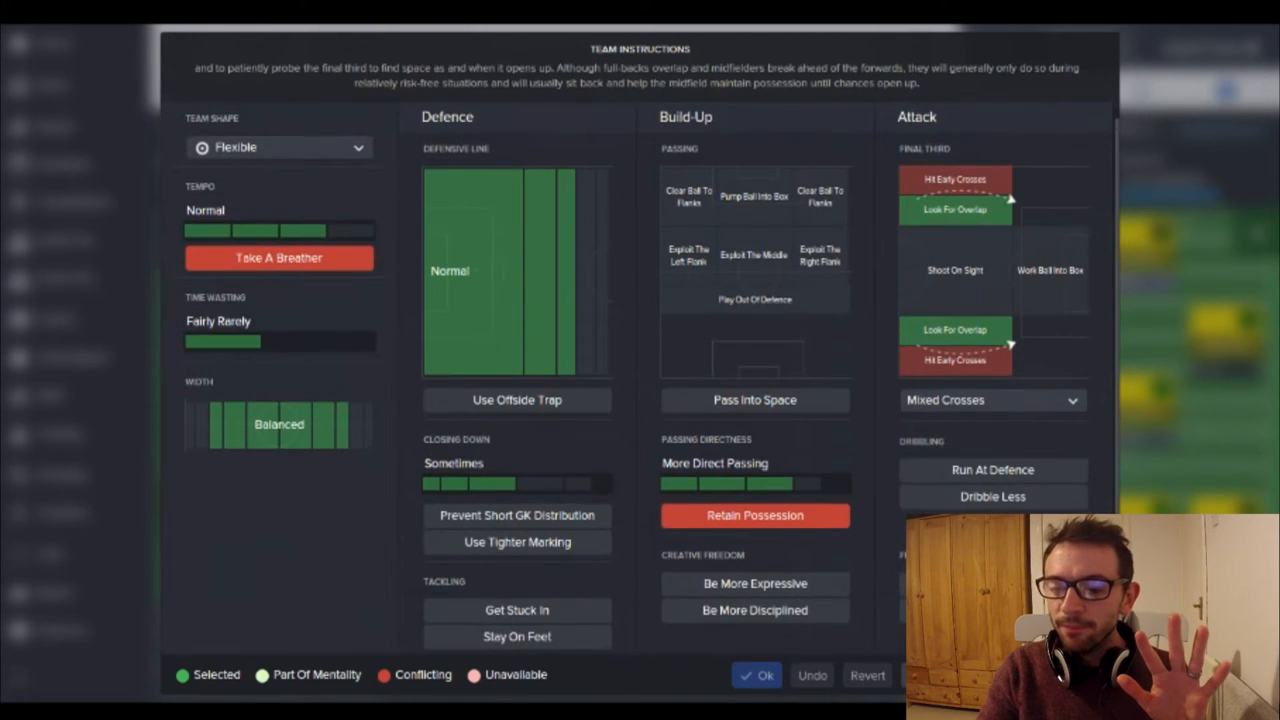
left_click(757, 675)
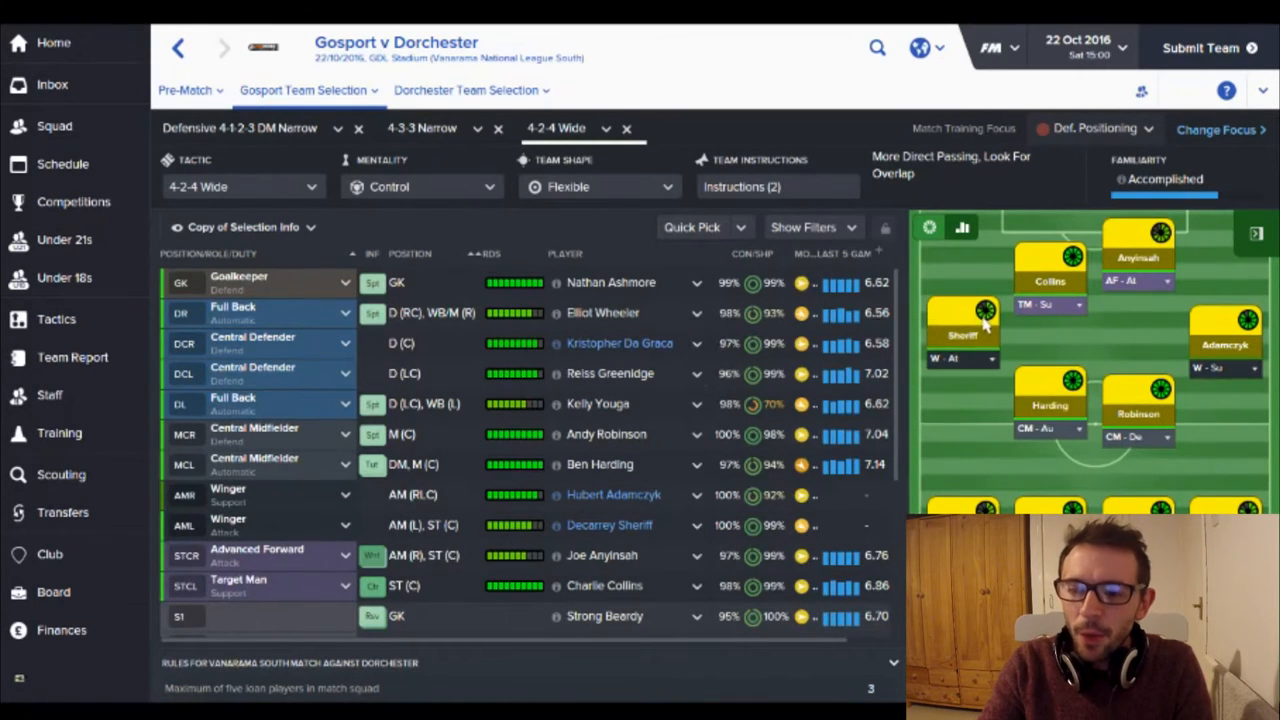
mouse_move(520, 494)
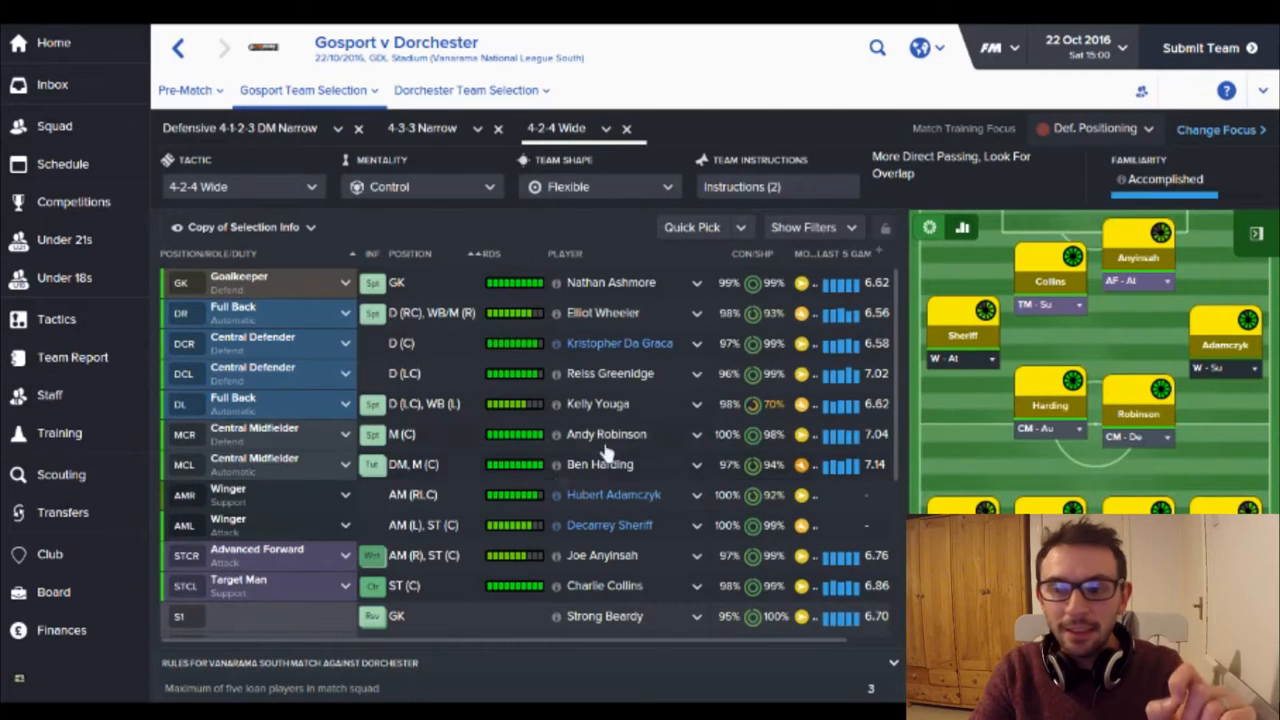
mouse_move(1150, 275)
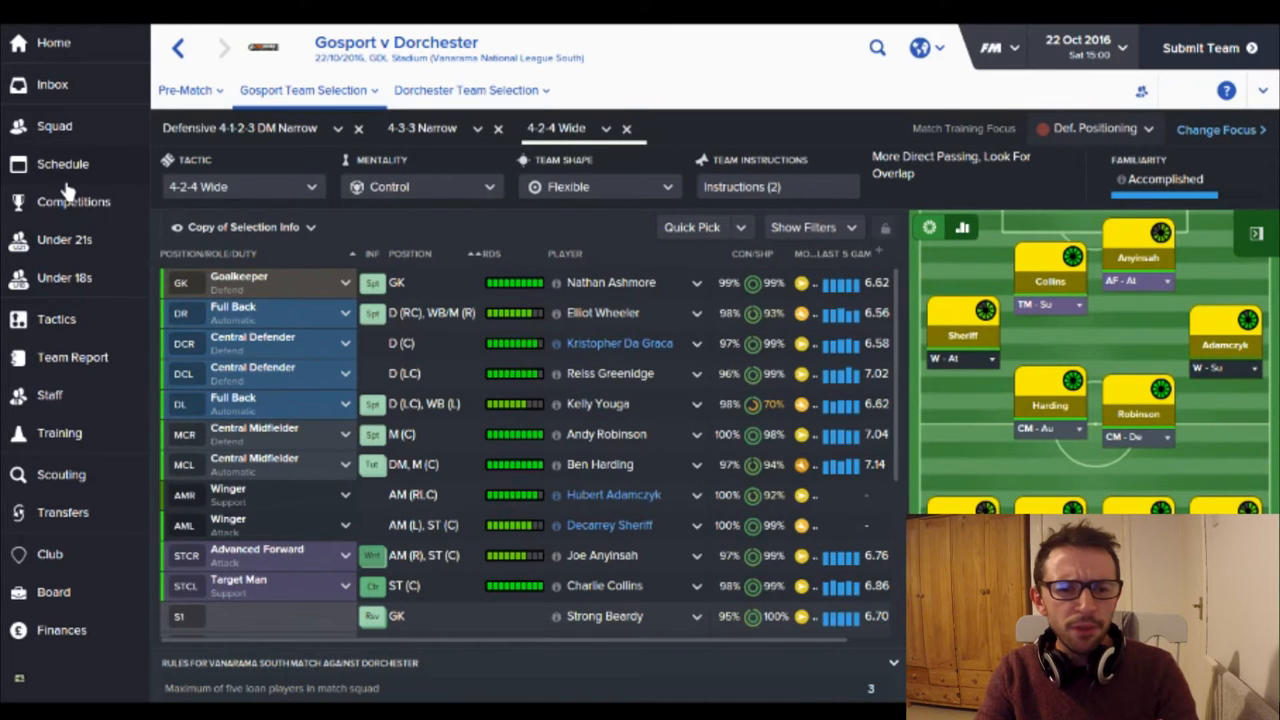
left_click(62, 163)
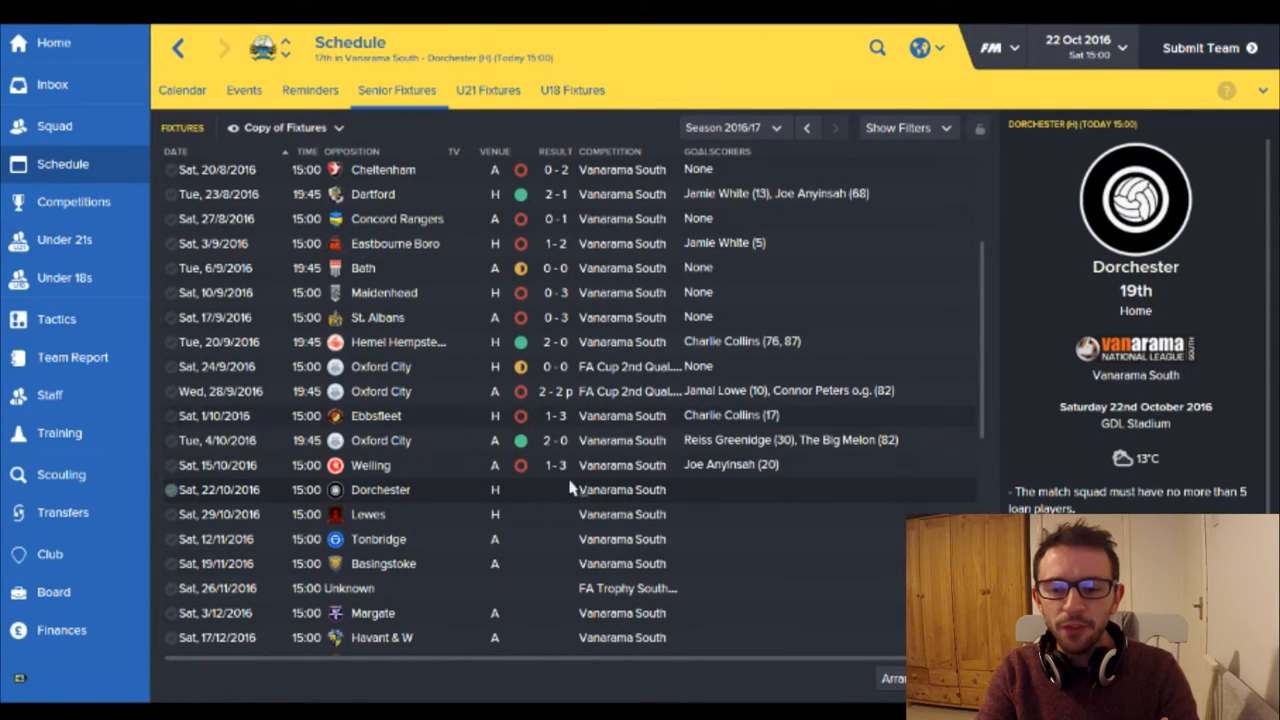
mouse_move(135, 190)
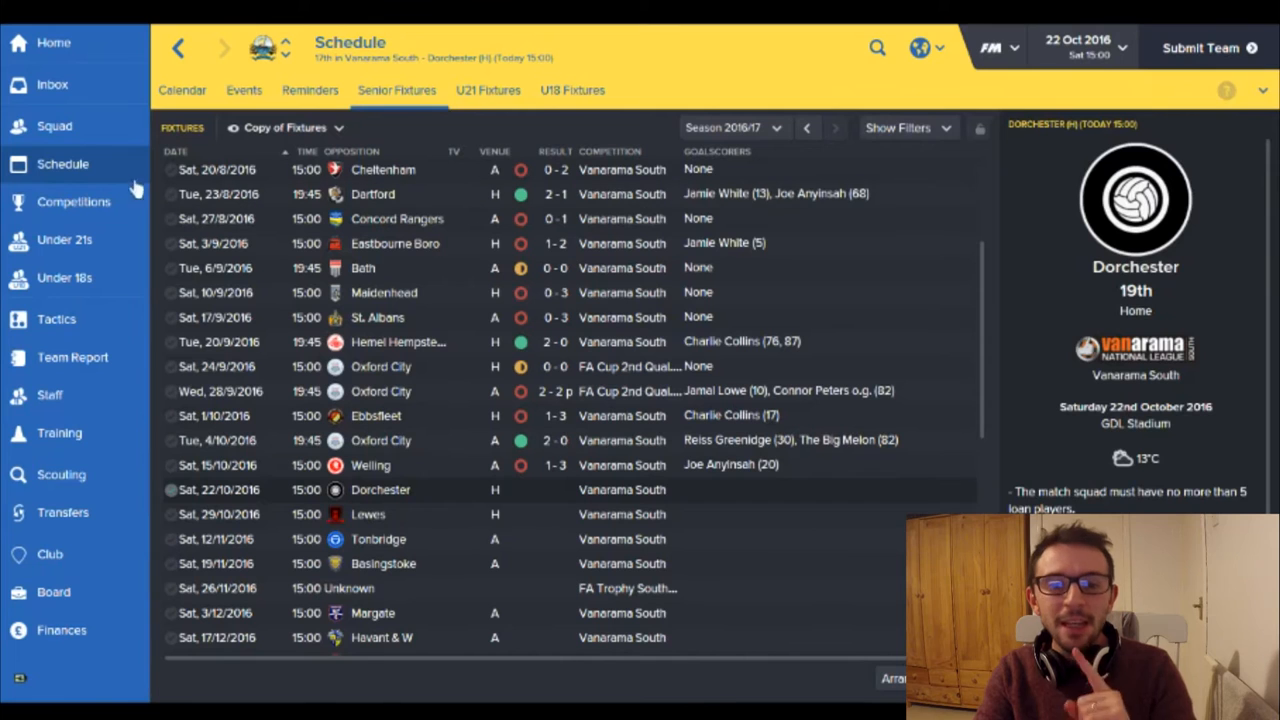
mouse_move(250, 40)
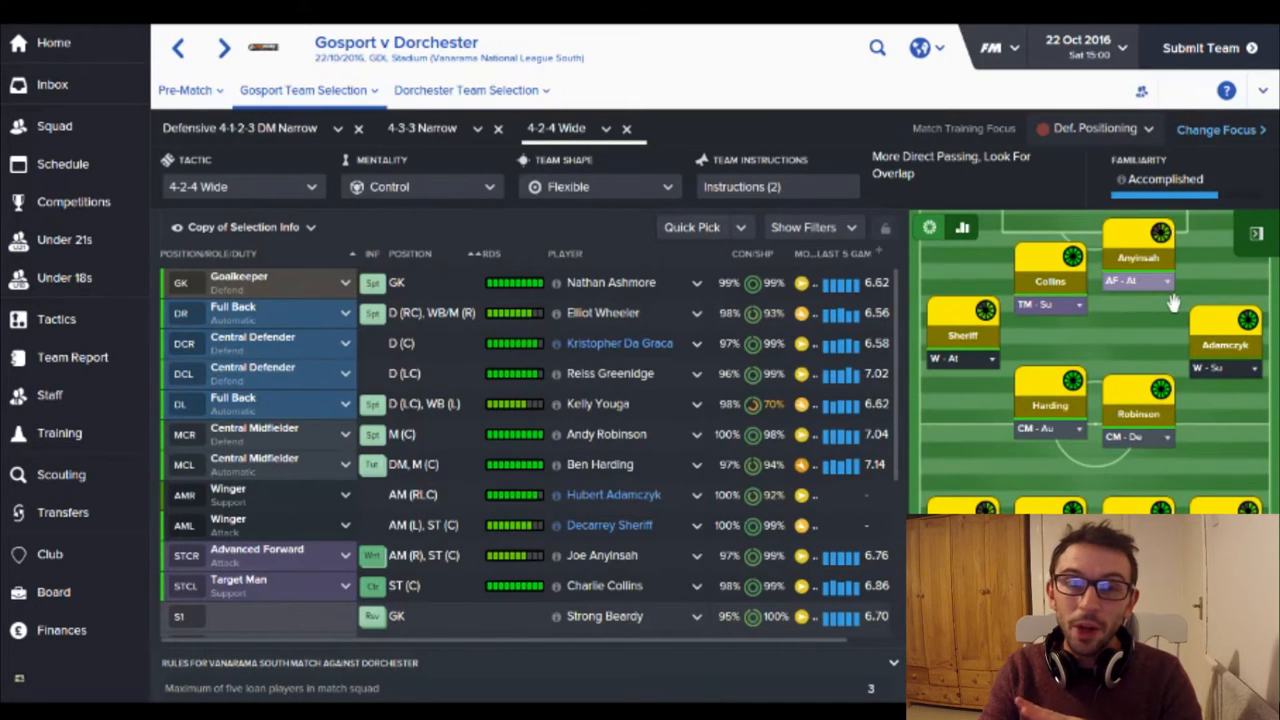
mouse_move(480, 618)
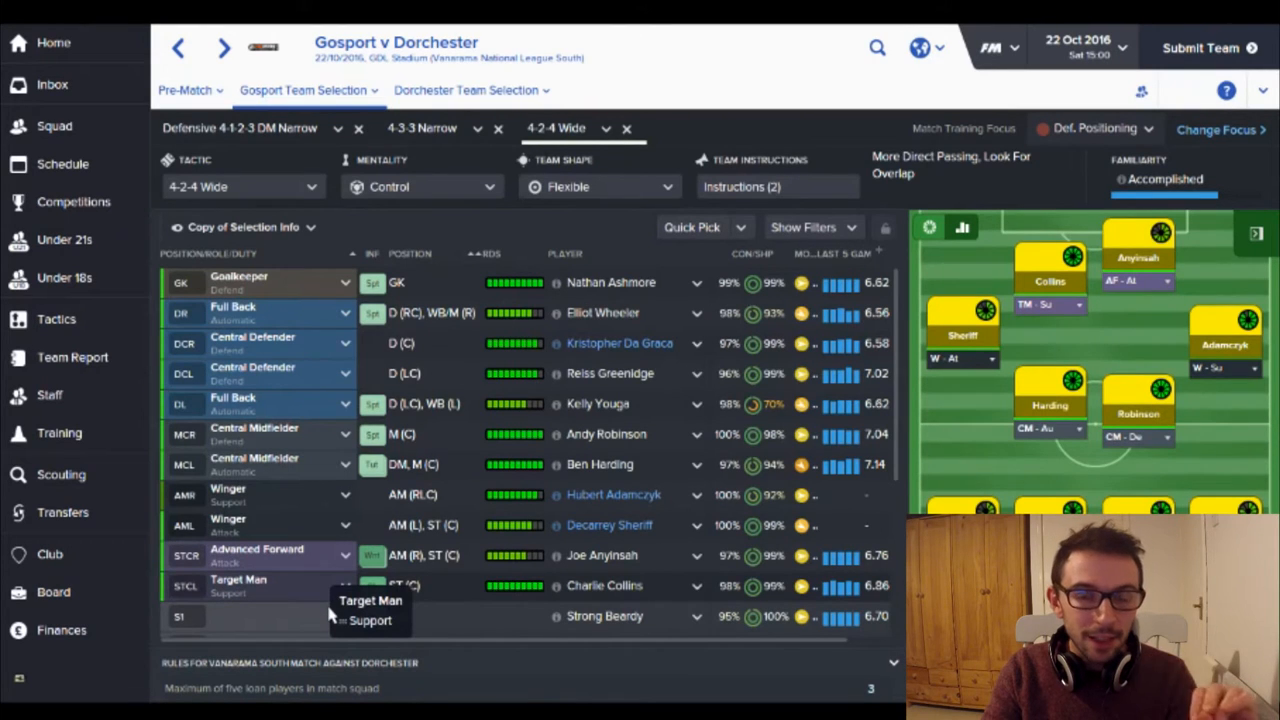
mouse_move(350, 595)
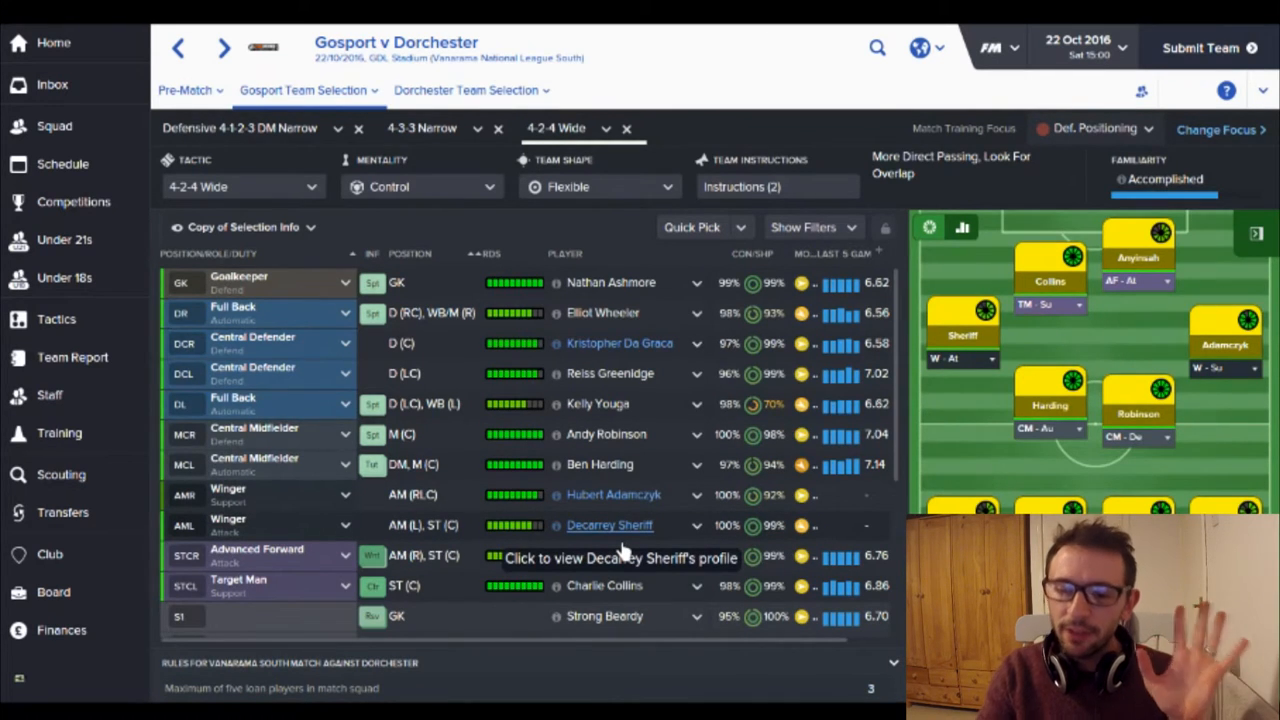
left_click(609, 525)
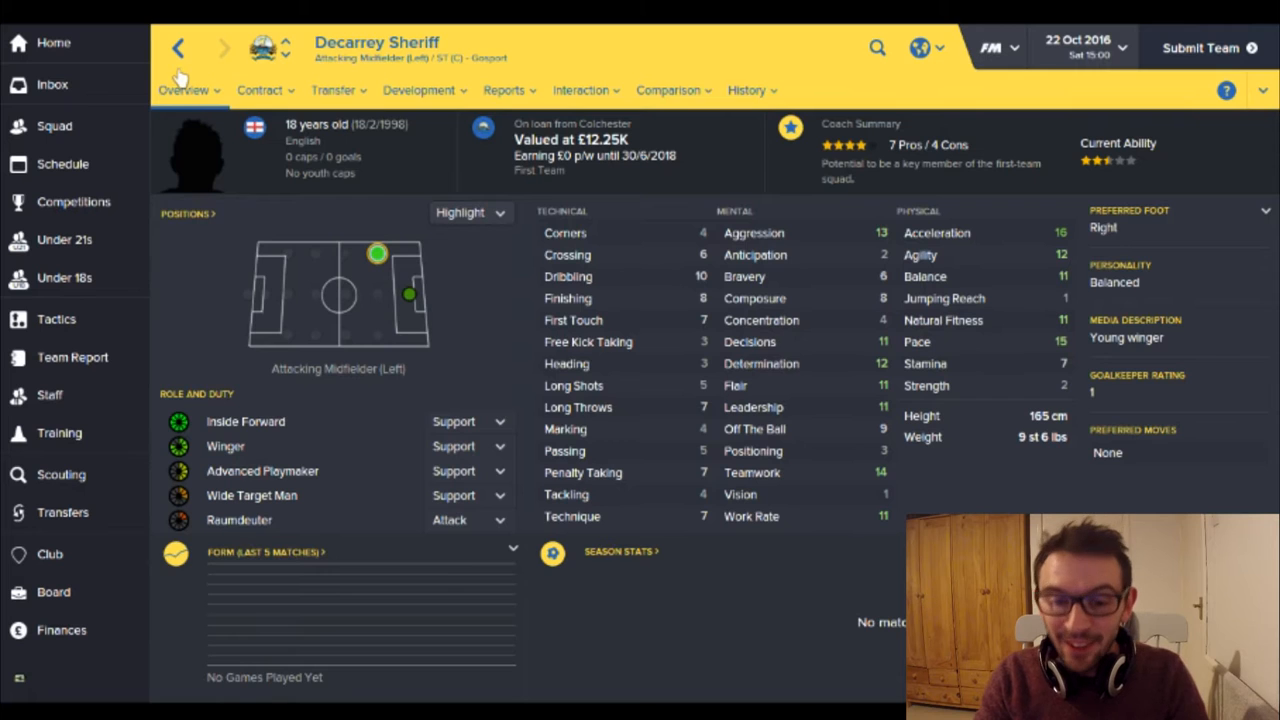
left_click(178, 47)
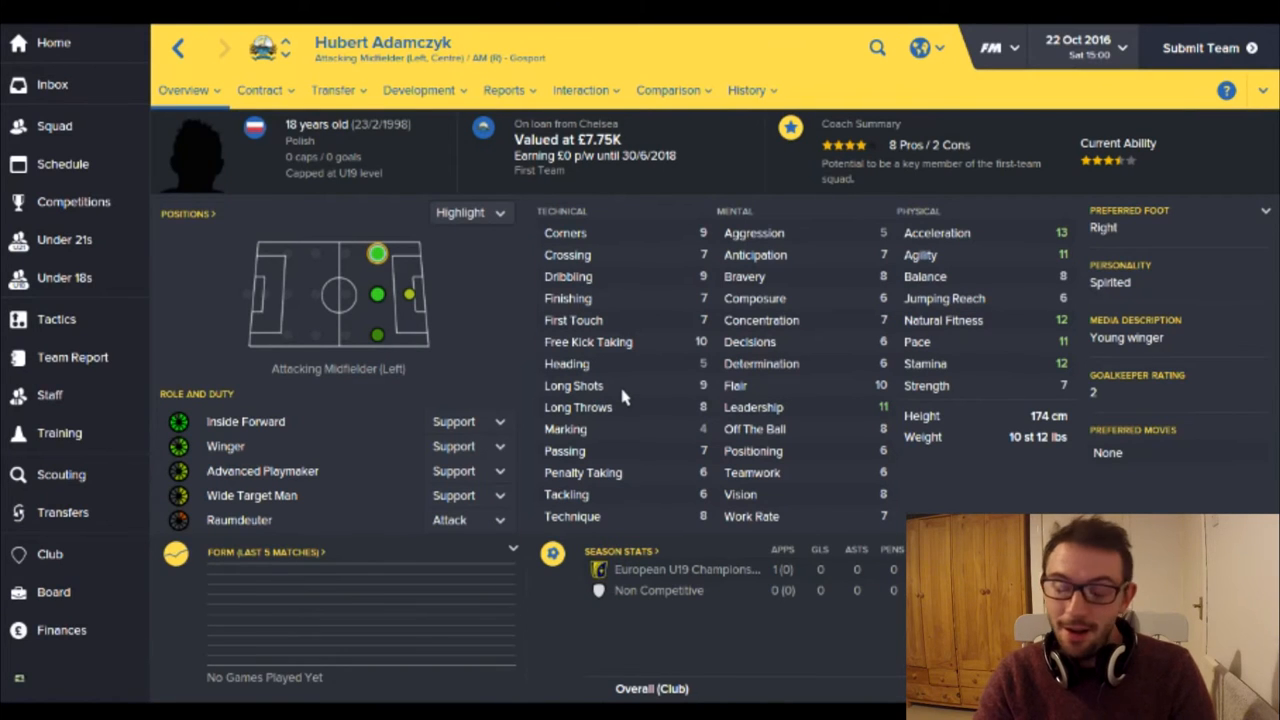
mouse_move(673, 420)
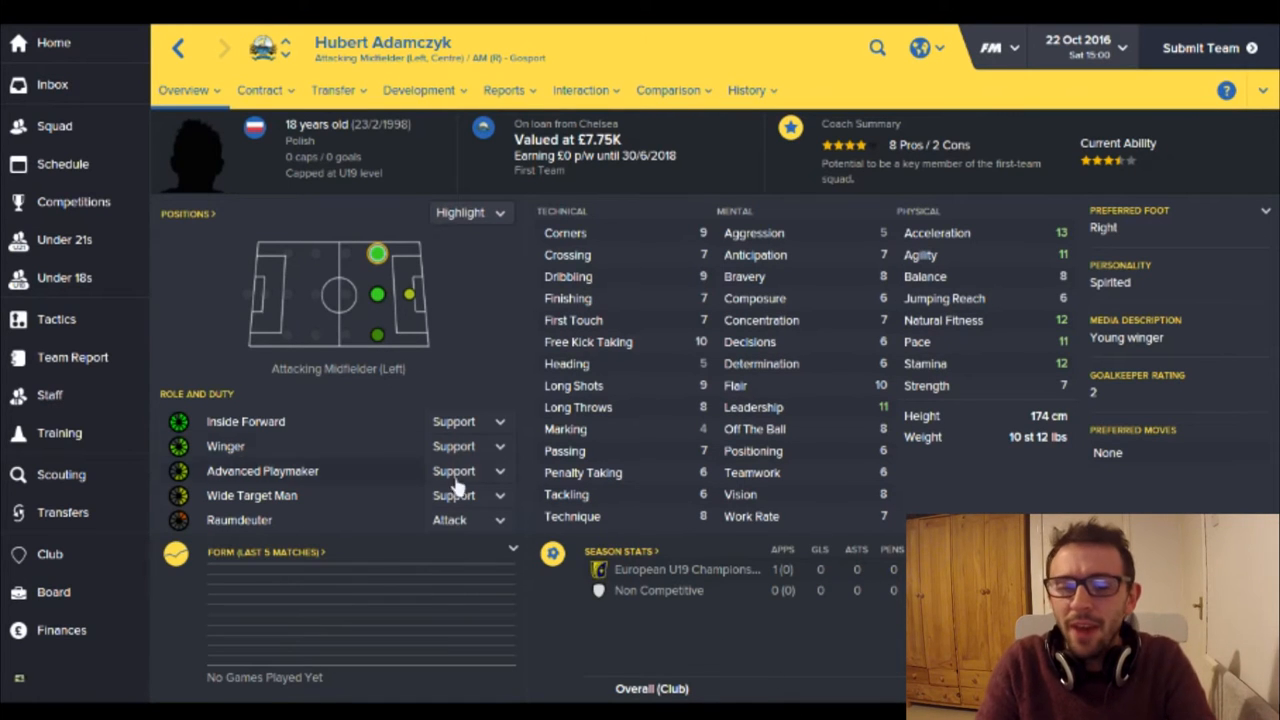
left_click(52, 84)
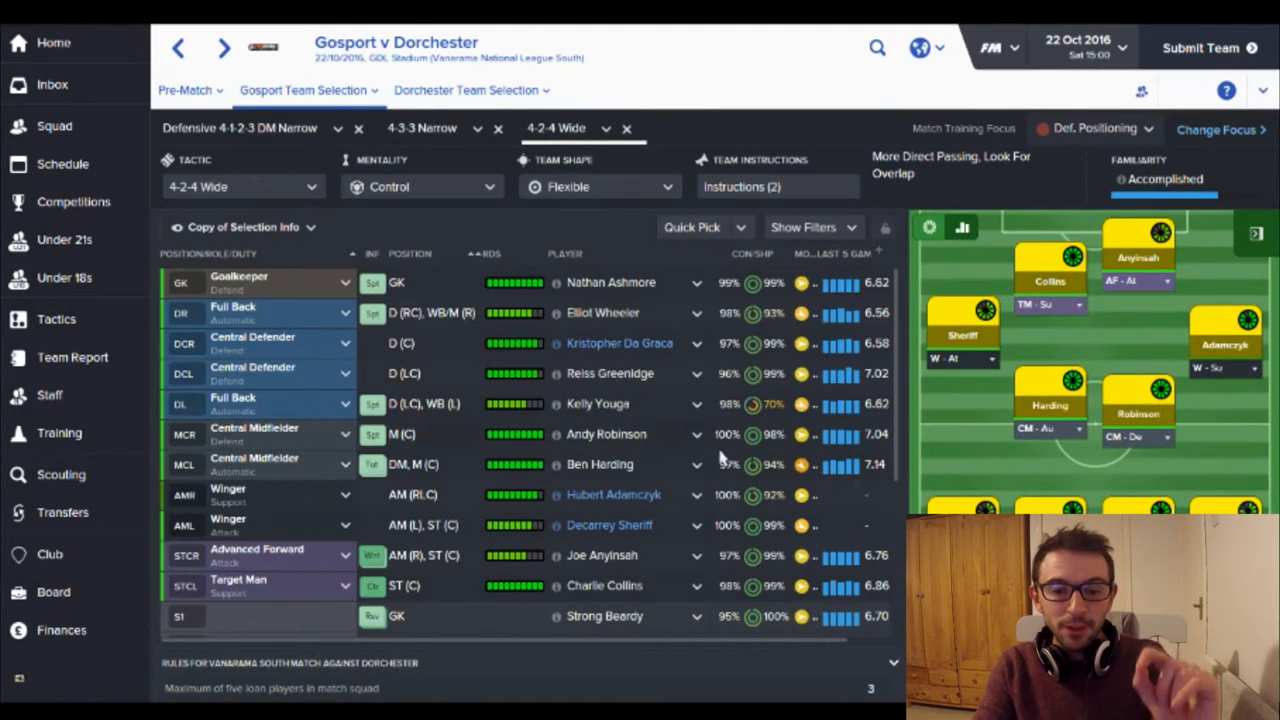
- Scroll through Gosport's 4-2-4 Wide starting eleven and substitutes bench
scroll("down", 3)
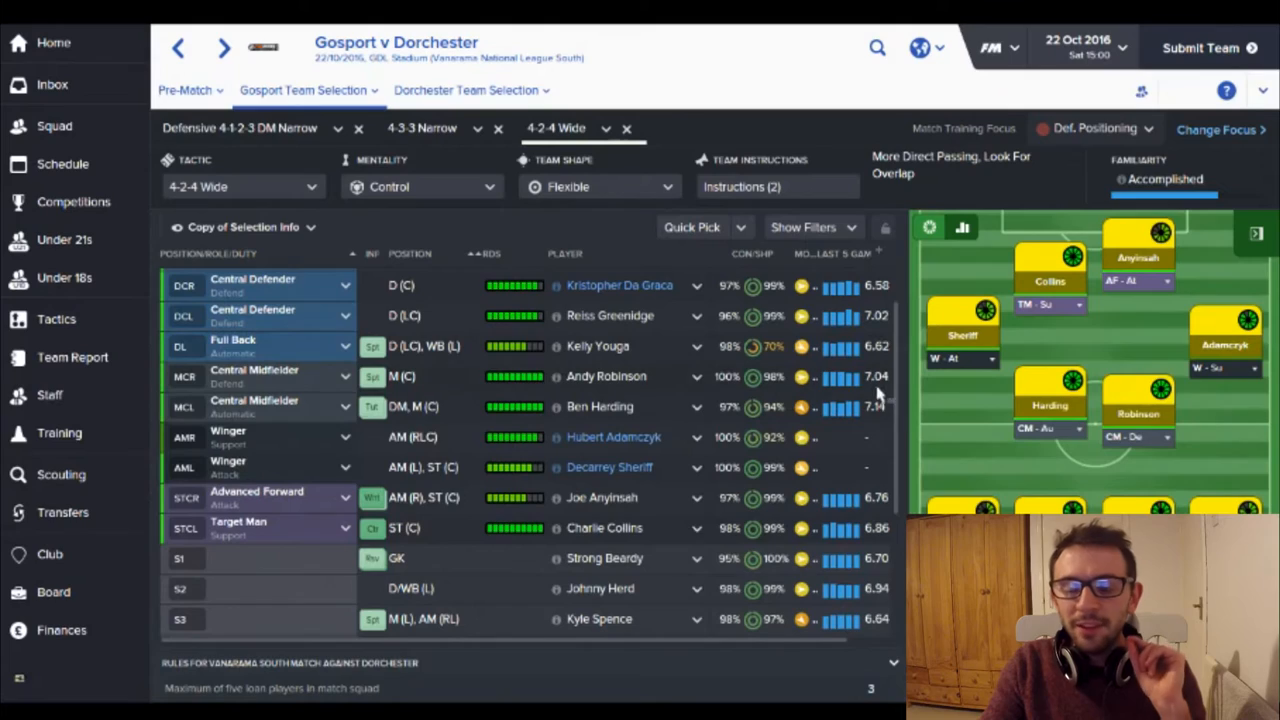
scroll("down", 3)
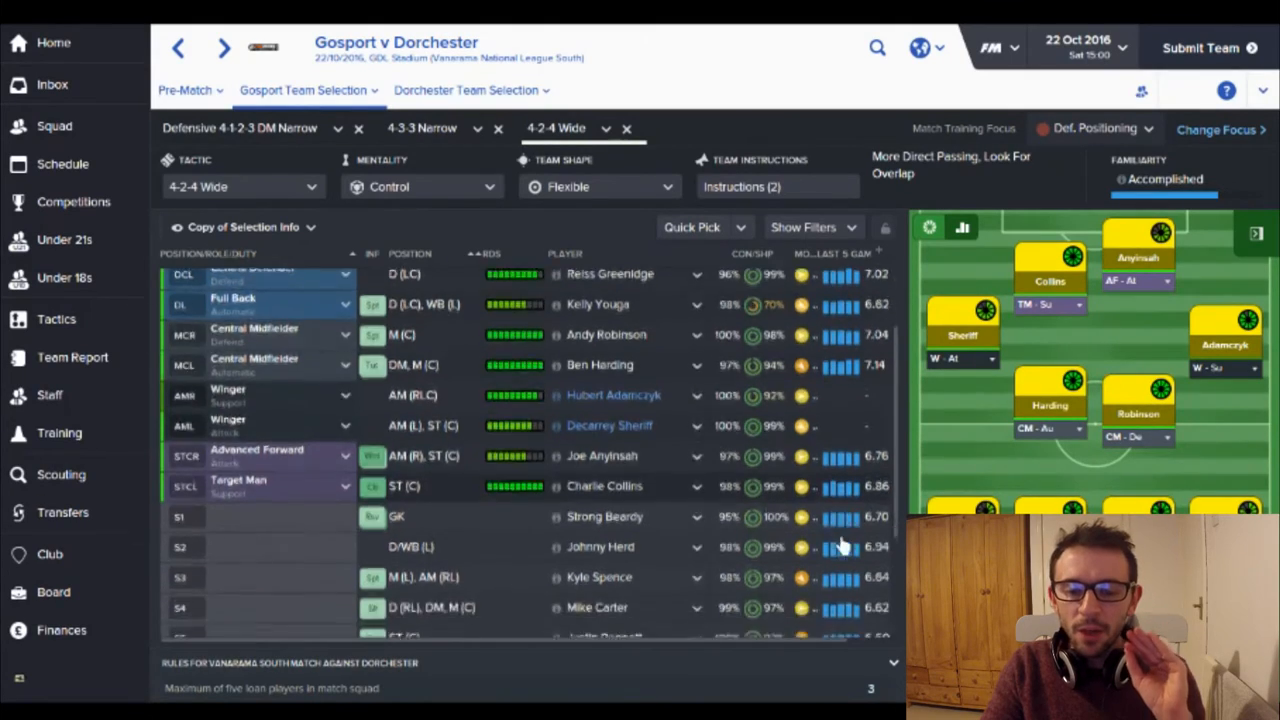
scroll("up", 3)
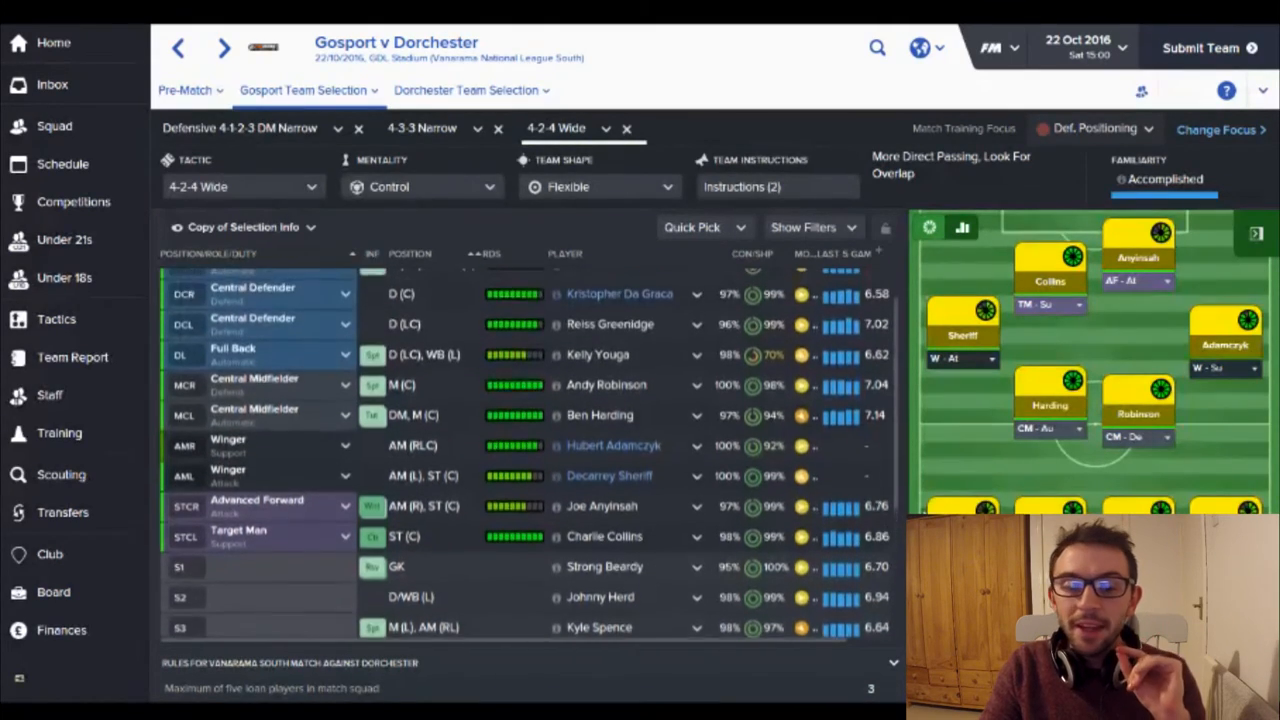
scroll("up", 3)
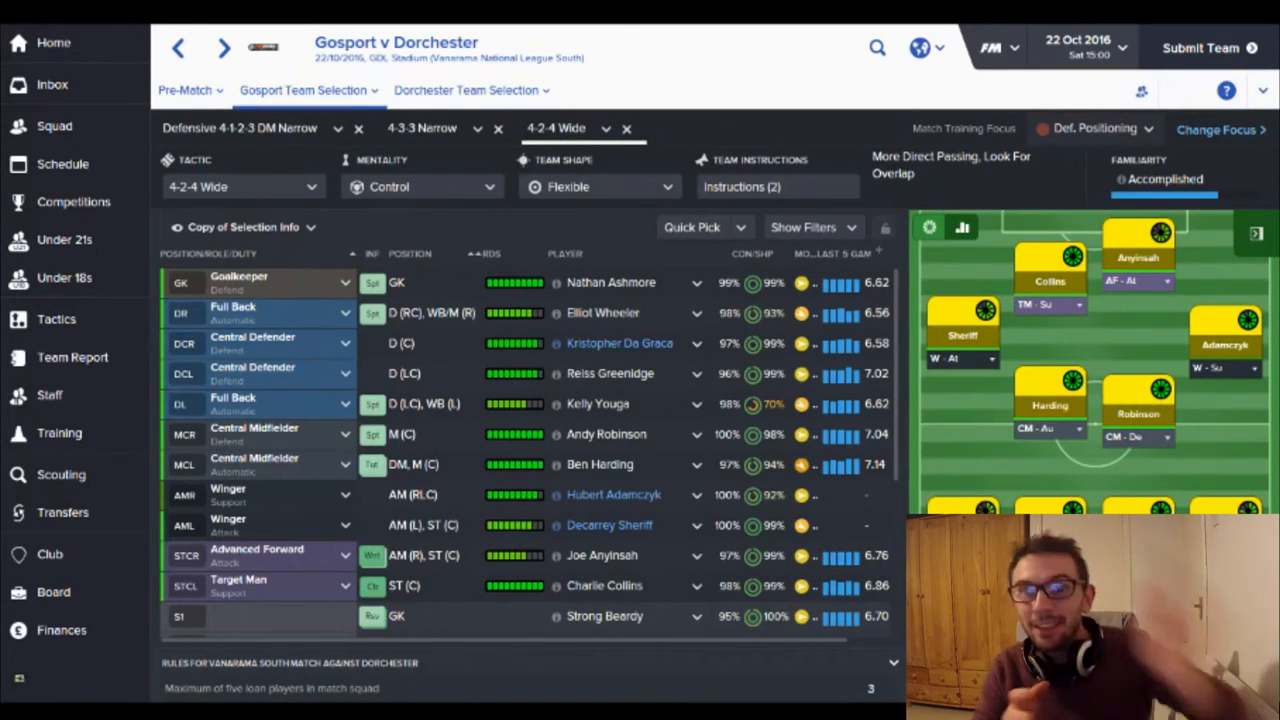
mouse_move(1200, 490)
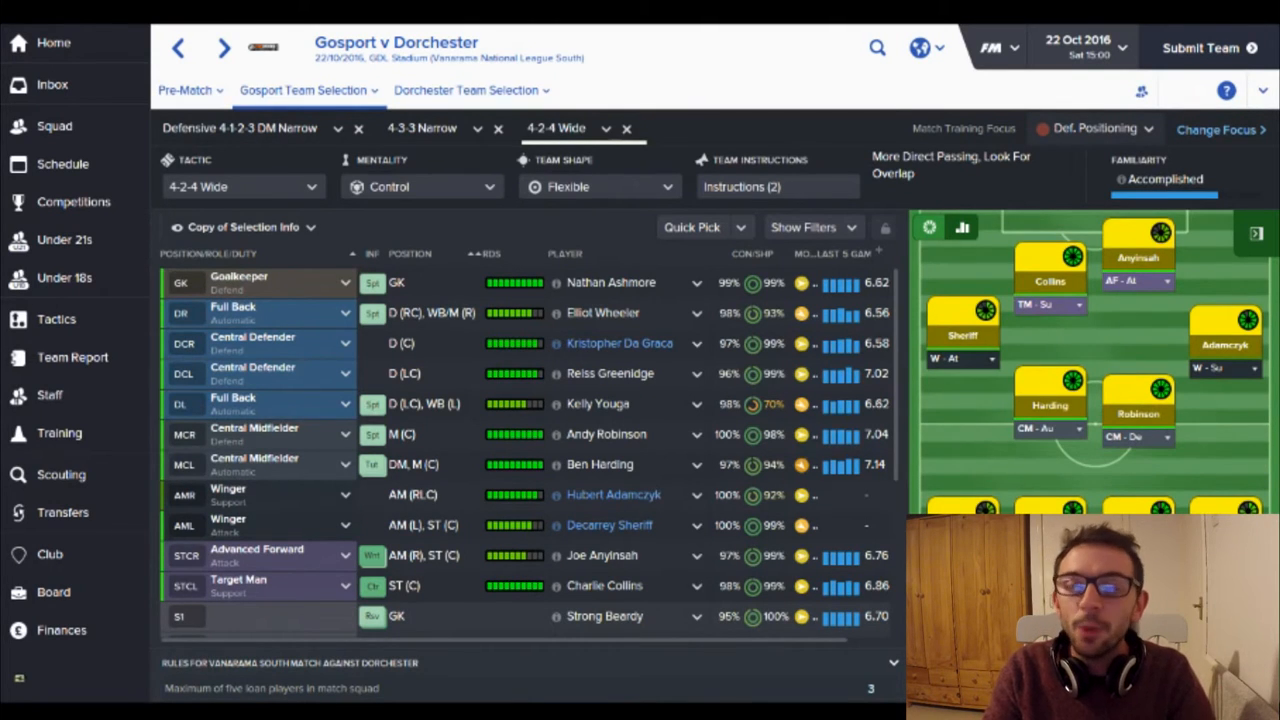
mouse_move(720, 263)
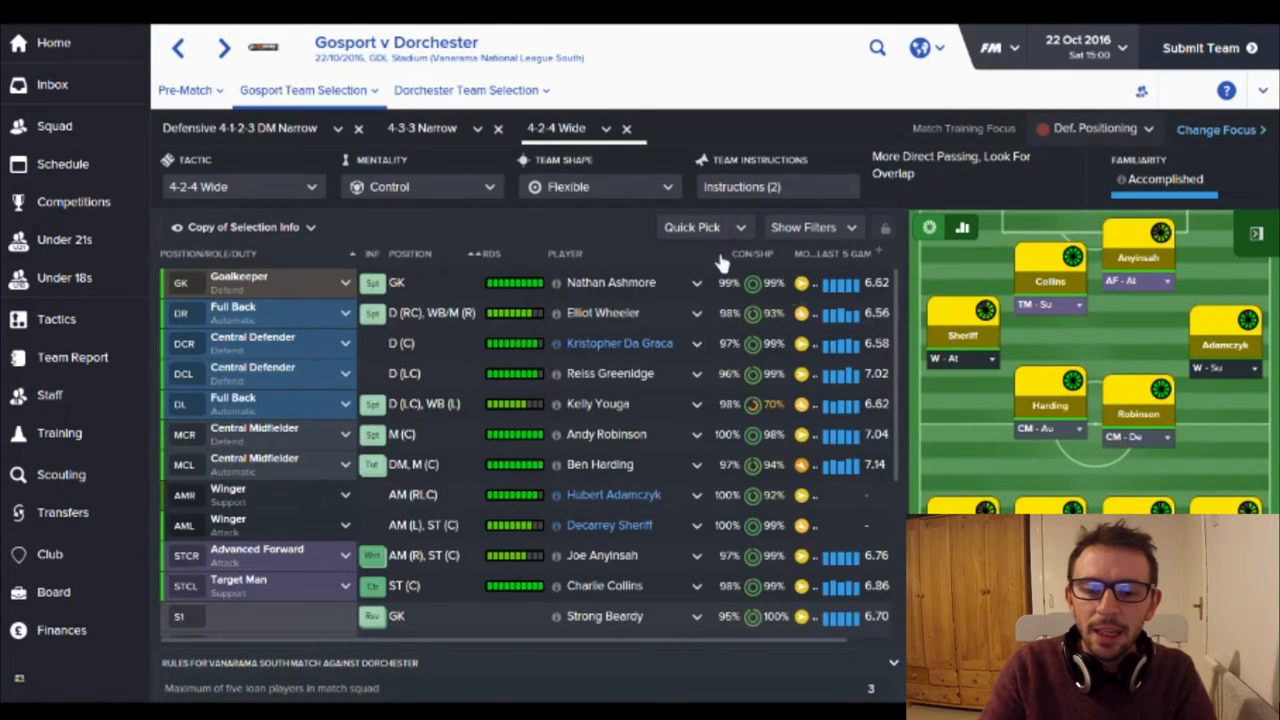
mouse_move(435, 440)
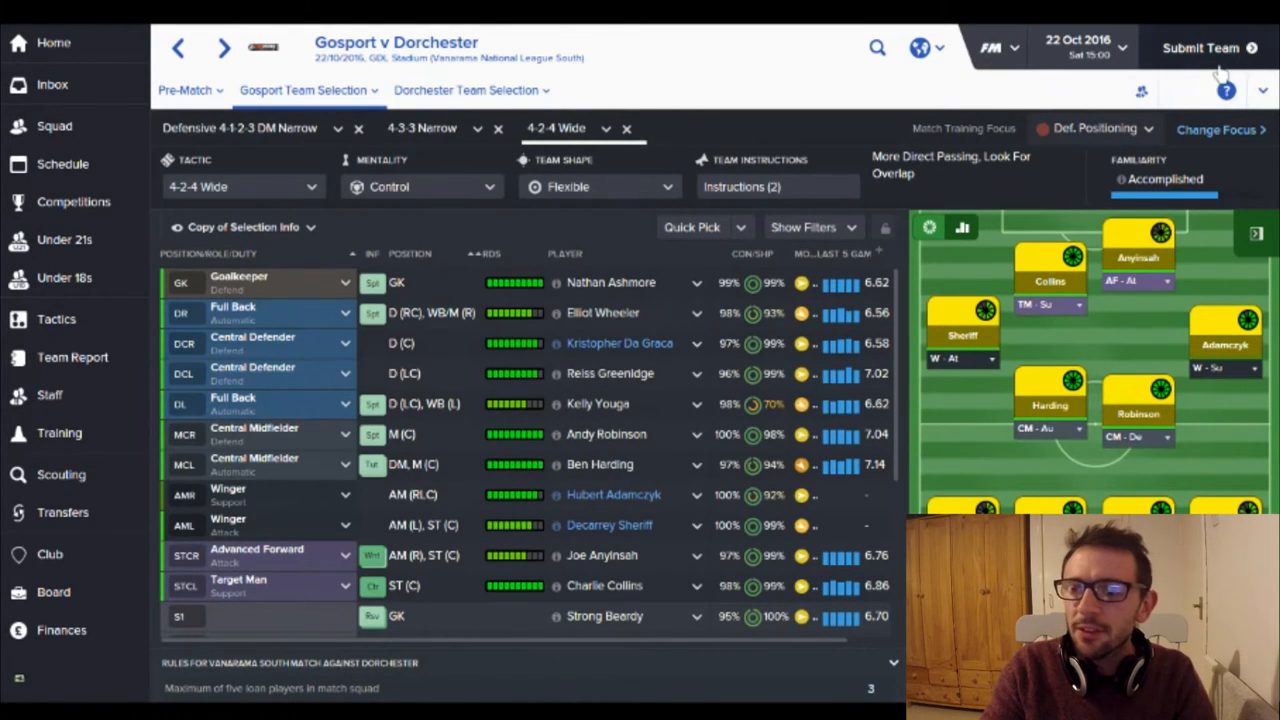
- Submit Gosport's team, accepting Kelly Youga's match sharpness warning
left_click(1200, 48)
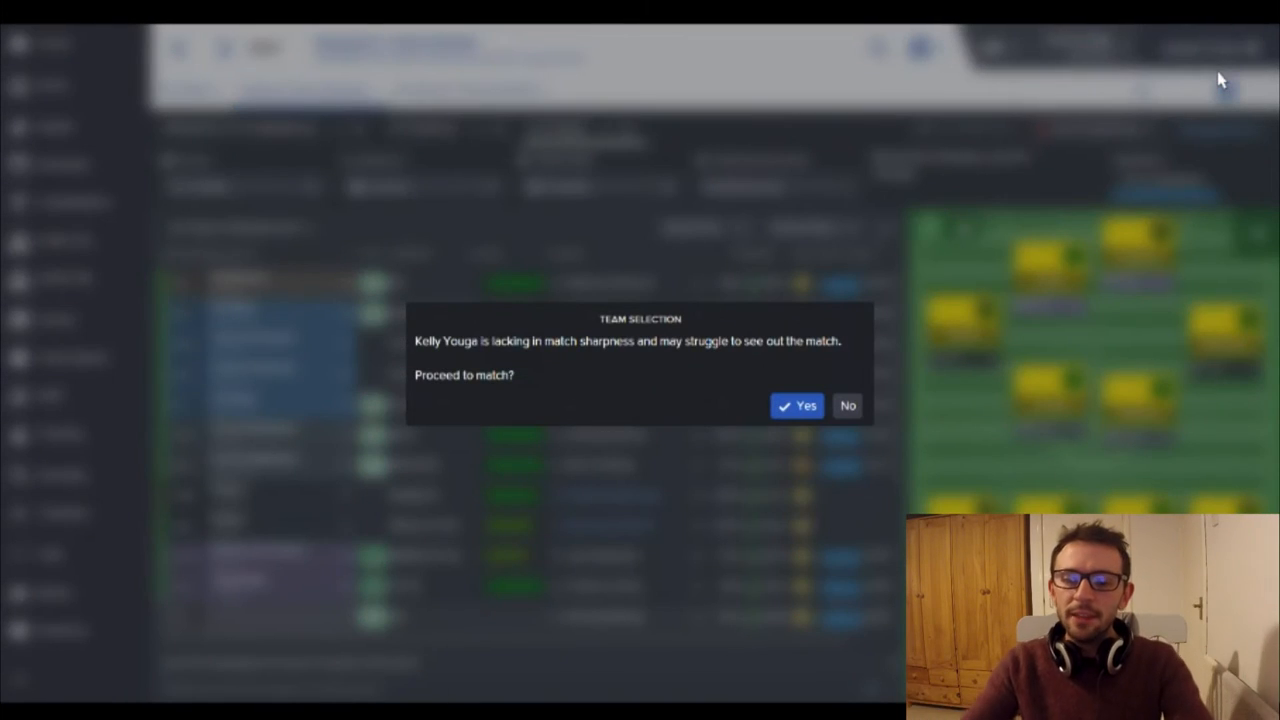
left_click(797, 405)
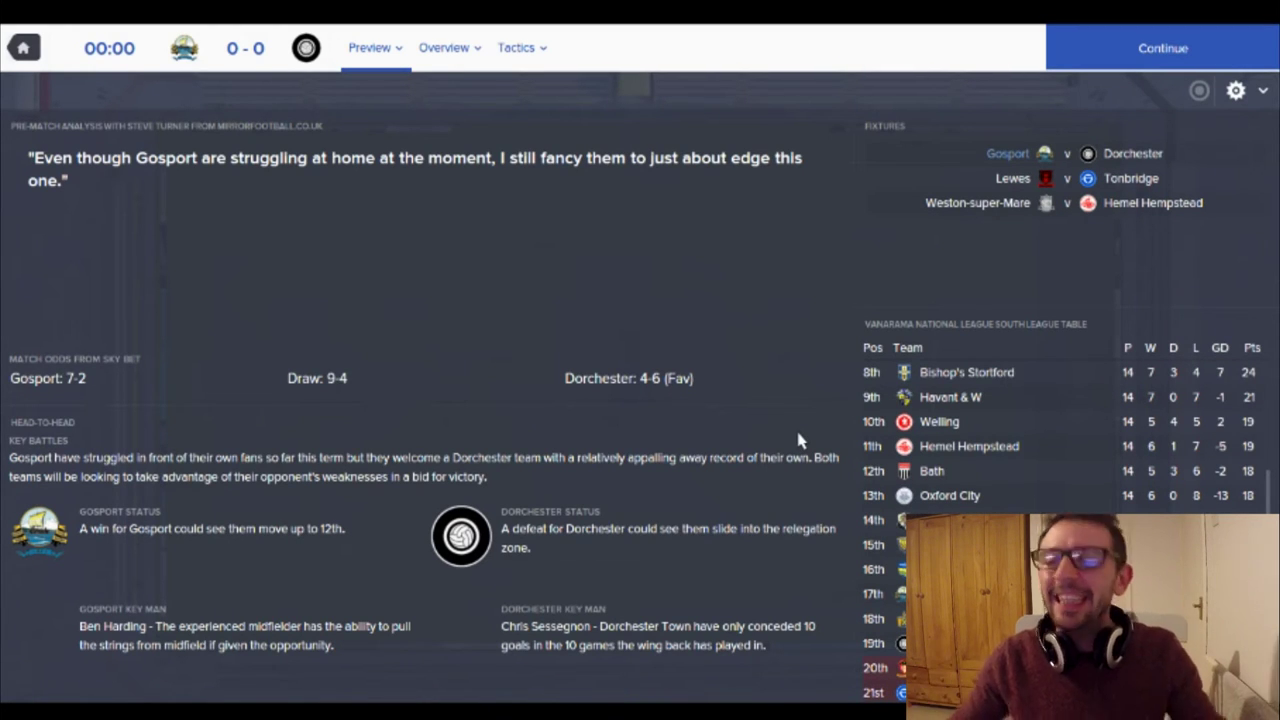
mouse_move(1115, 47)
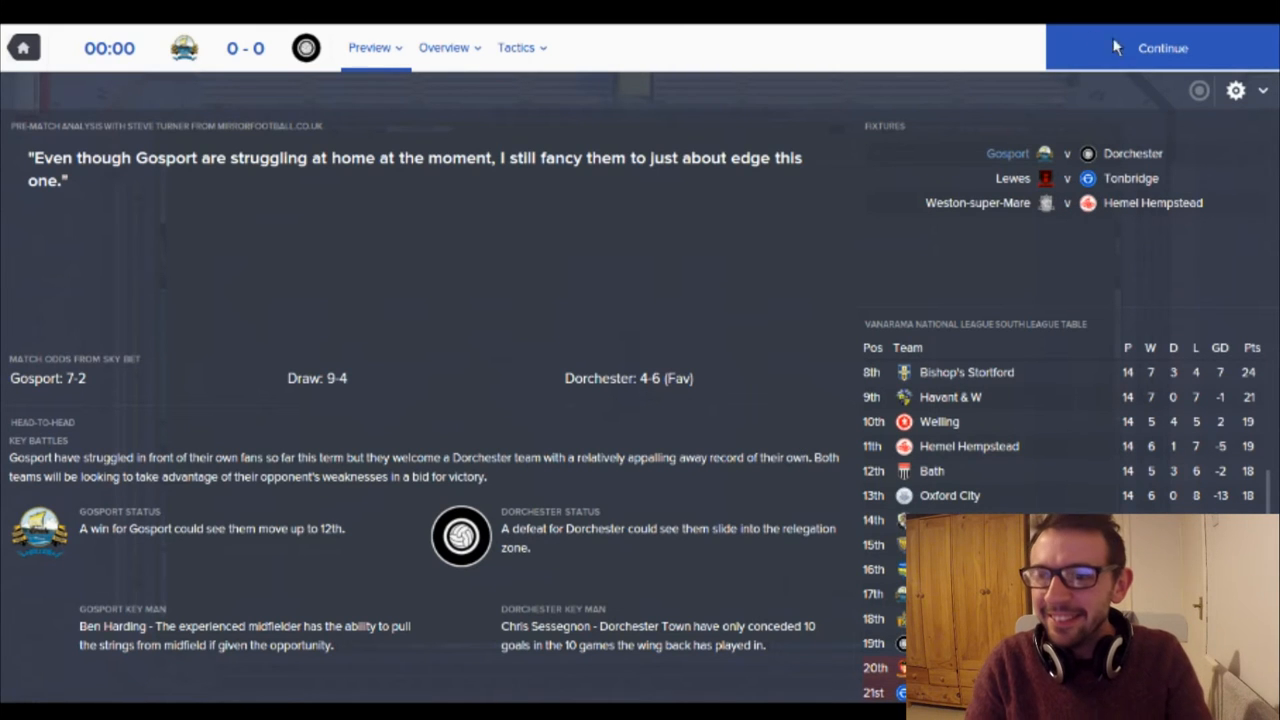
- Continue past the preview and both line-ups to Dorchester's opposition instructions
left_click(1162, 47)
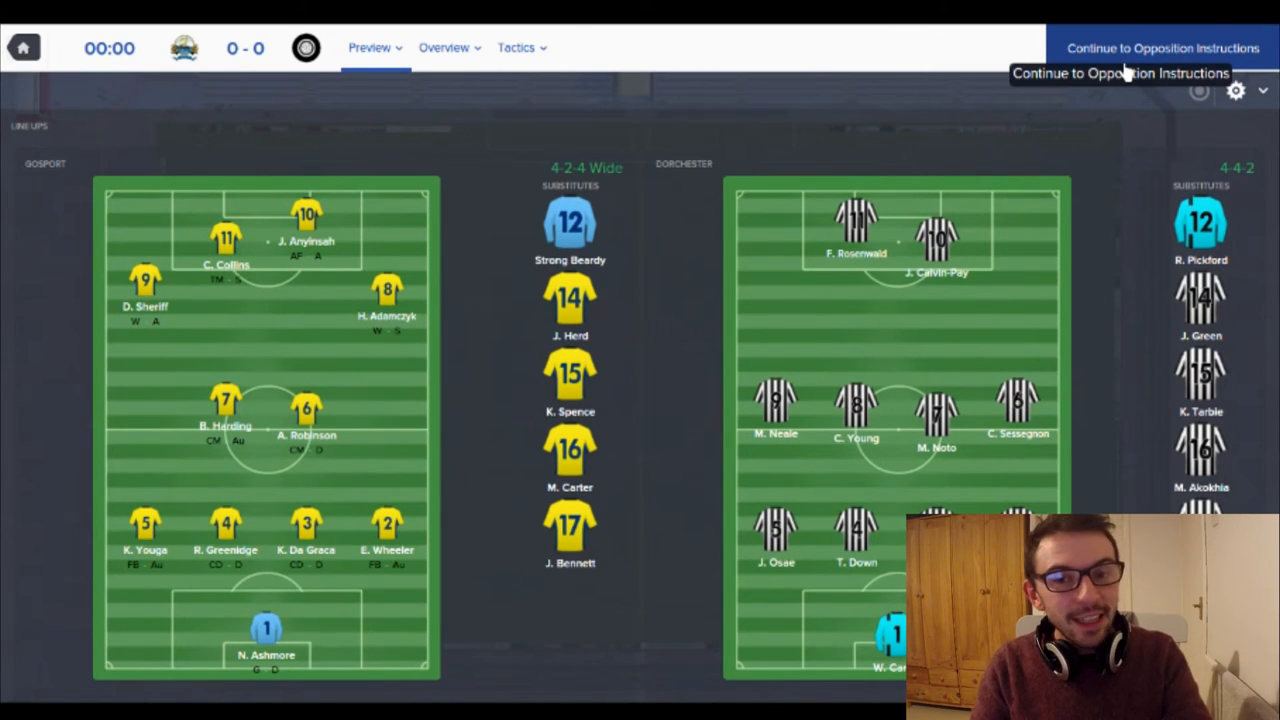
left_click(1162, 47)
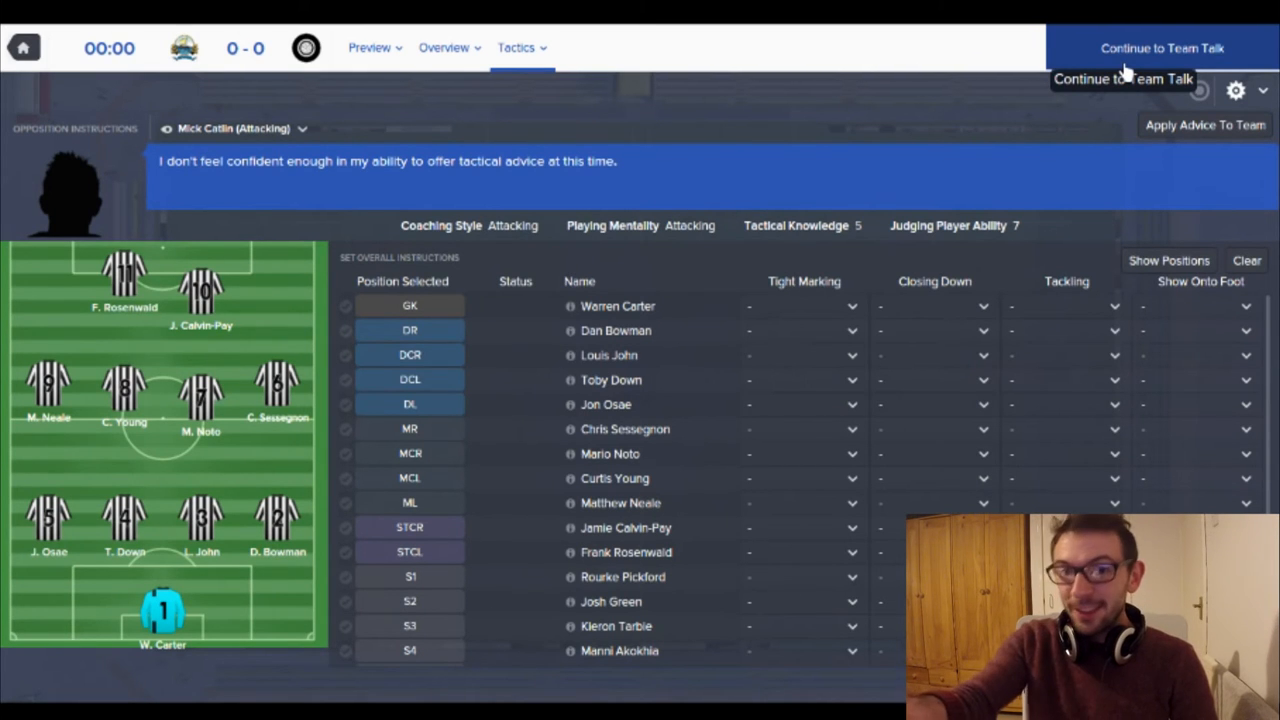
mouse_move(922, 246)
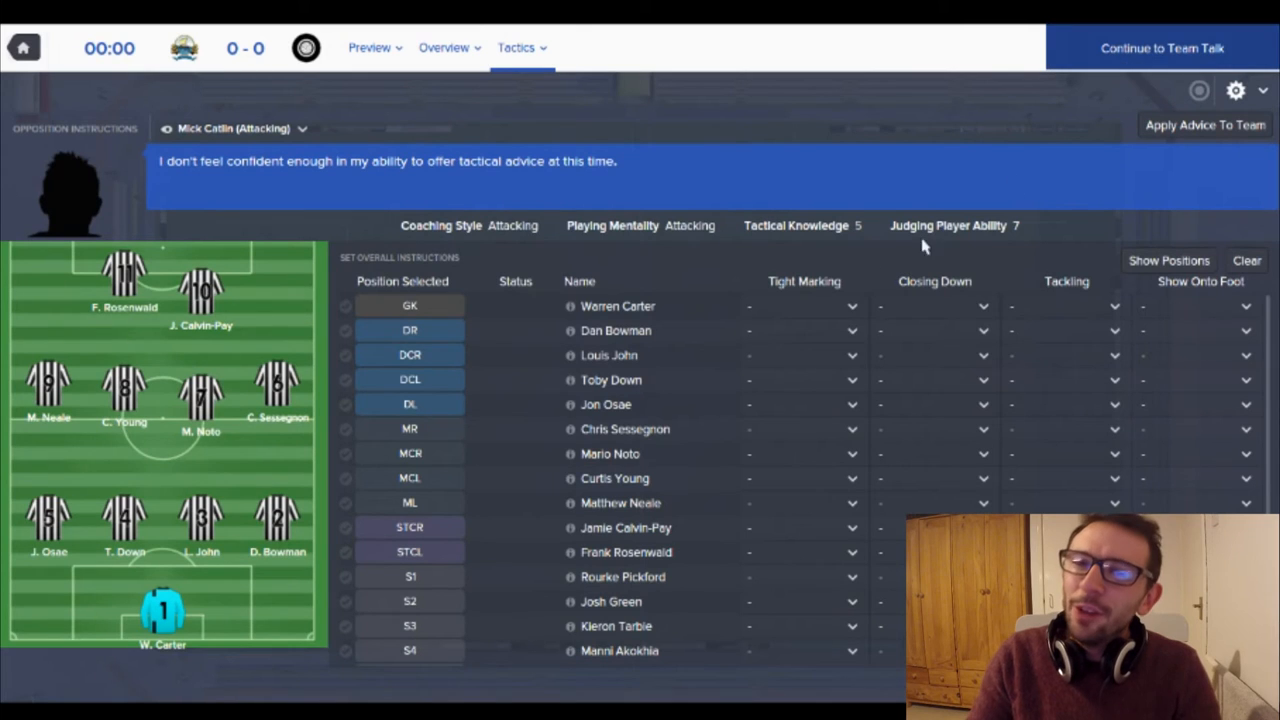
mouse_move(590, 548)
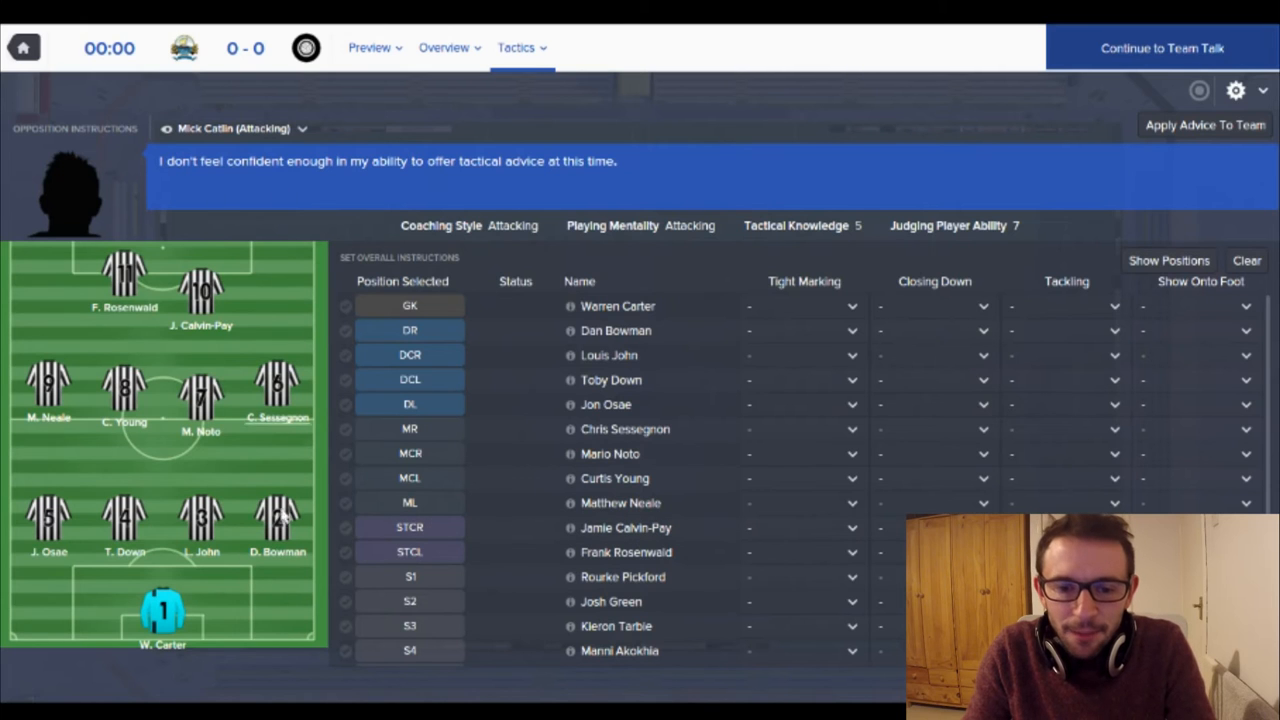
mouse_move(805, 580)
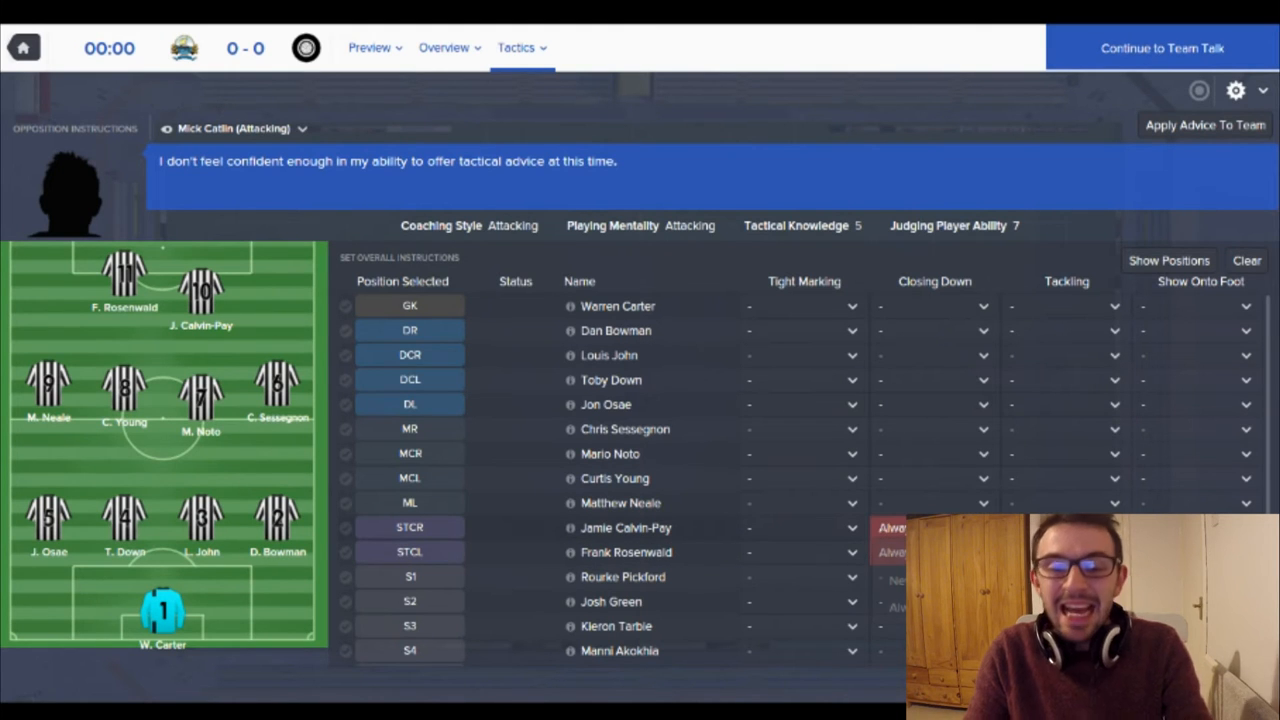
- Give a Passionate overall team talk: 'Get out there and show the world you have got what it takes.'
left_click(1162, 48)
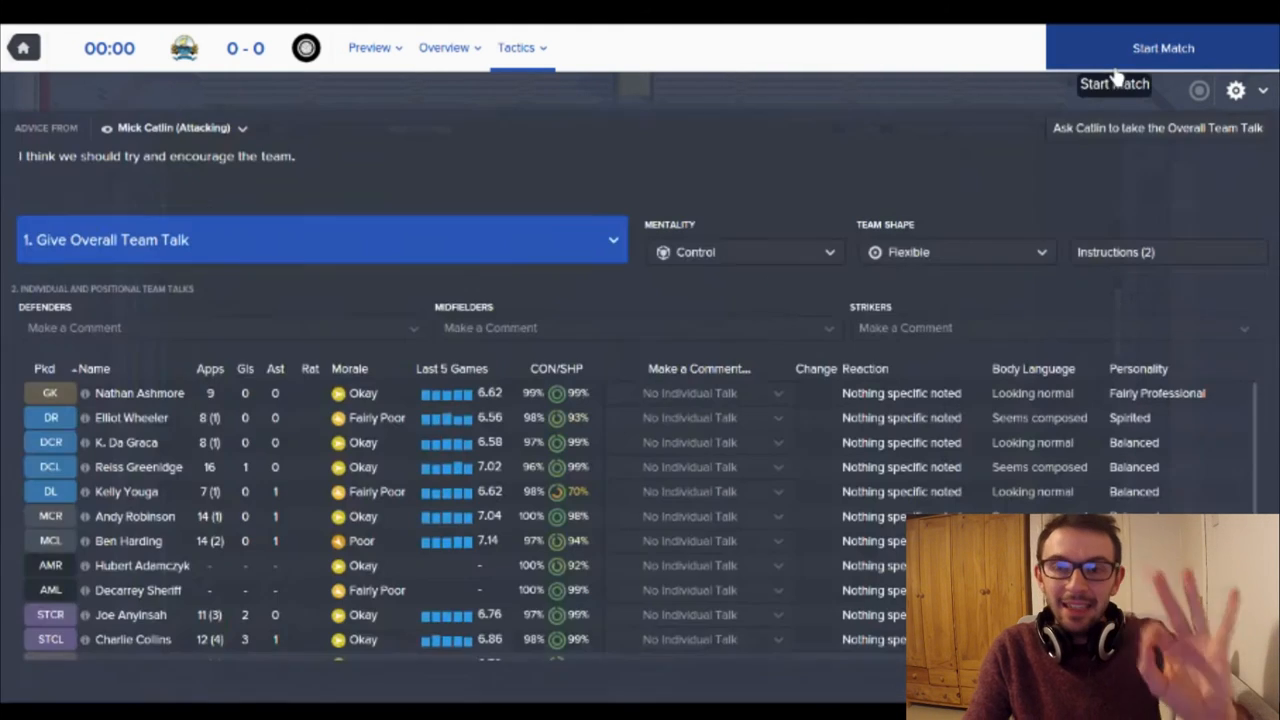
left_click(613, 239)
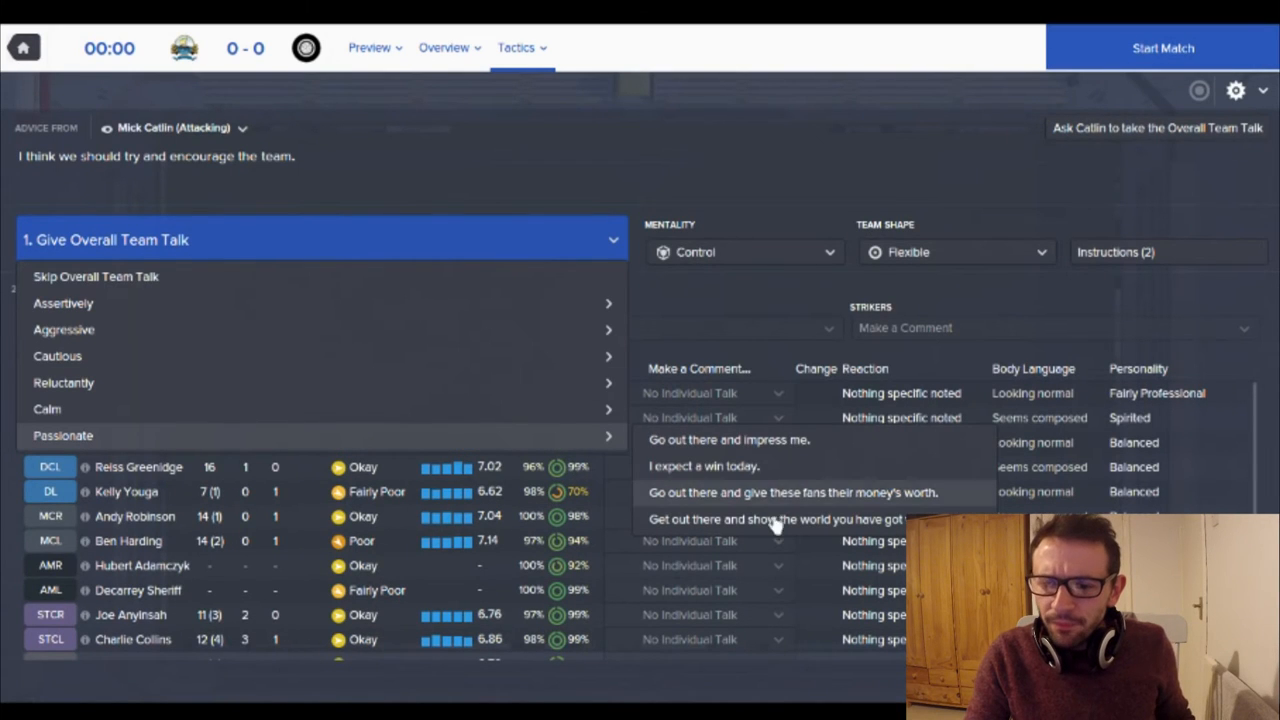
mouse_move(787, 545)
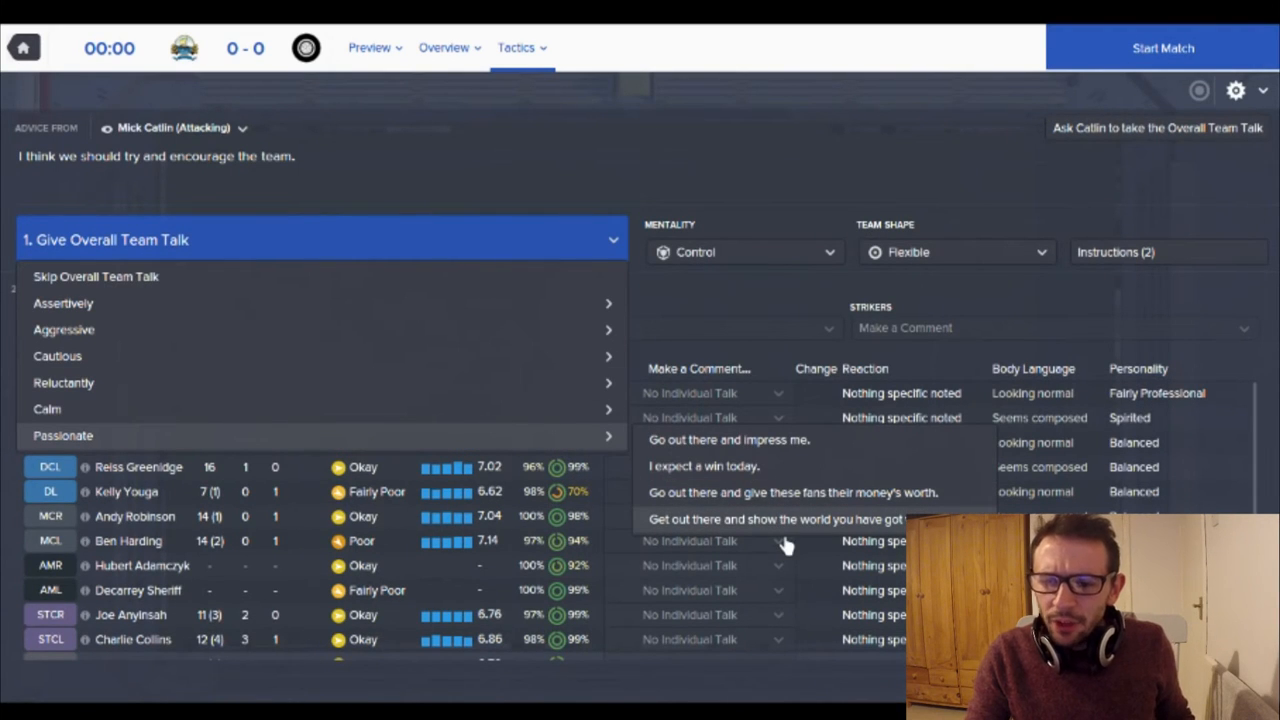
left_click(769, 519)
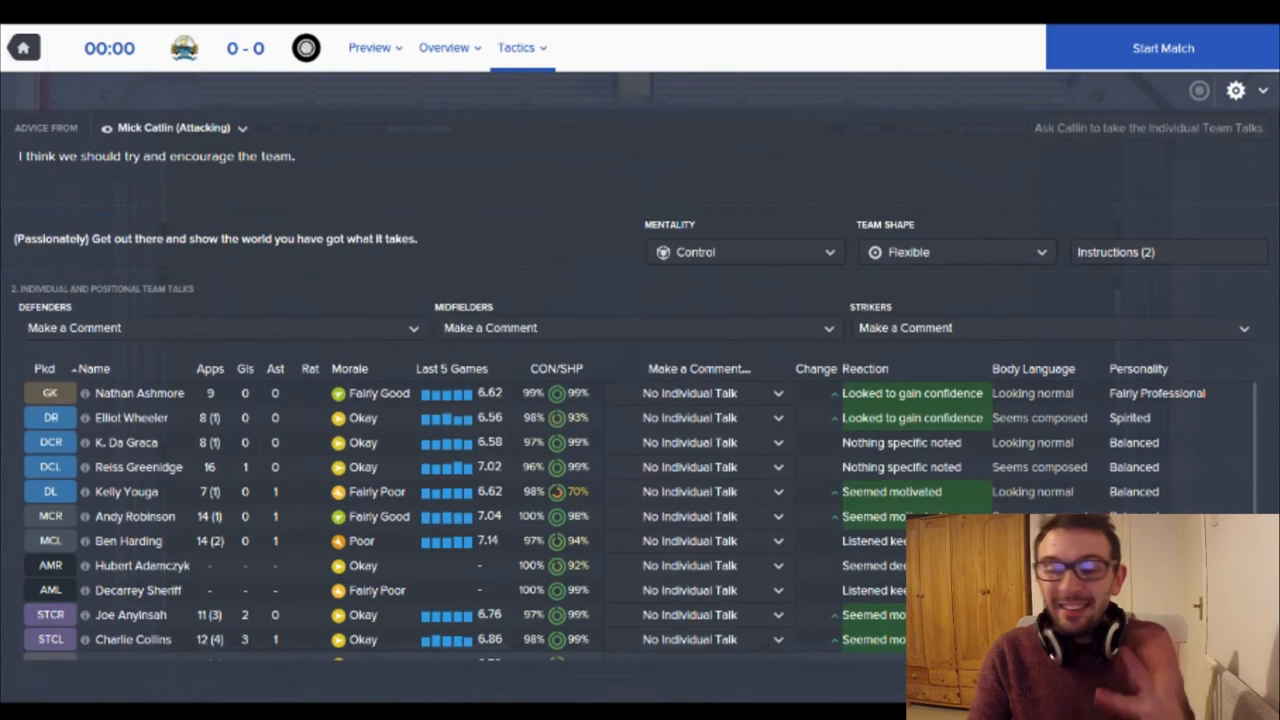
scroll("down", 3)
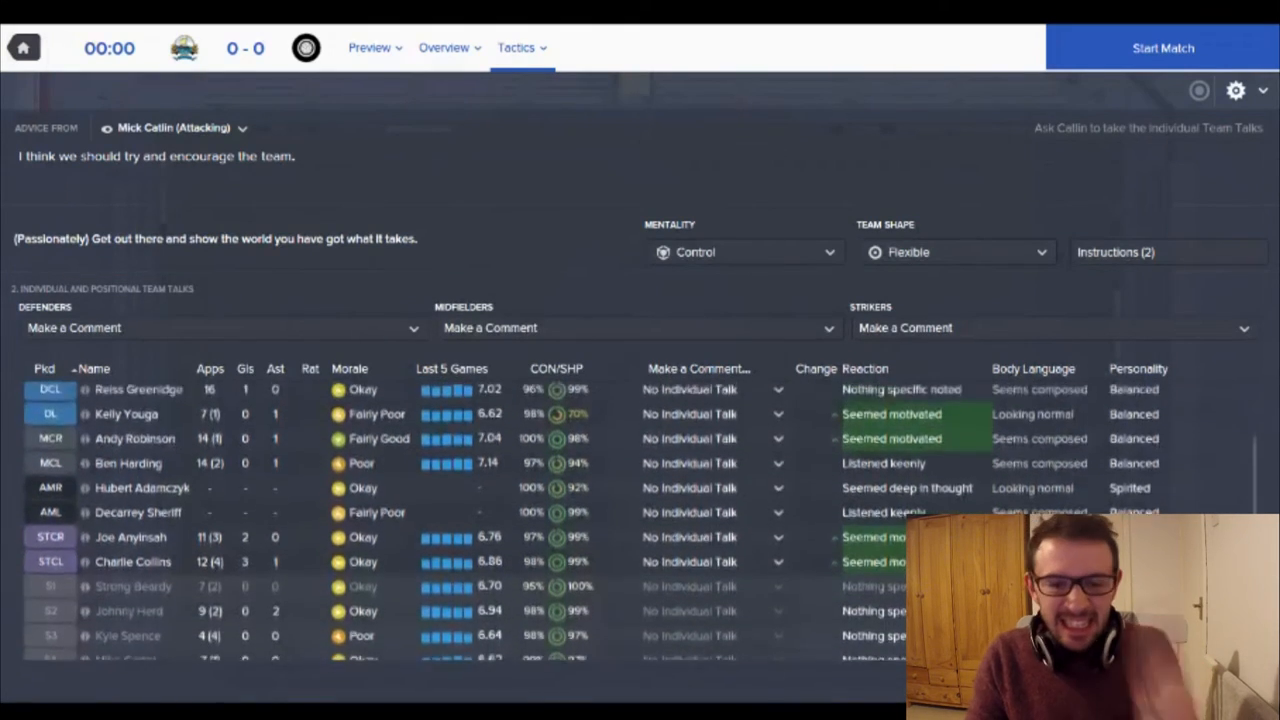
scroll("up", 3)
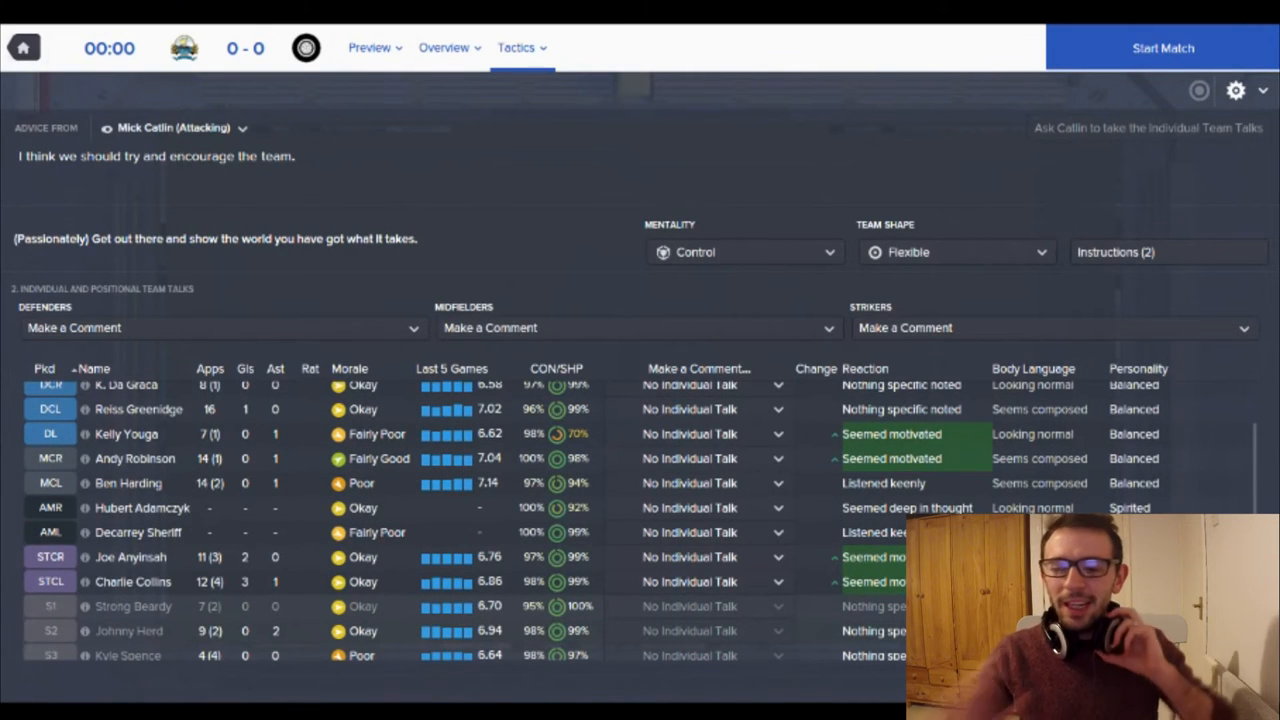
- Kick off against Dorchester and play until Elliot Wheeler's 15th-minute goal makes it 1-0
left_click(1162, 48)
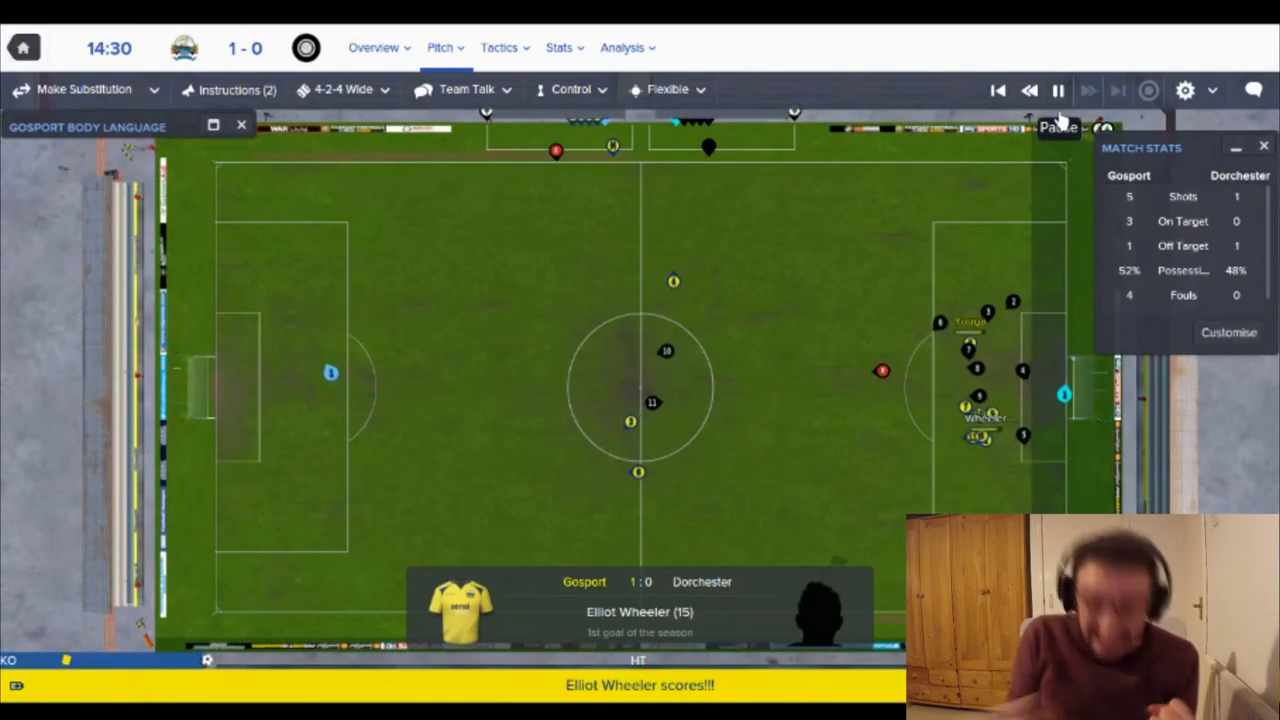
- Follow Match Stats and Prozone action zones as Gosport hold 1-0 to the 30th minute
left_click(467, 89)
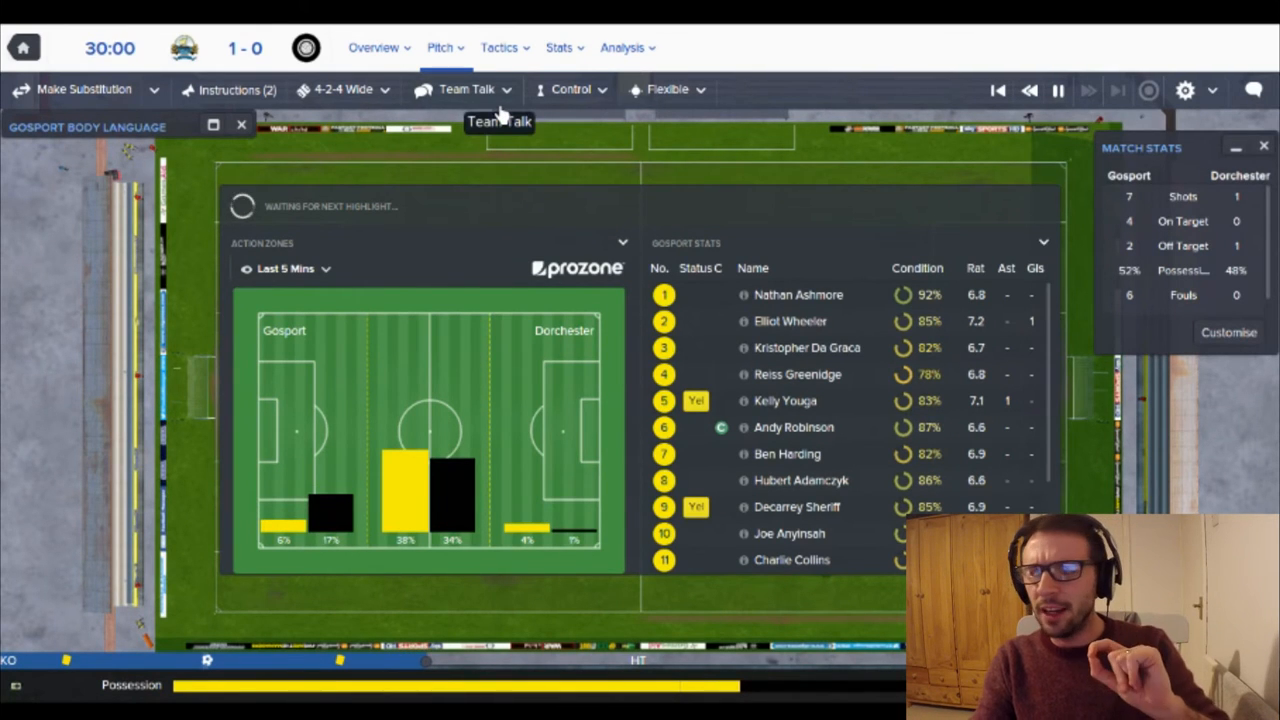
- Play through the first-half highlights at 3-0, then skip ahead to the half-time break
left_click(466, 89)
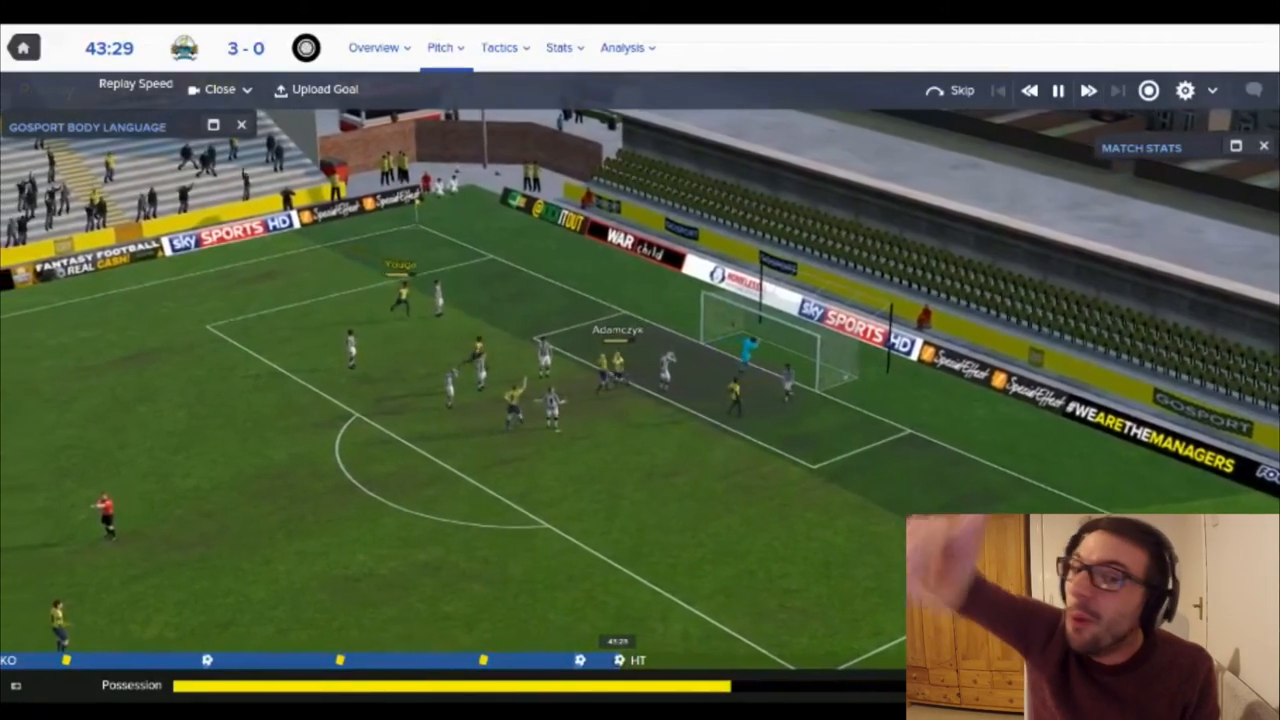
left_click(218, 89)
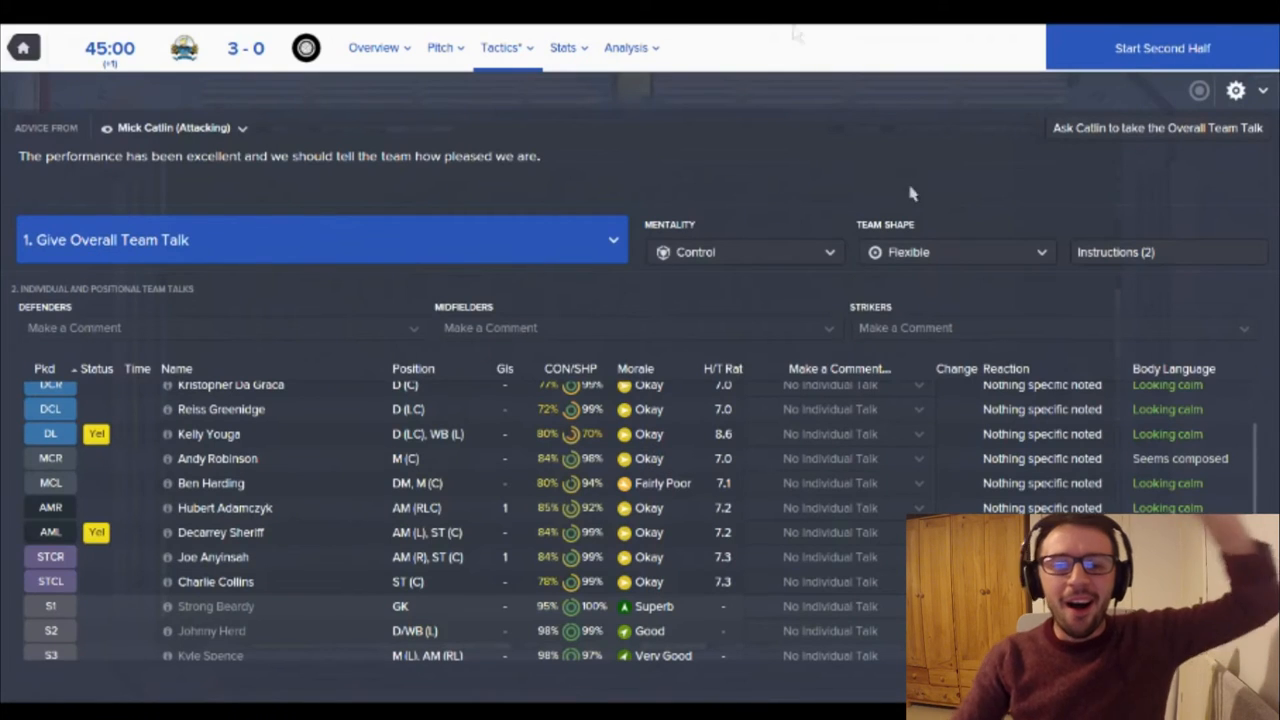
- Give a passionate 'I'm very happy...keep it up lads' half-time talk and set mentality to Counter
left_click(613, 240)
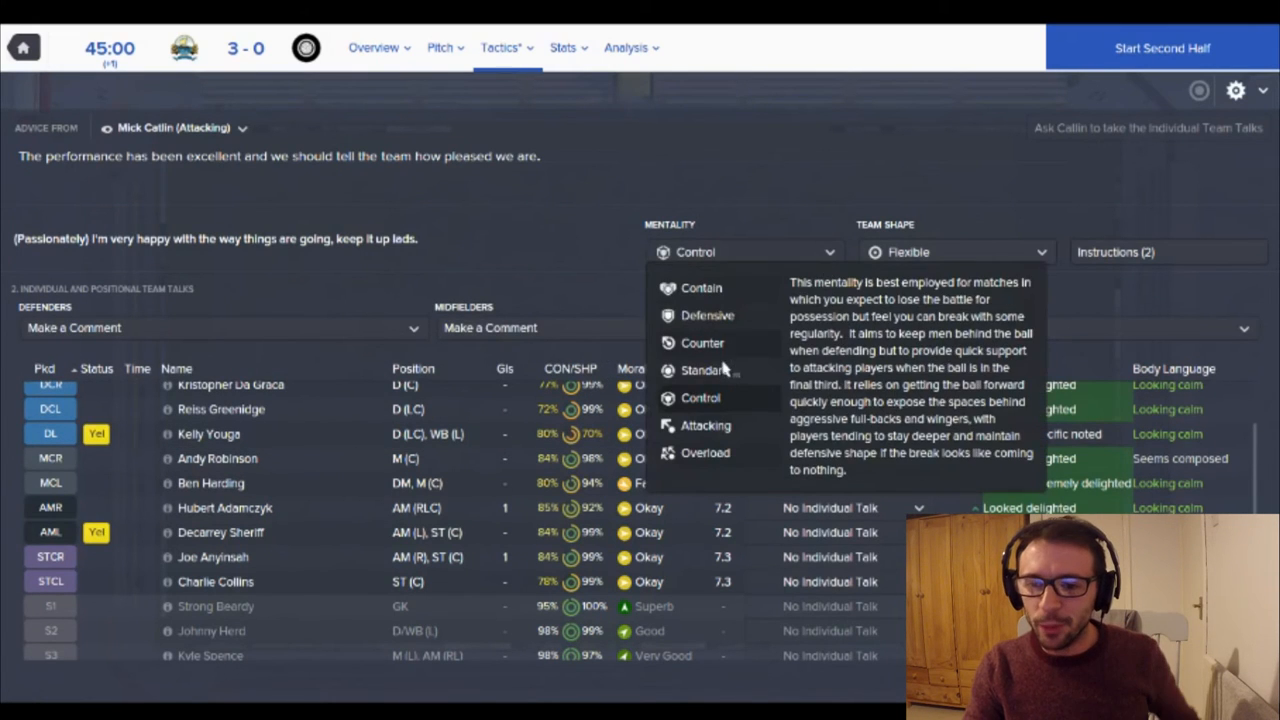
left_click(702, 342)
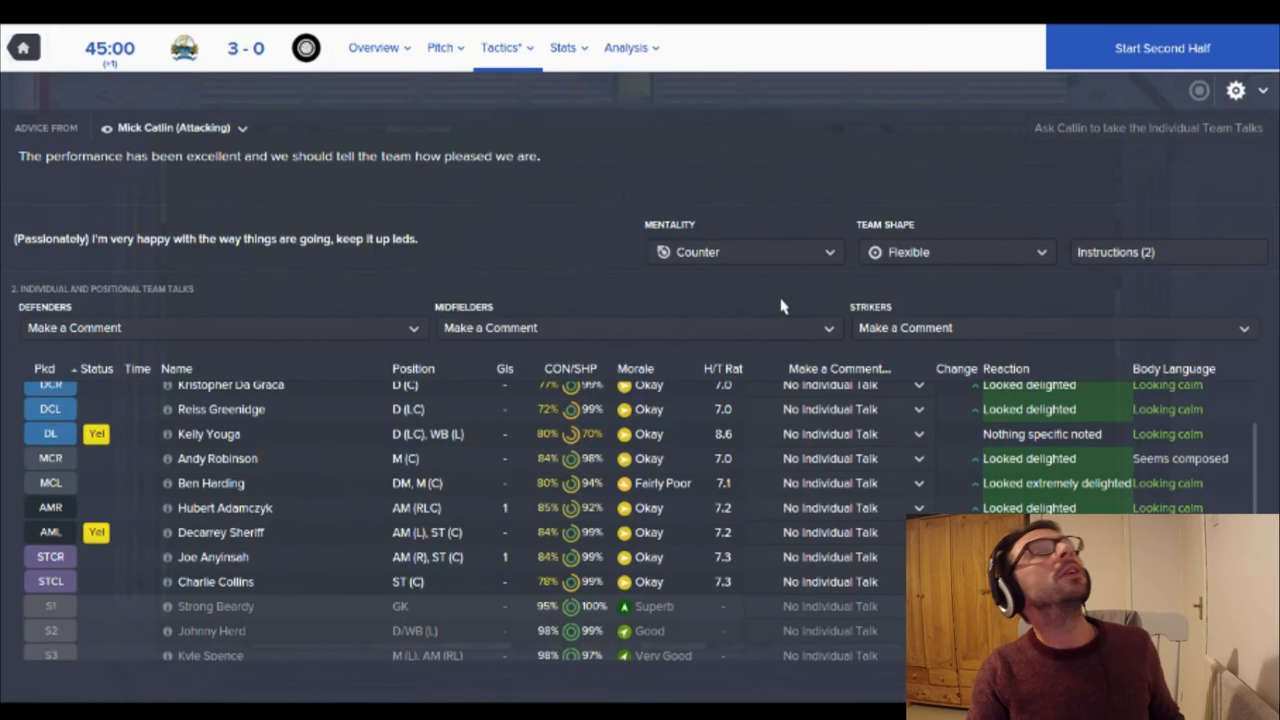
mouse_move(835, 278)
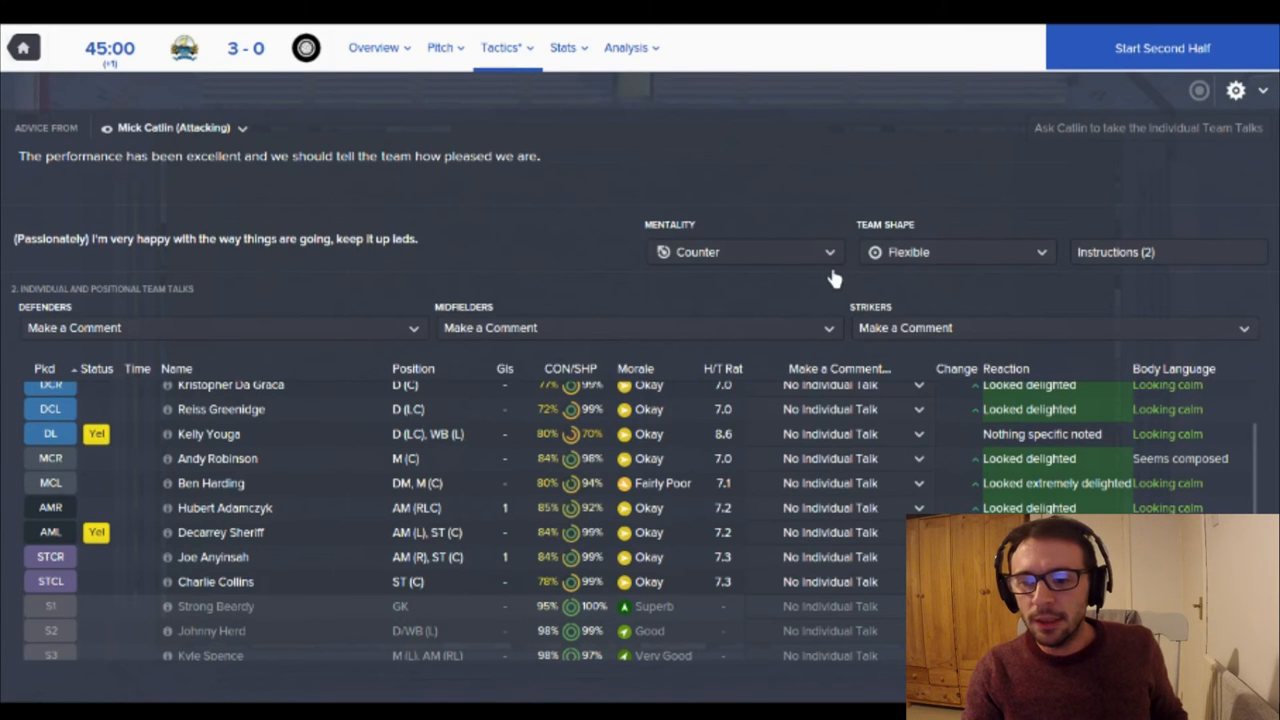
mouse_move(1108, 275)
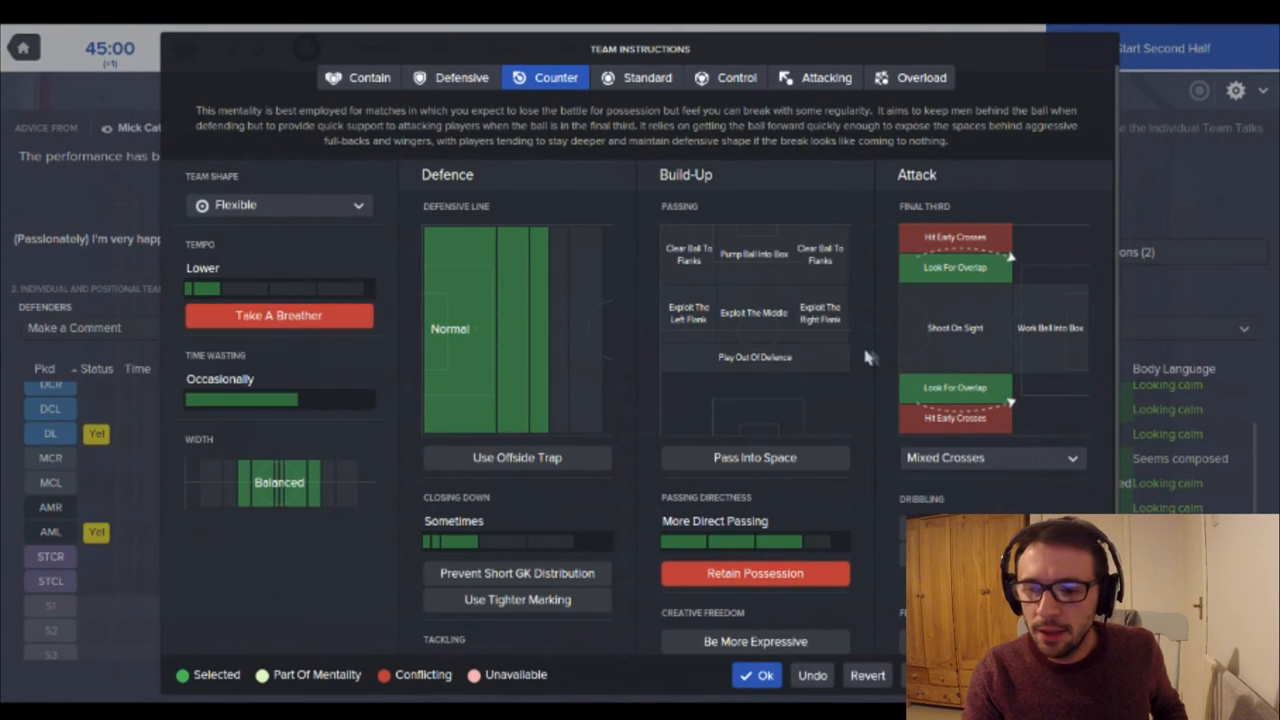
mouse_move(750, 600)
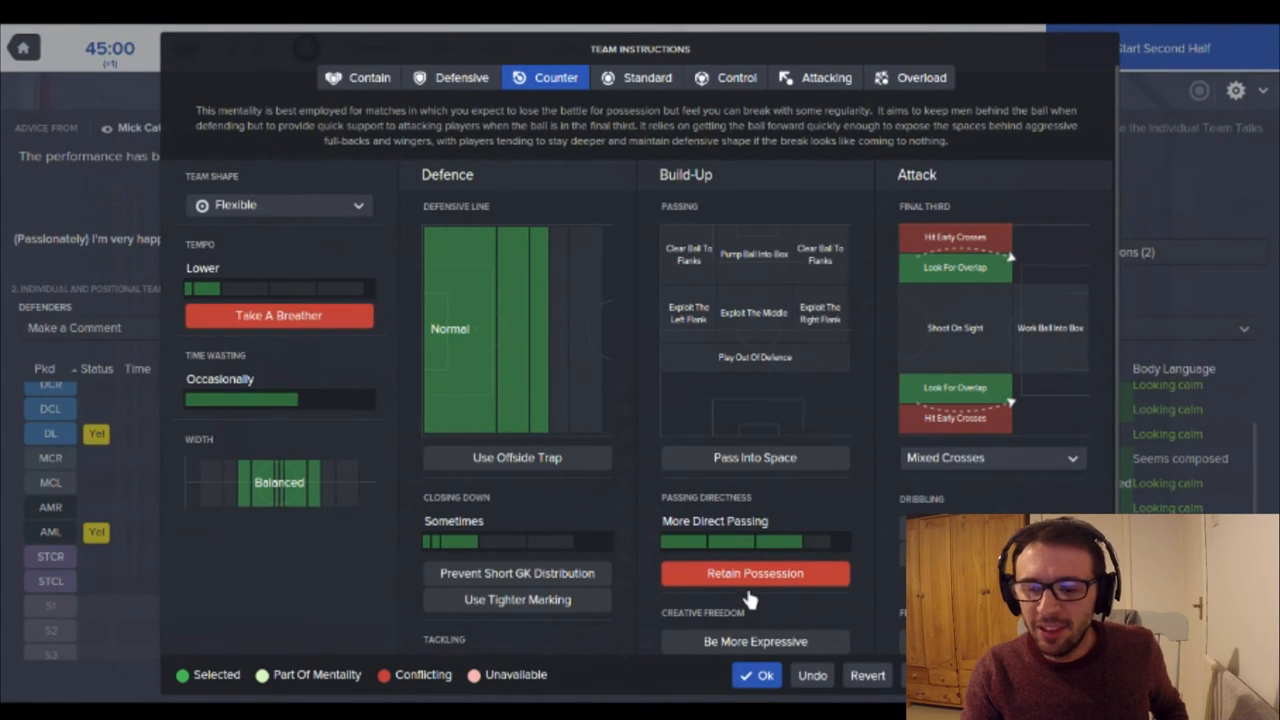
- Add a retain-possession instruction to the Counter tactics and confirm the changes
left_click(754, 573)
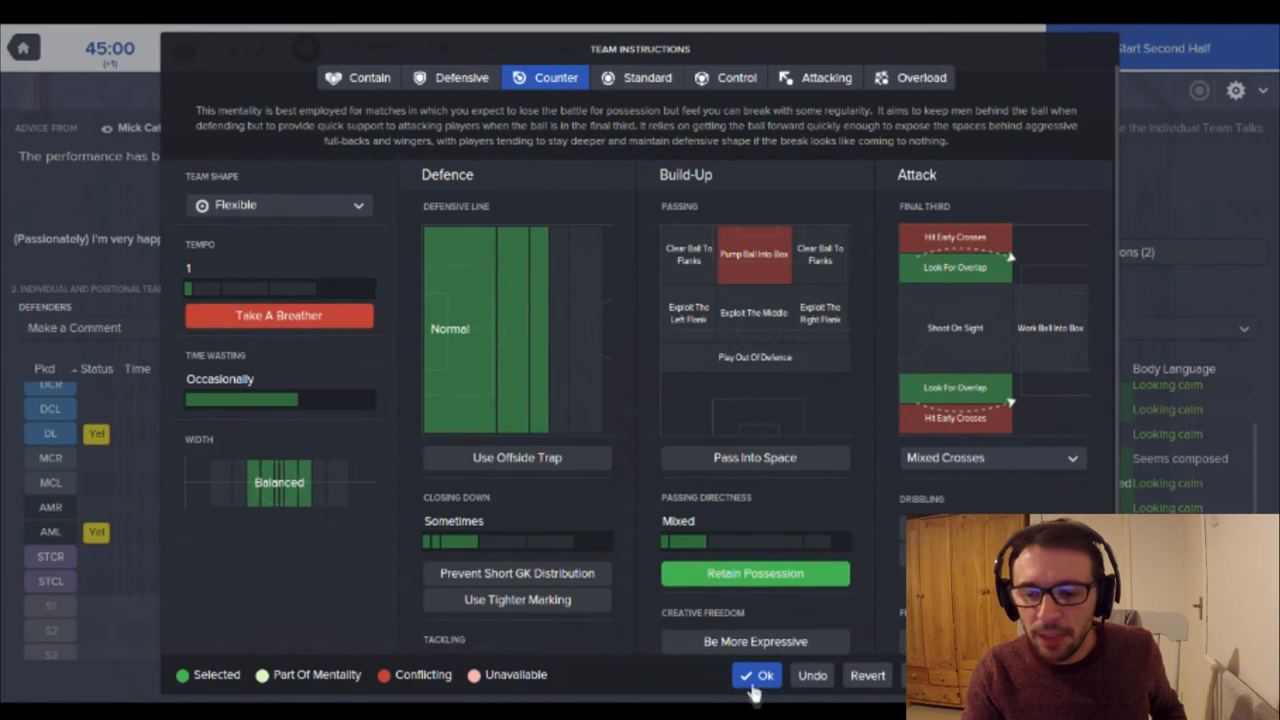
left_click(765, 675)
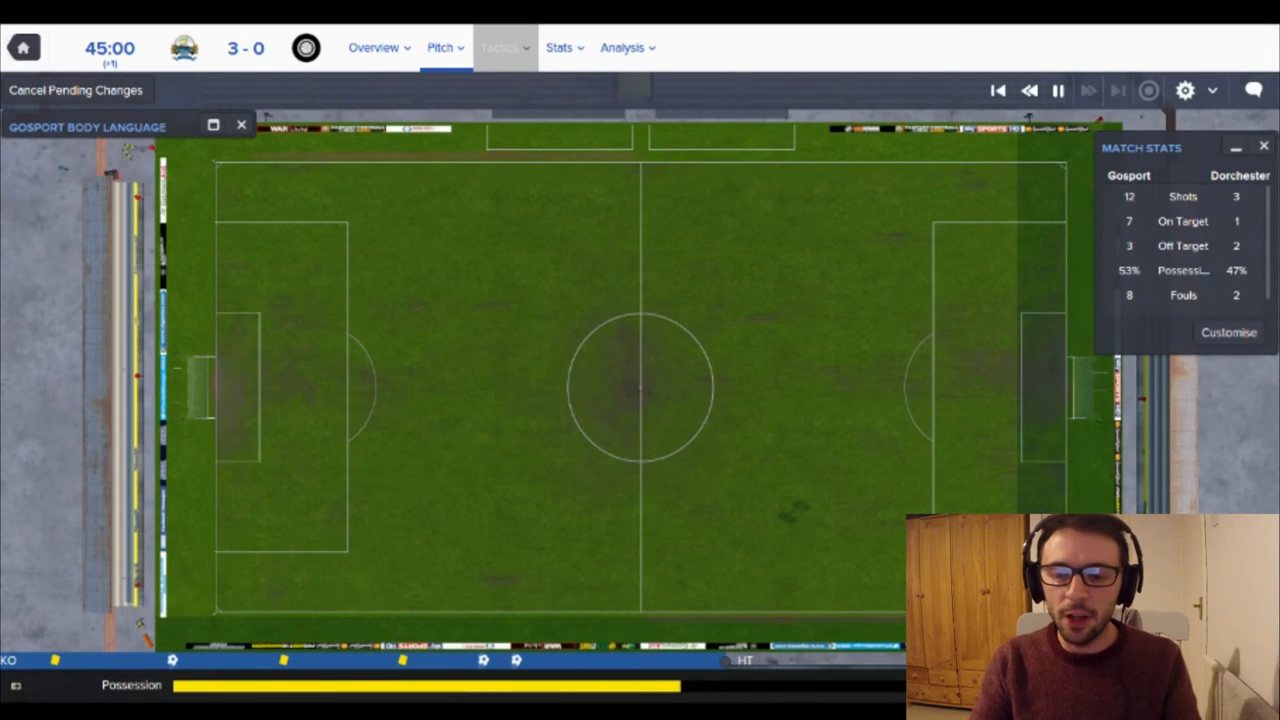
- Resume the second half and play on to 62 minutes with Gosport 4-0 up
left_click(500, 47)
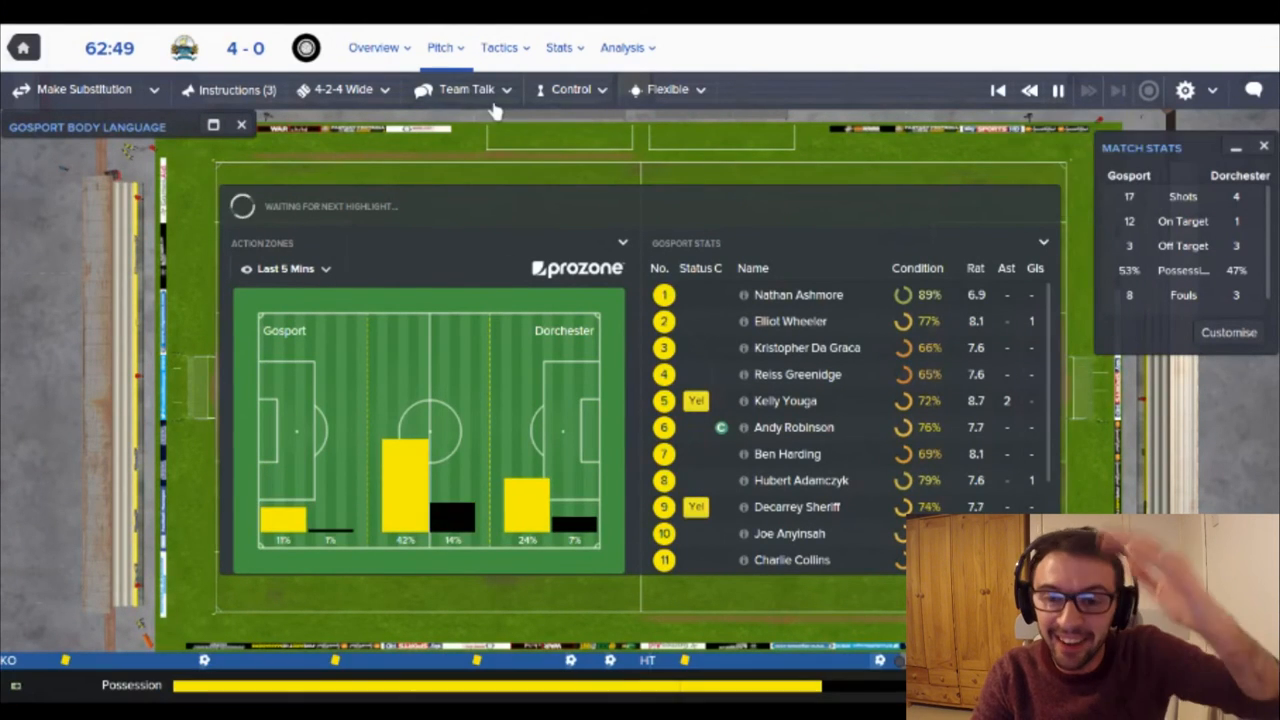
- Keep the match running with the Prozone stats panel until about 68:00
left_click(467, 89)
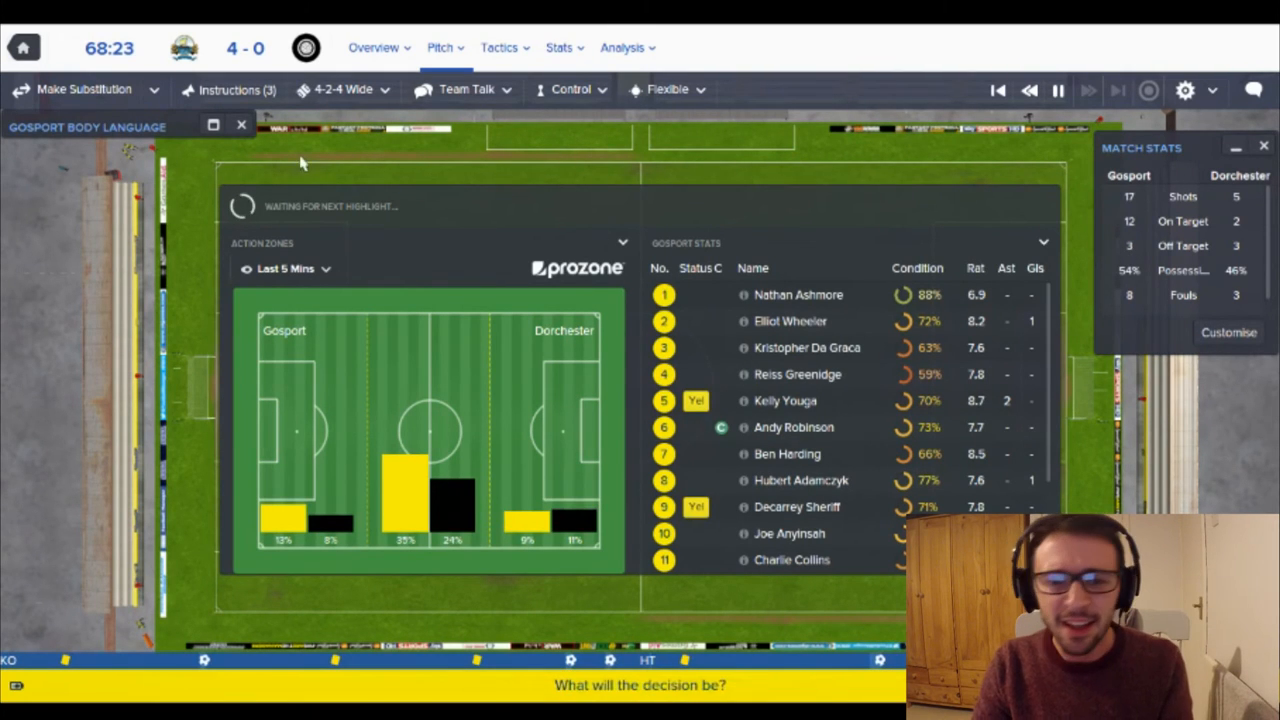
- Pause the match at 68 minutes on the Make Substitution screen
left_click(84, 89)
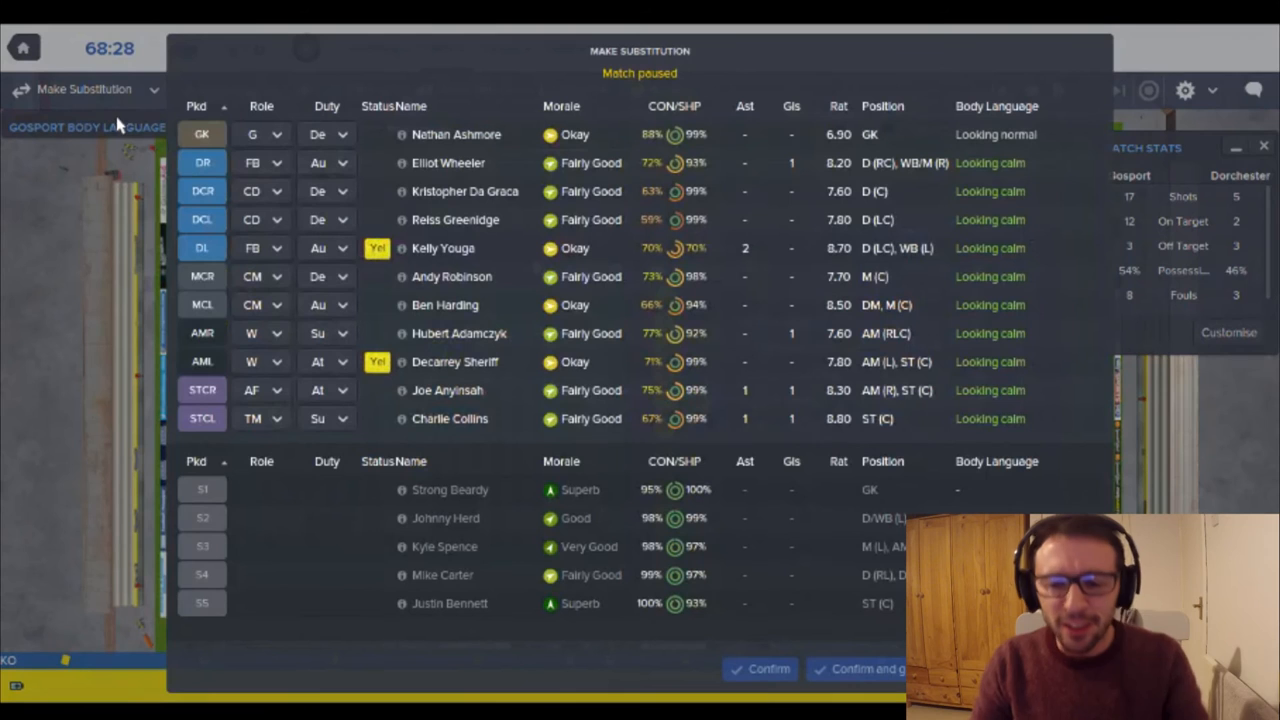
mouse_move(200, 248)
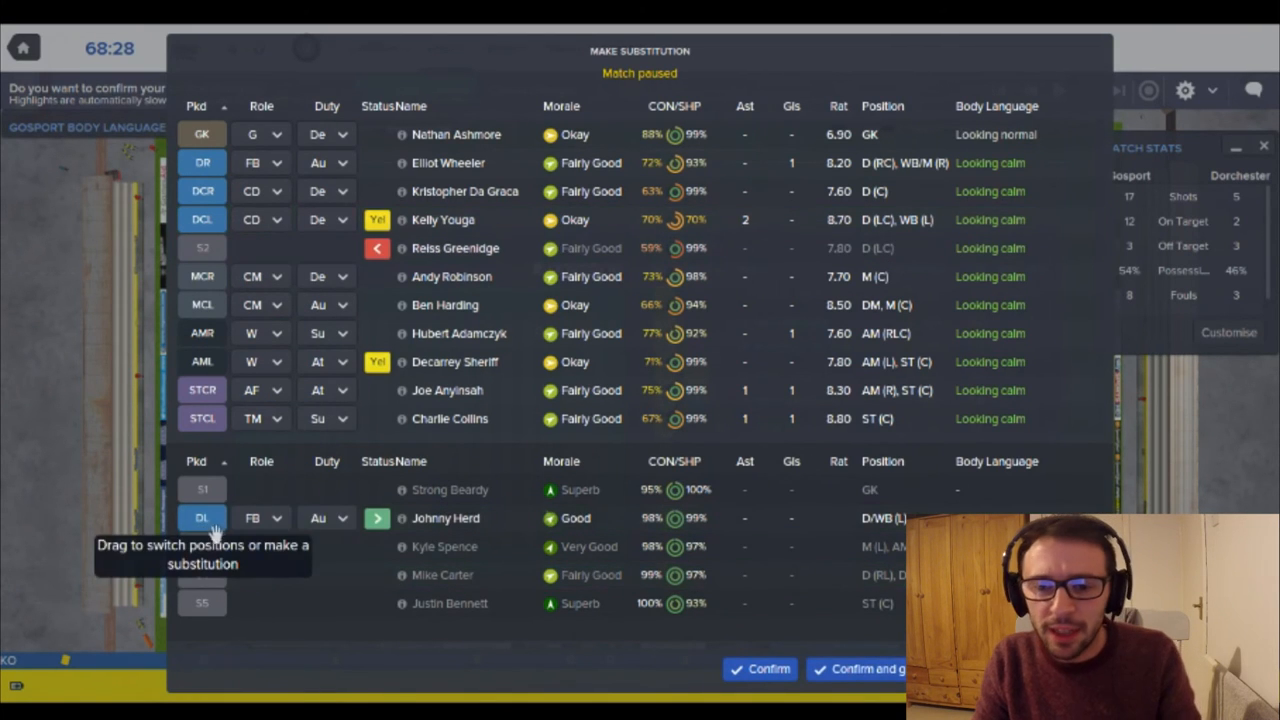
mouse_move(755, 527)
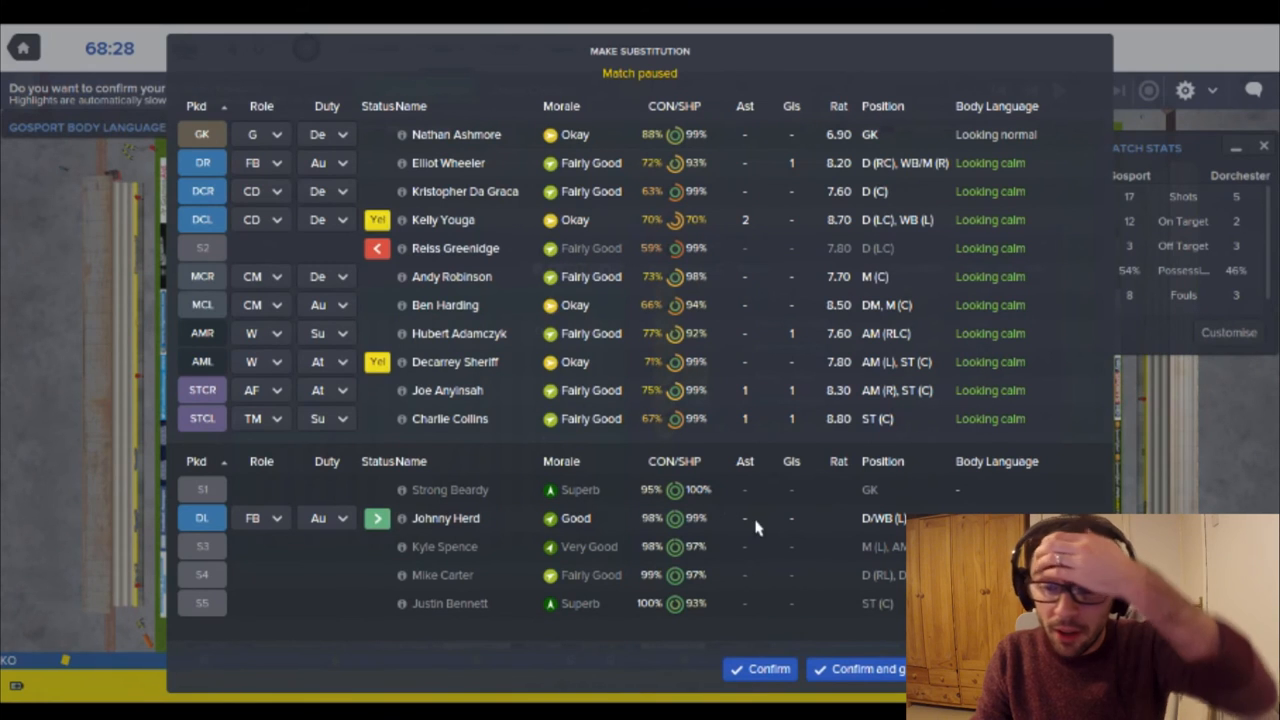
mouse_move(770, 543)
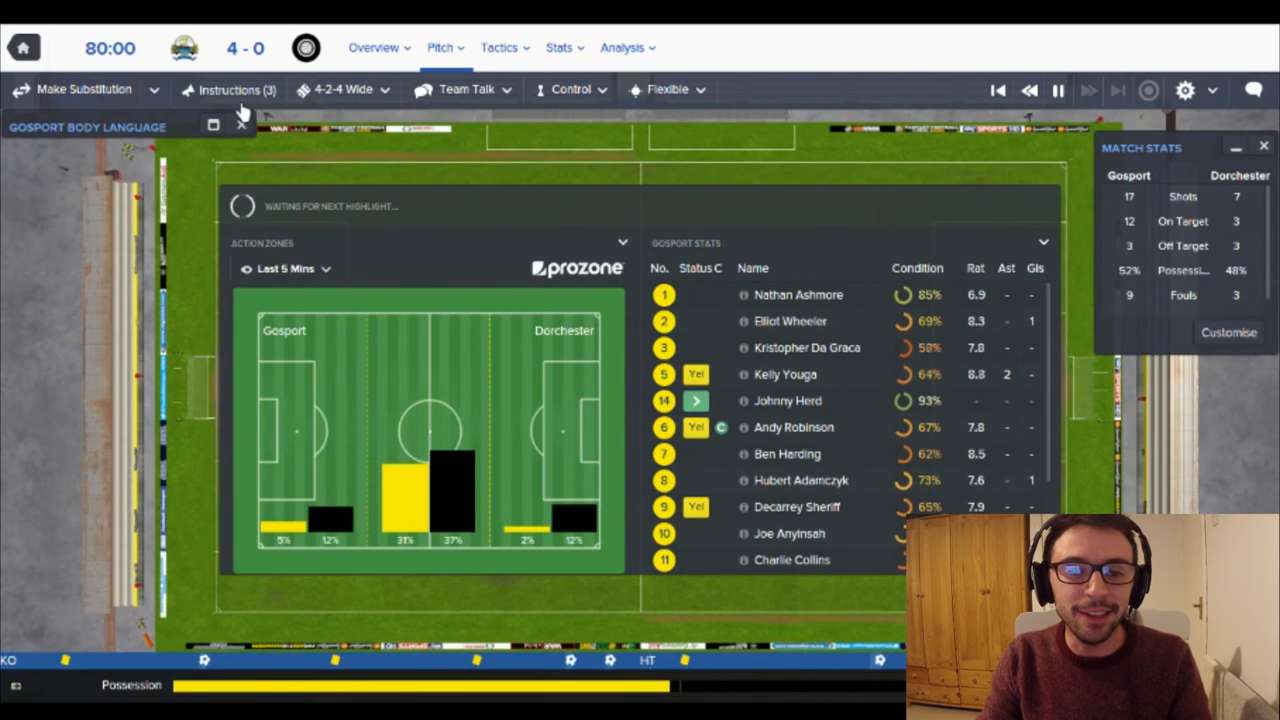
mouse_move(84, 89)
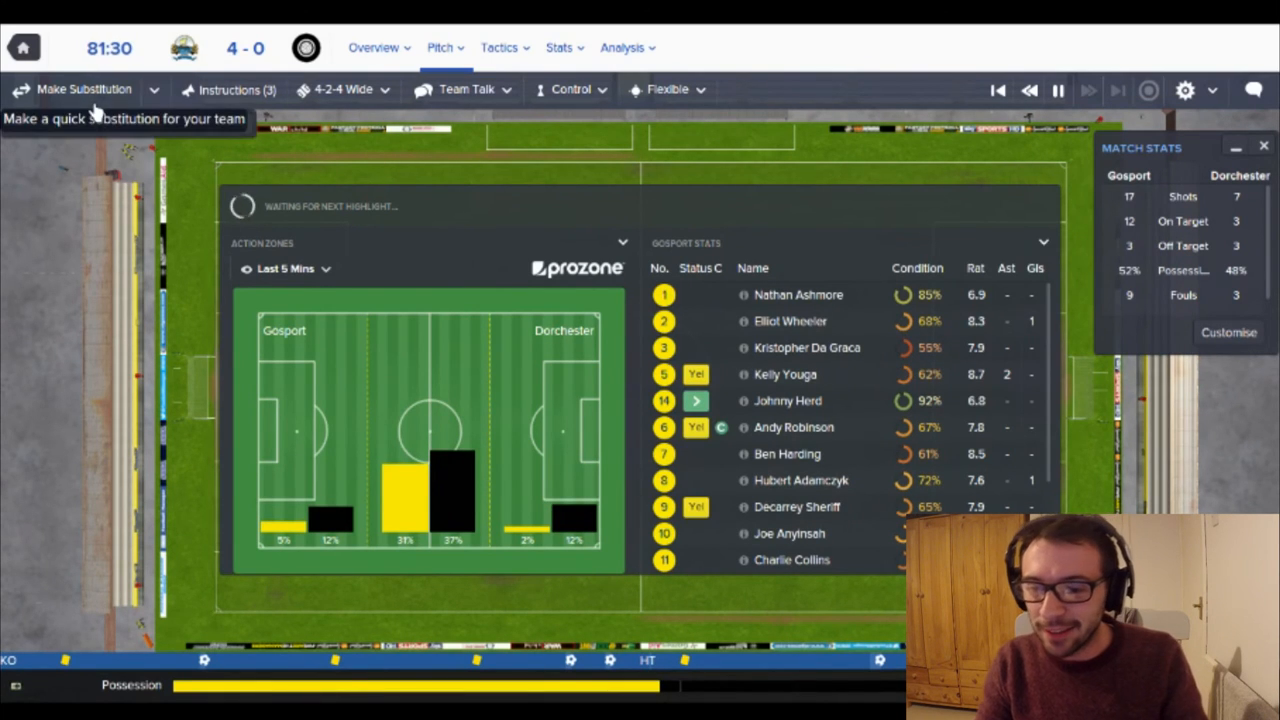
left_click(84, 89)
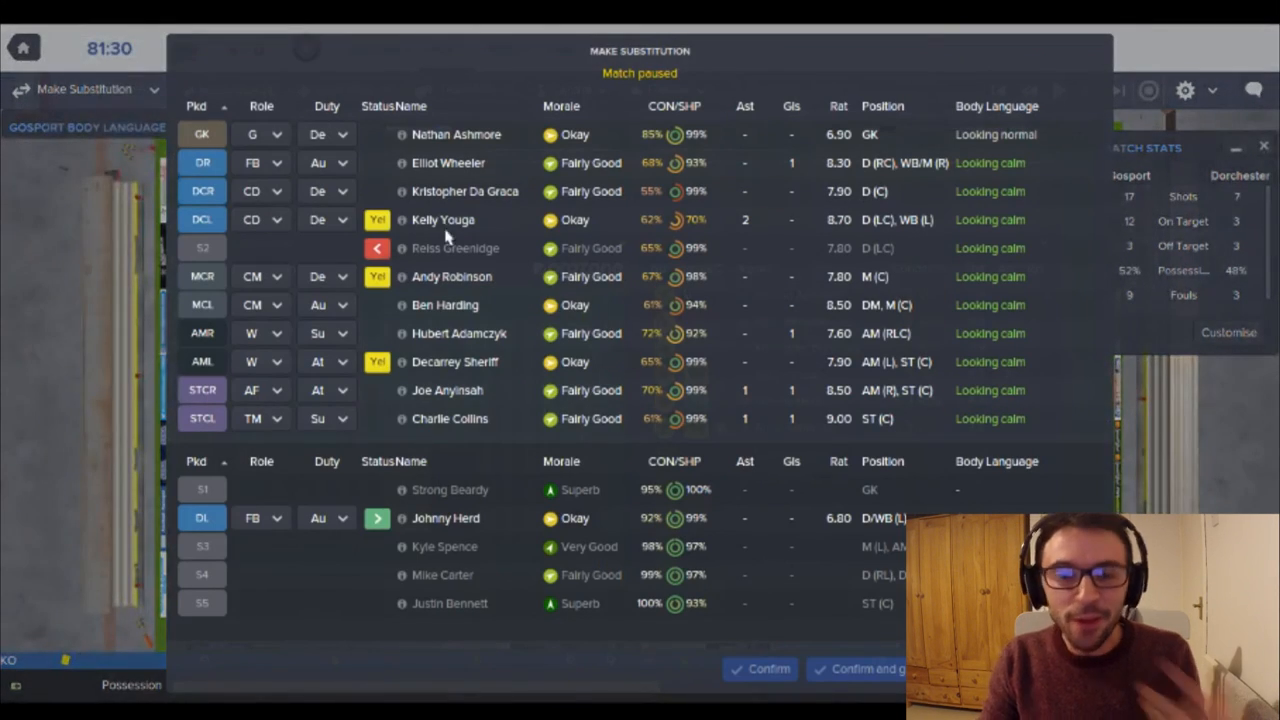
mouse_move(203, 191)
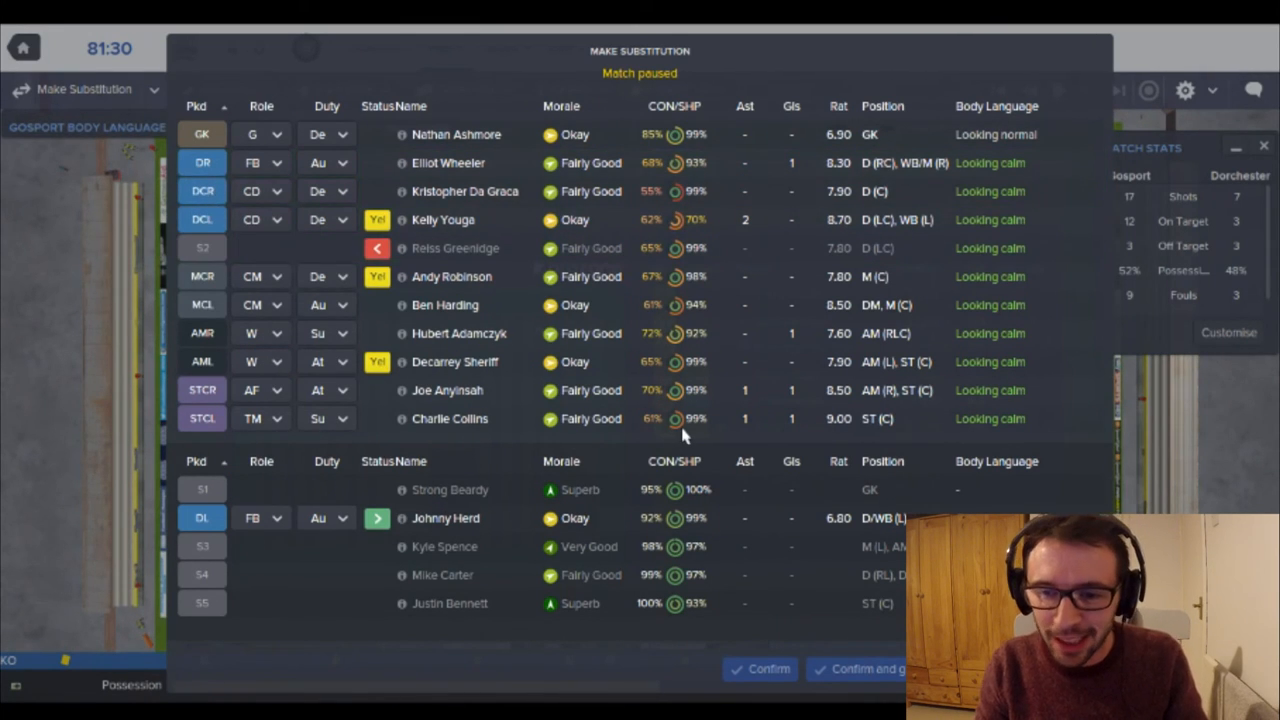
mouse_move(203, 418)
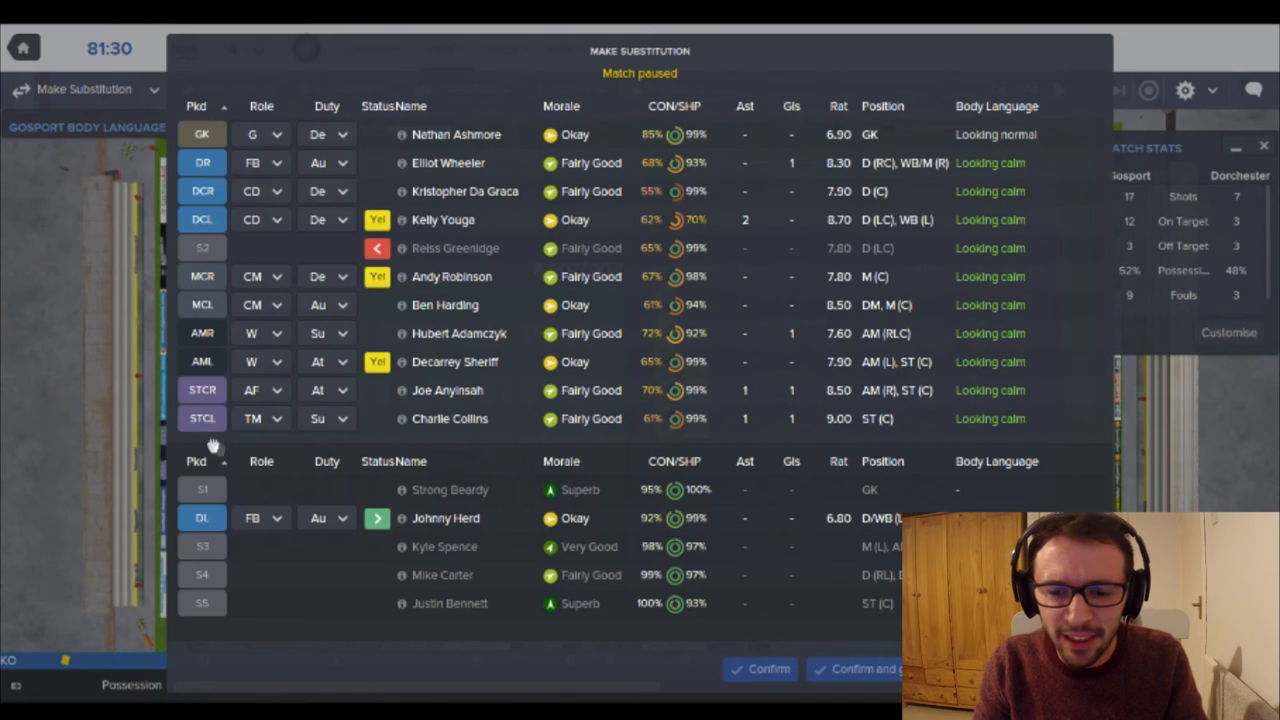
left_click(205, 602)
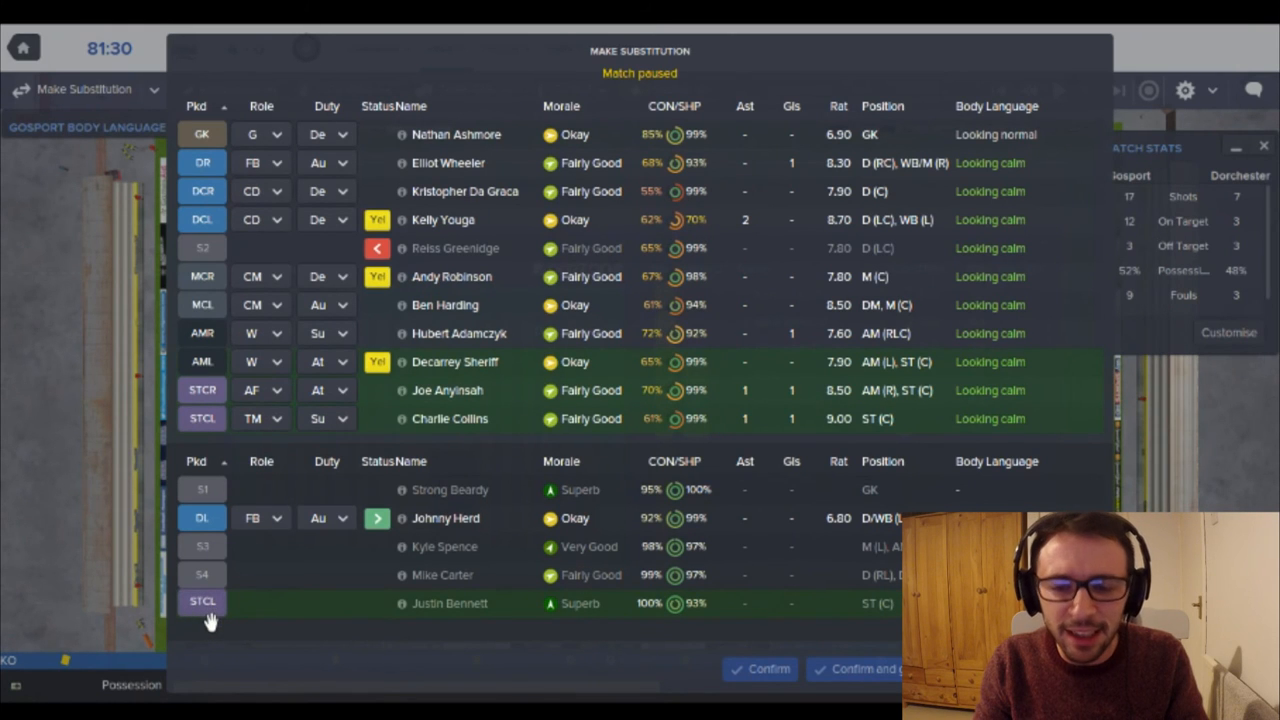
left_click(201, 601)
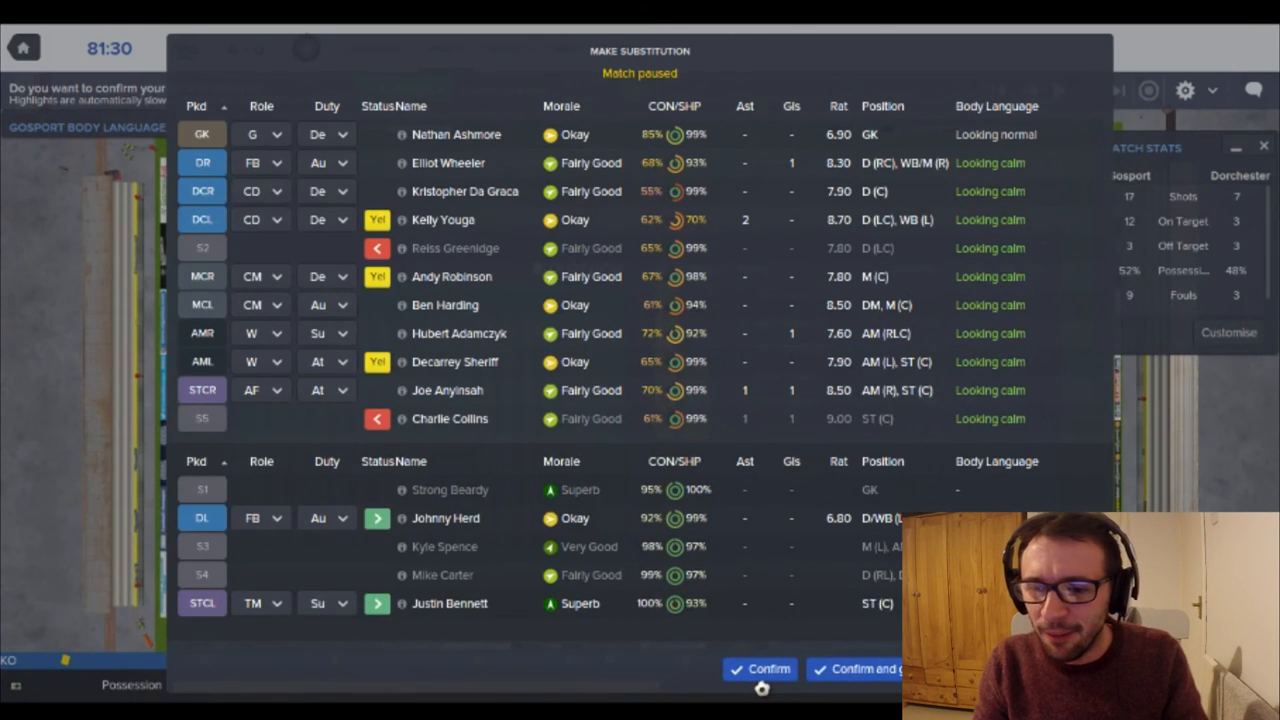
left_click(767, 669)
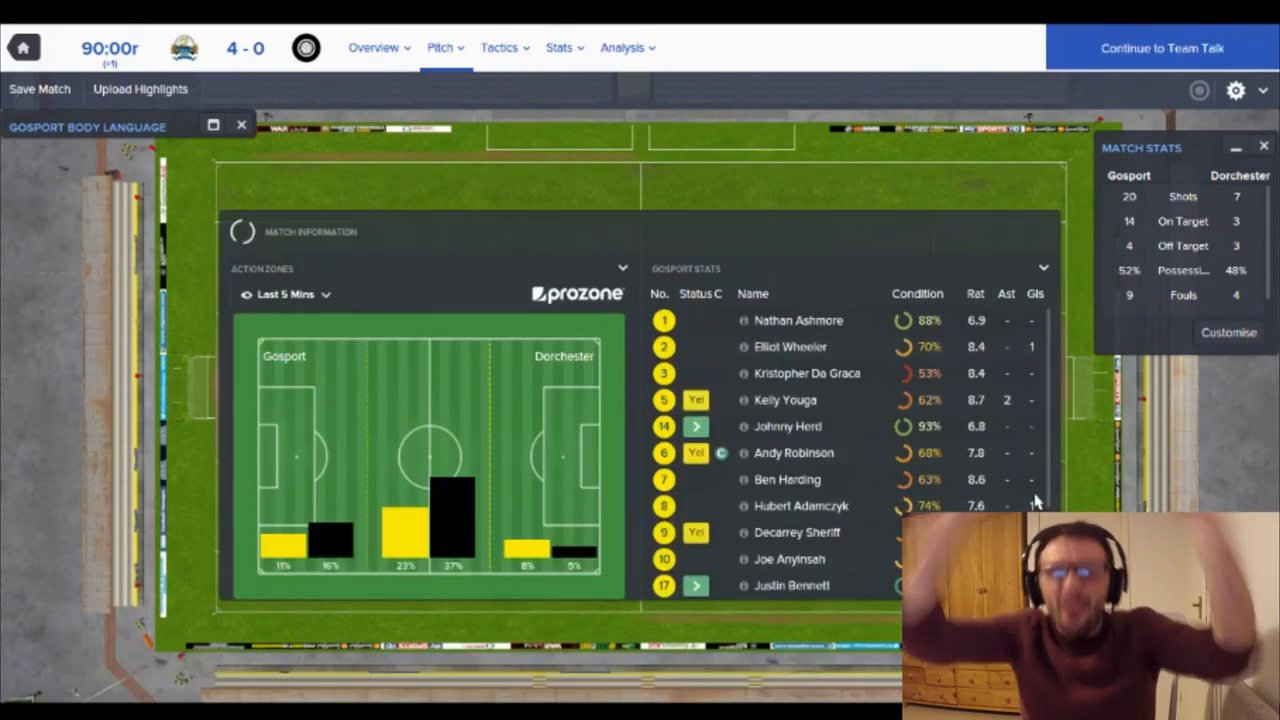
- Watch the match end 4-0 and continue to the post-match team talk
left_click(1162, 48)
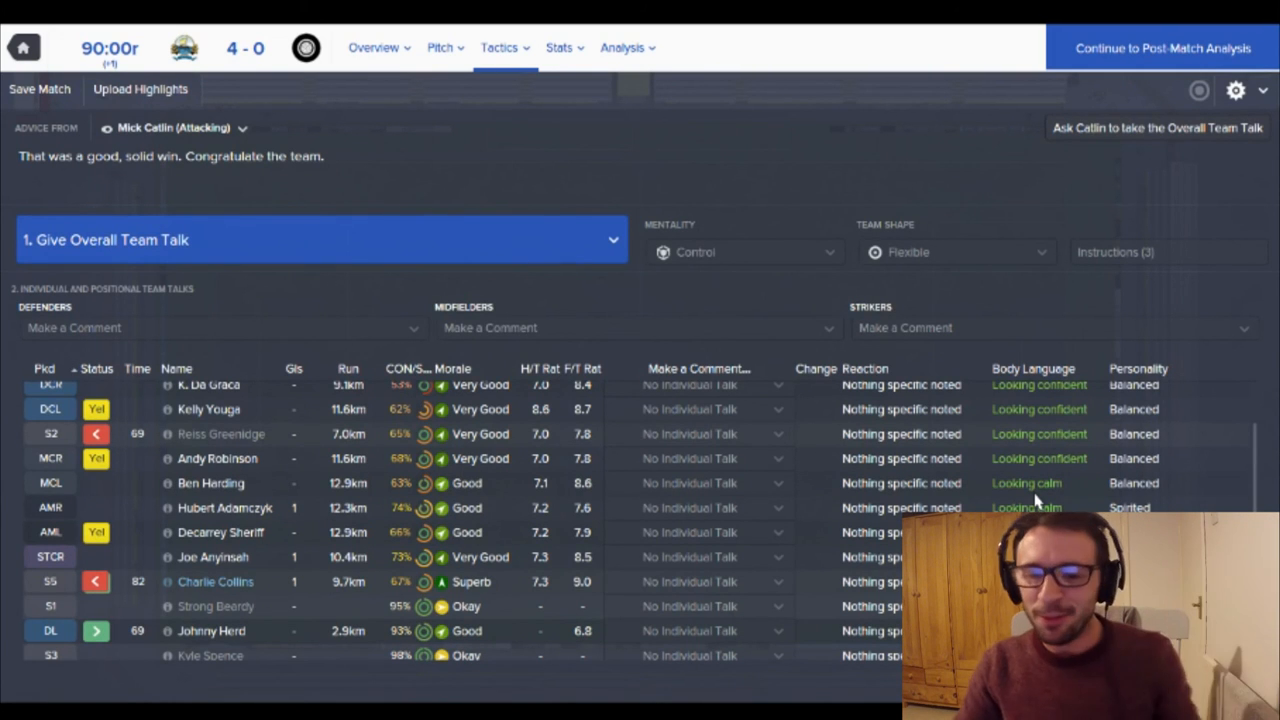
mouse_move(622, 335)
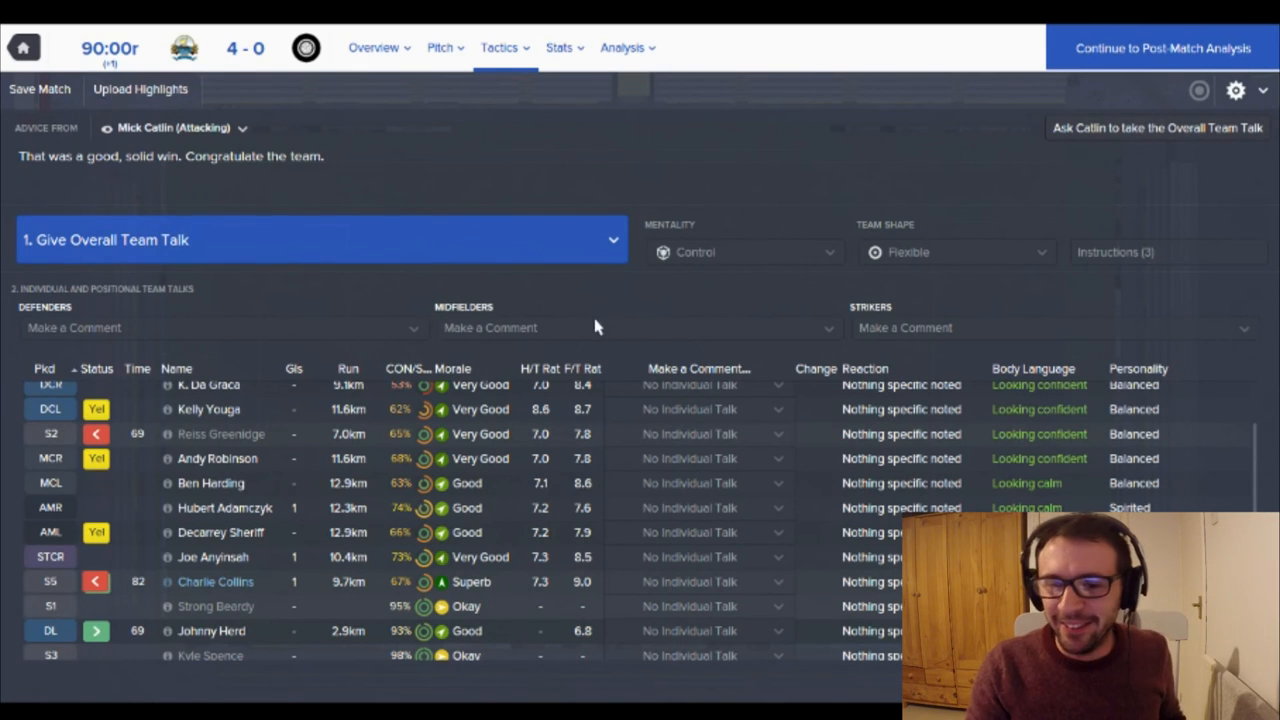
- Give a passionate 'A very nice victory, well done' talk, then continue to post-match analysis
left_click(612, 239)
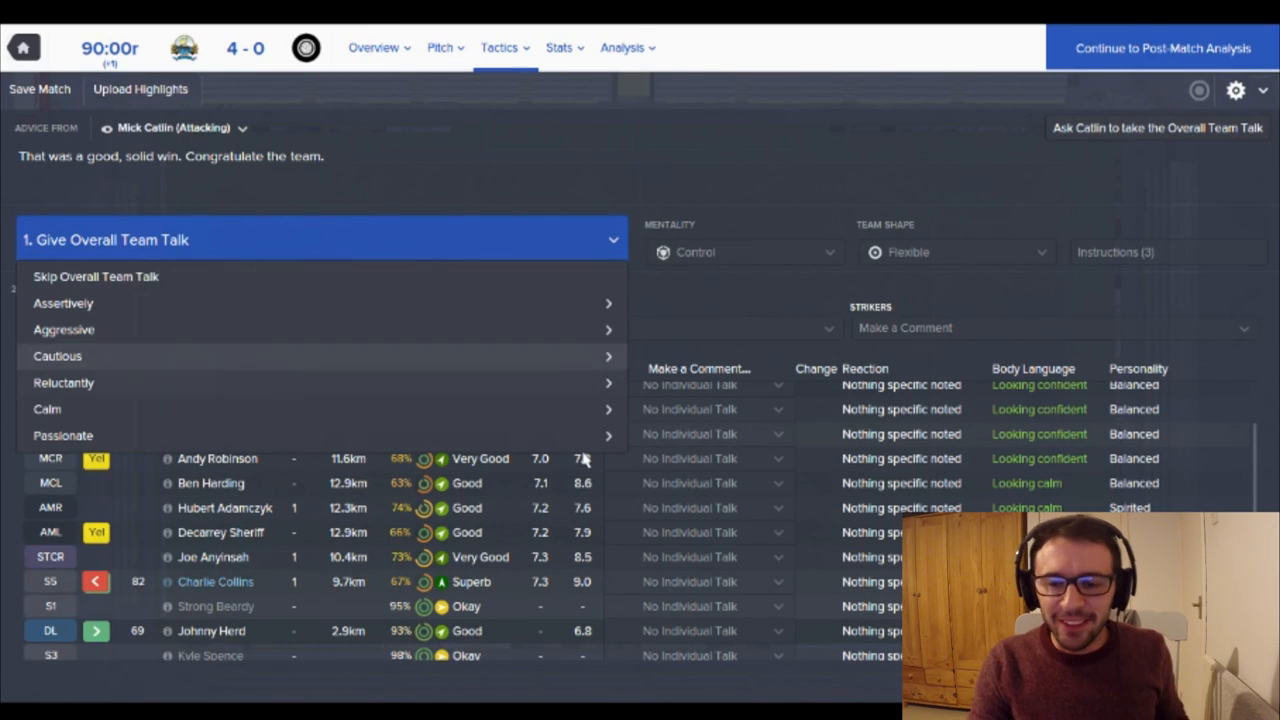
mouse_move(690, 485)
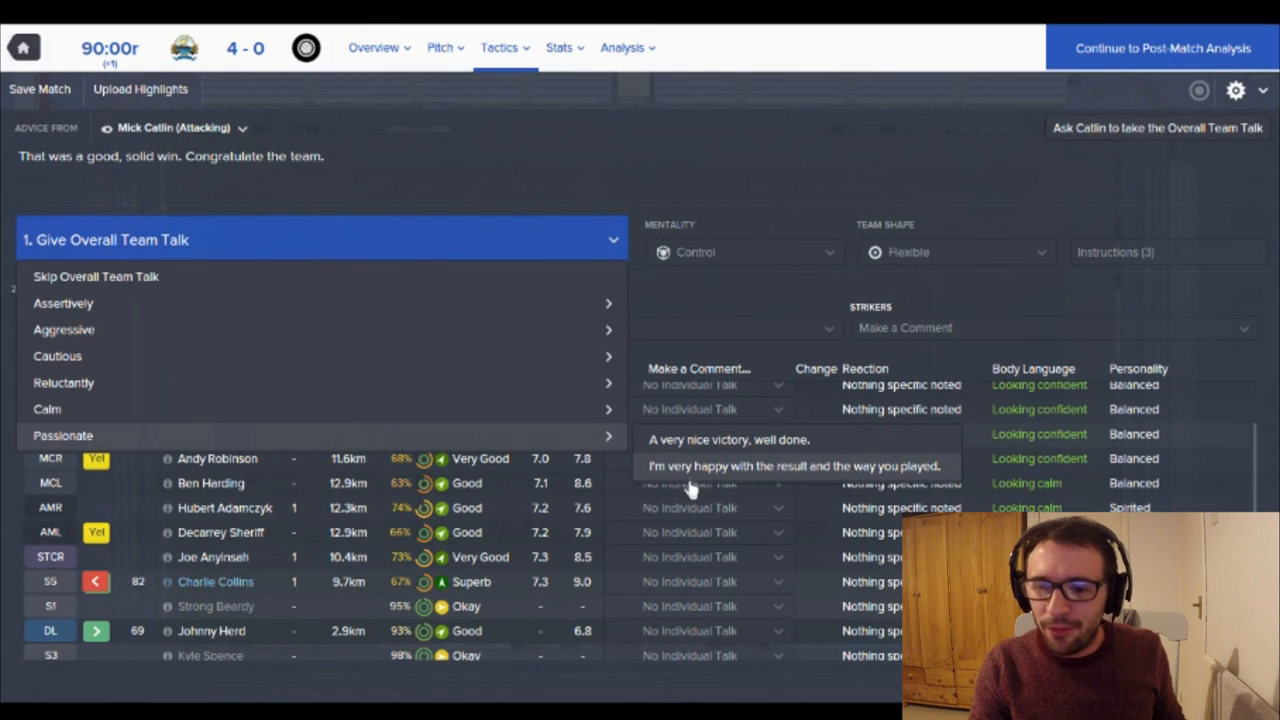
left_click(63, 435)
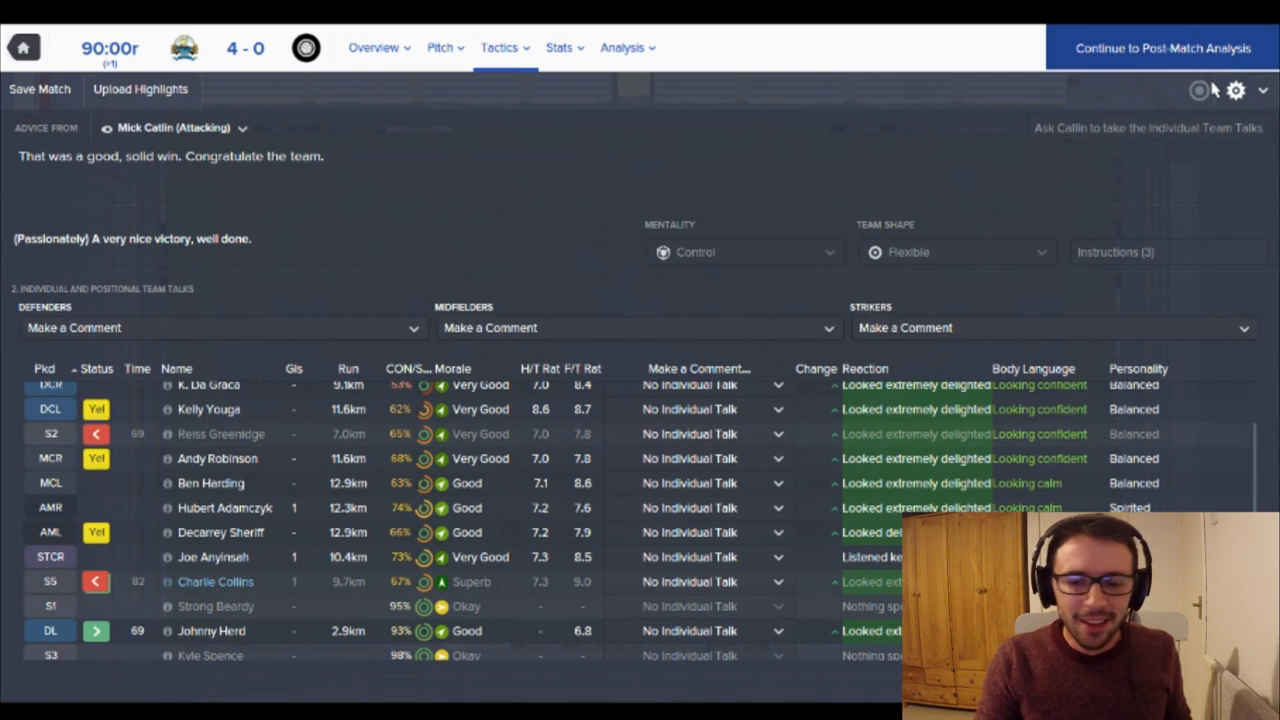
left_click(1163, 48)
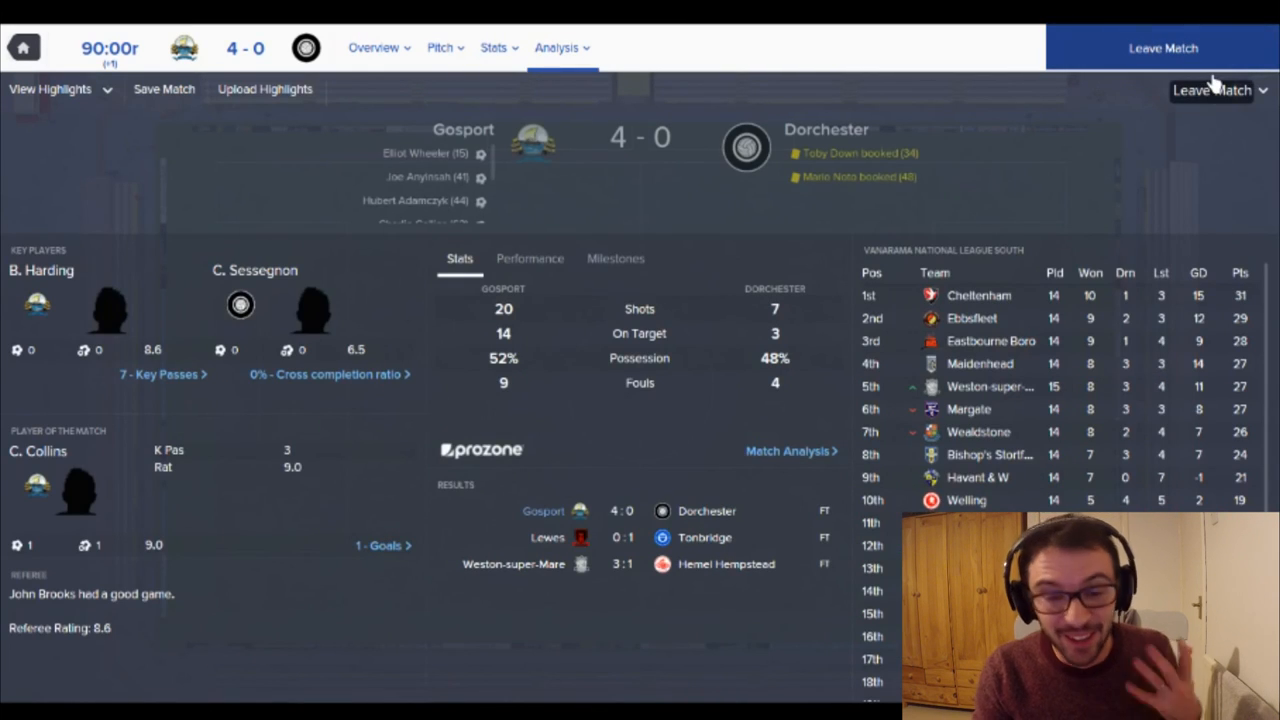
- Leave the match to see National League South results for 22 October
left_click(1163, 47)
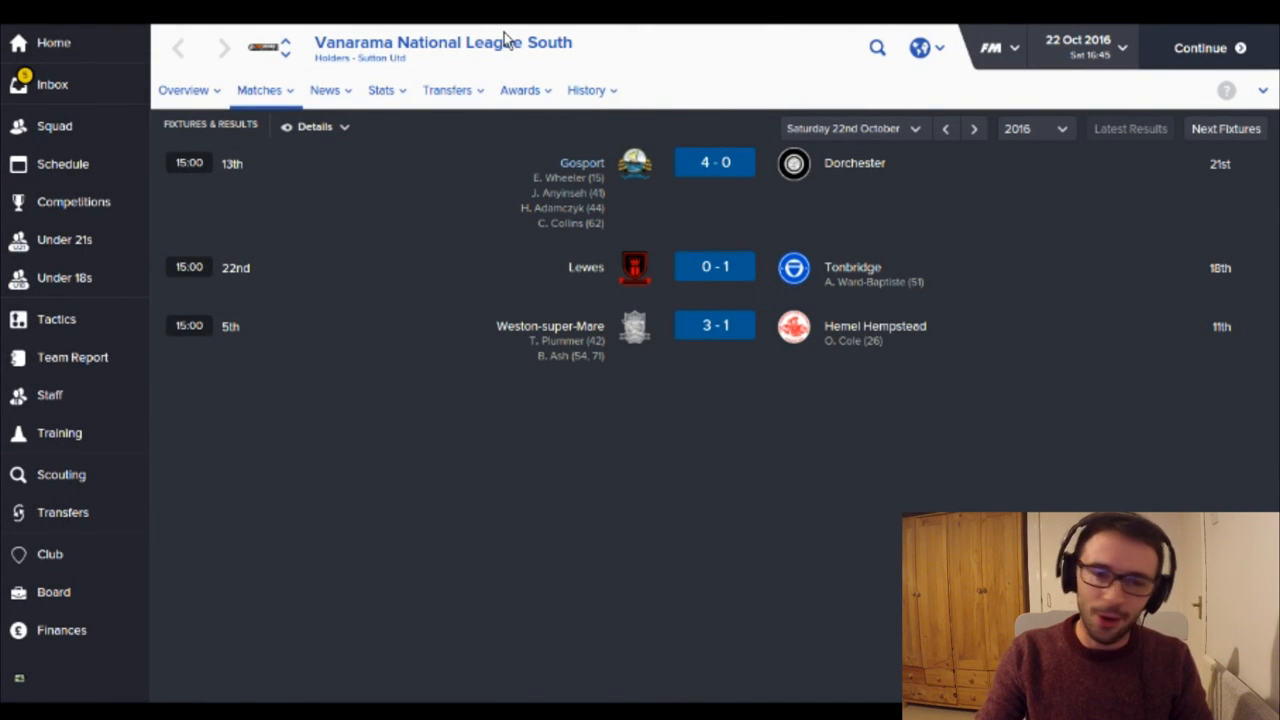
- Open the inbox and scroll down to the board's 'Reach a points target' message from Friday 21st October
left_click(52, 84)
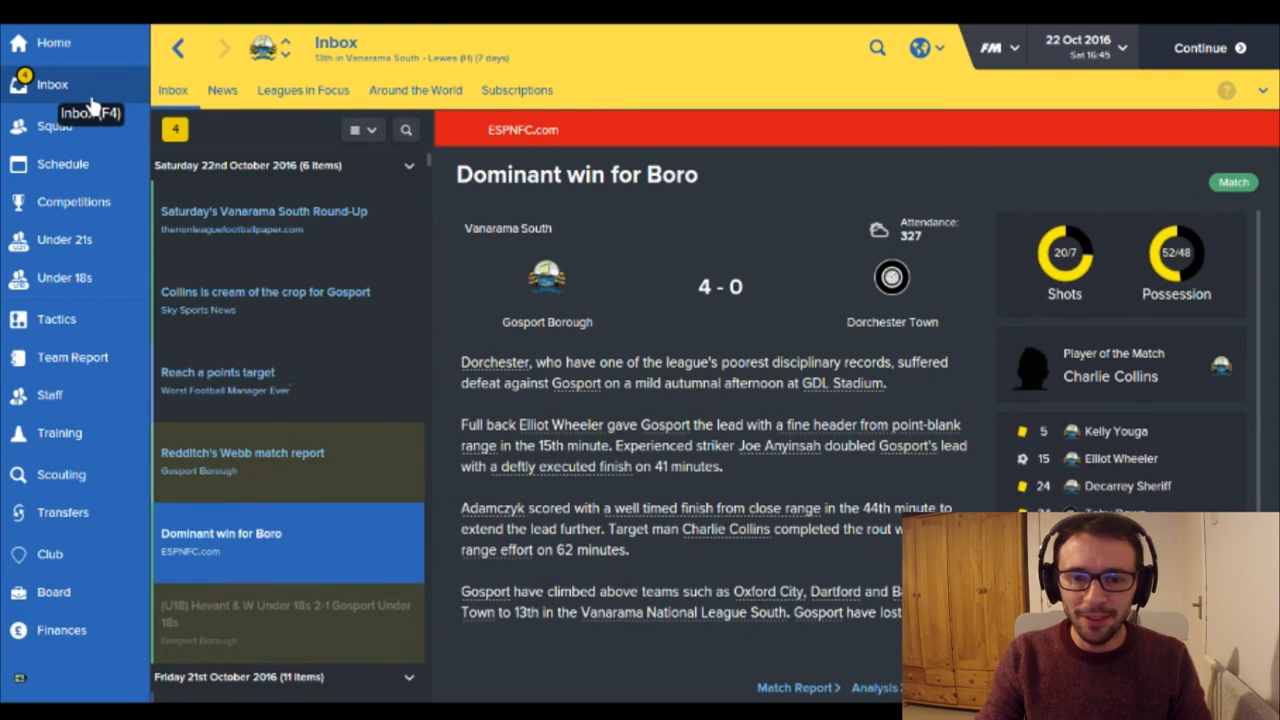
mouse_move(340, 418)
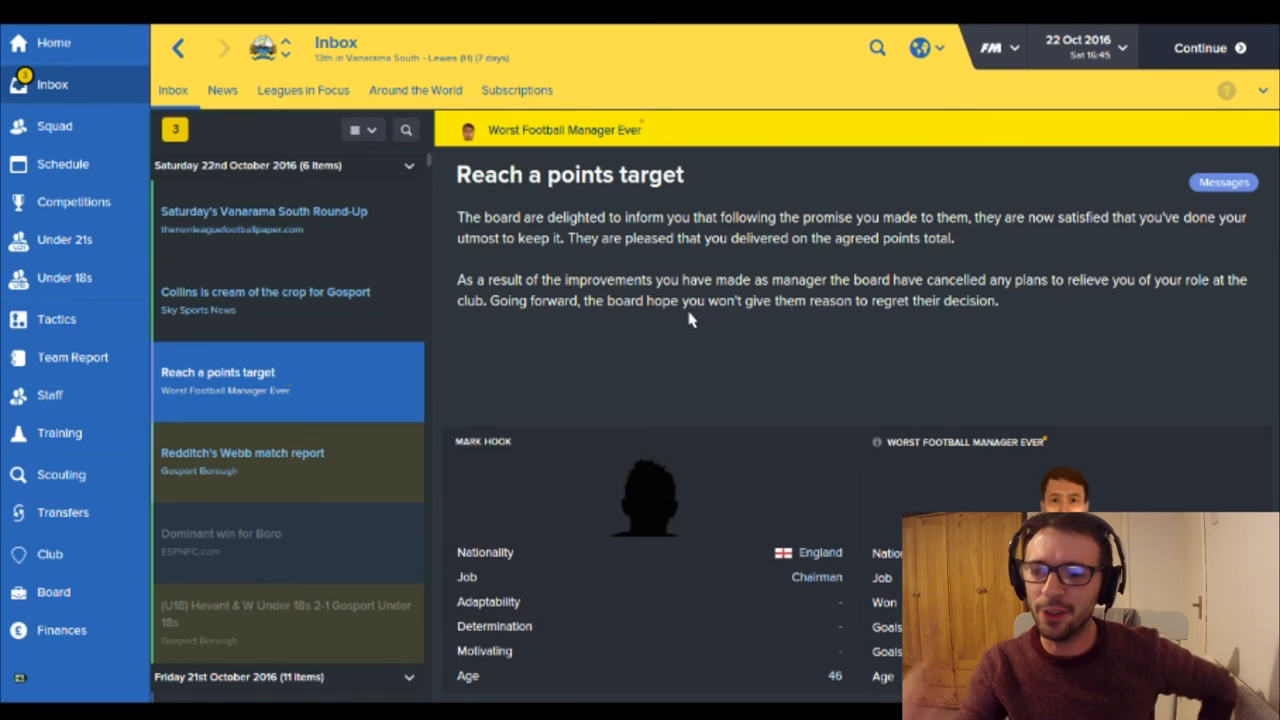
mouse_move(528, 331)
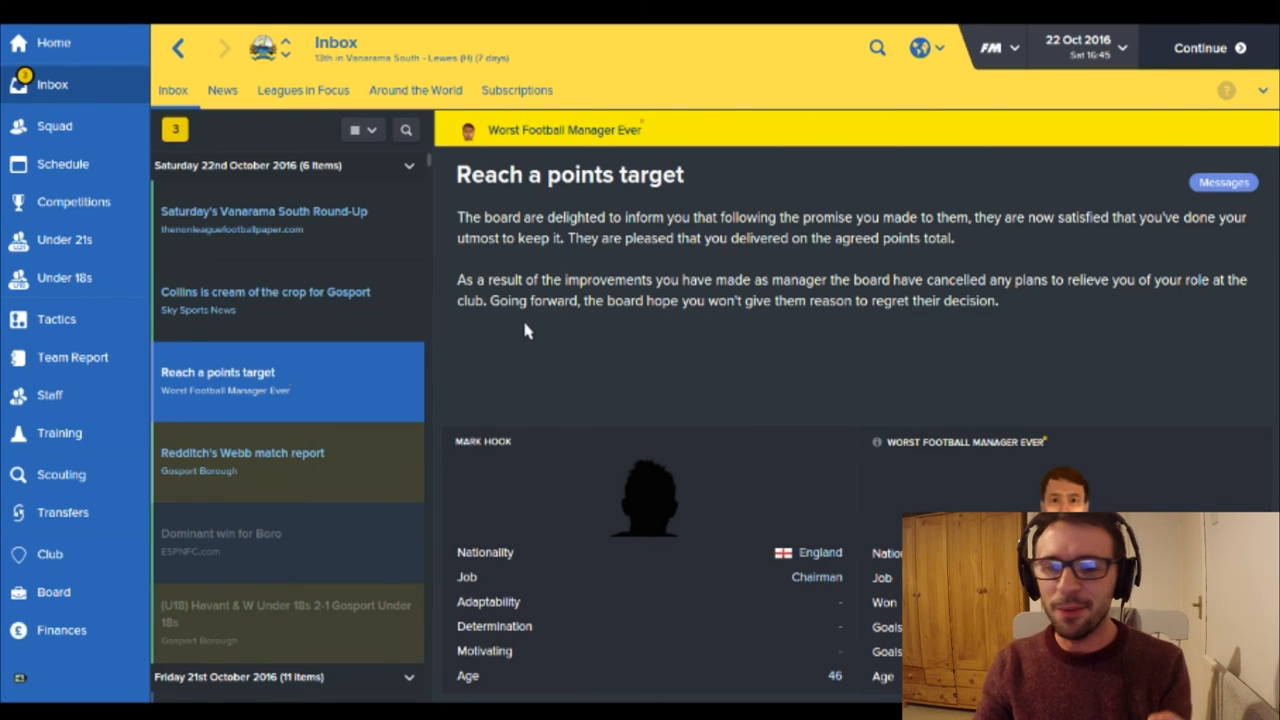
mouse_move(1092, 318)
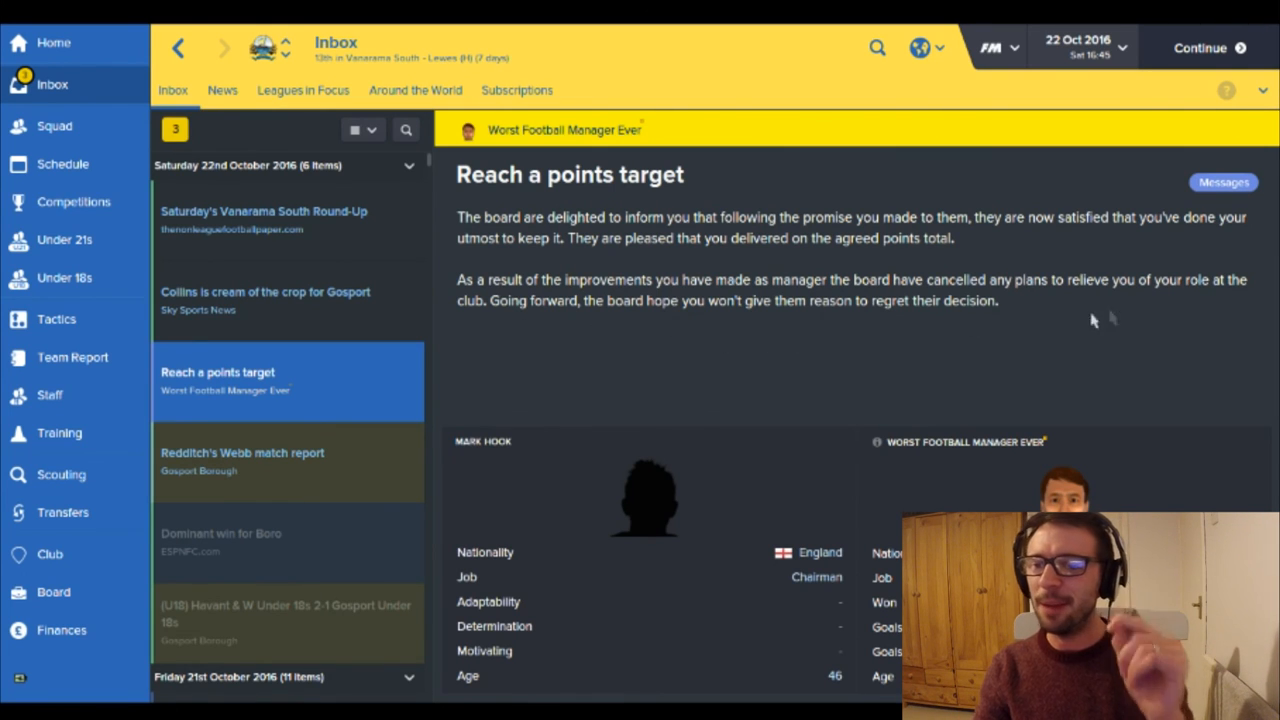
mouse_move(630, 355)
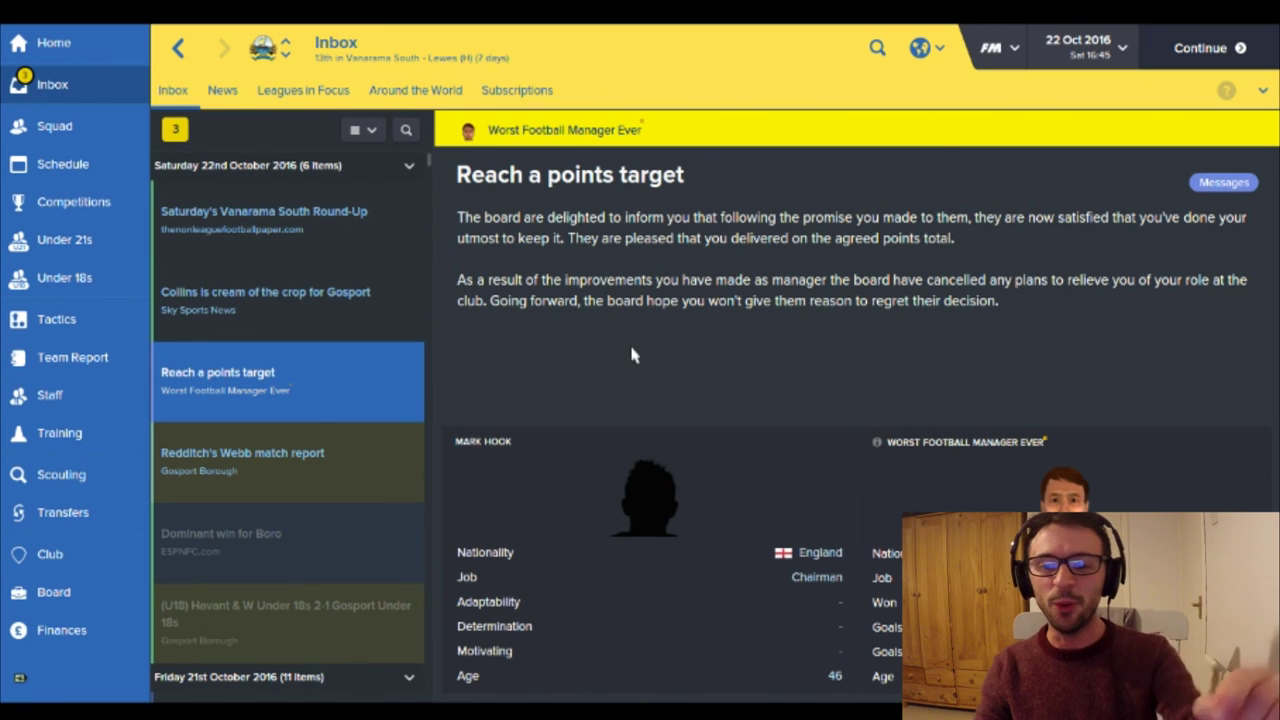
mouse_move(450, 335)
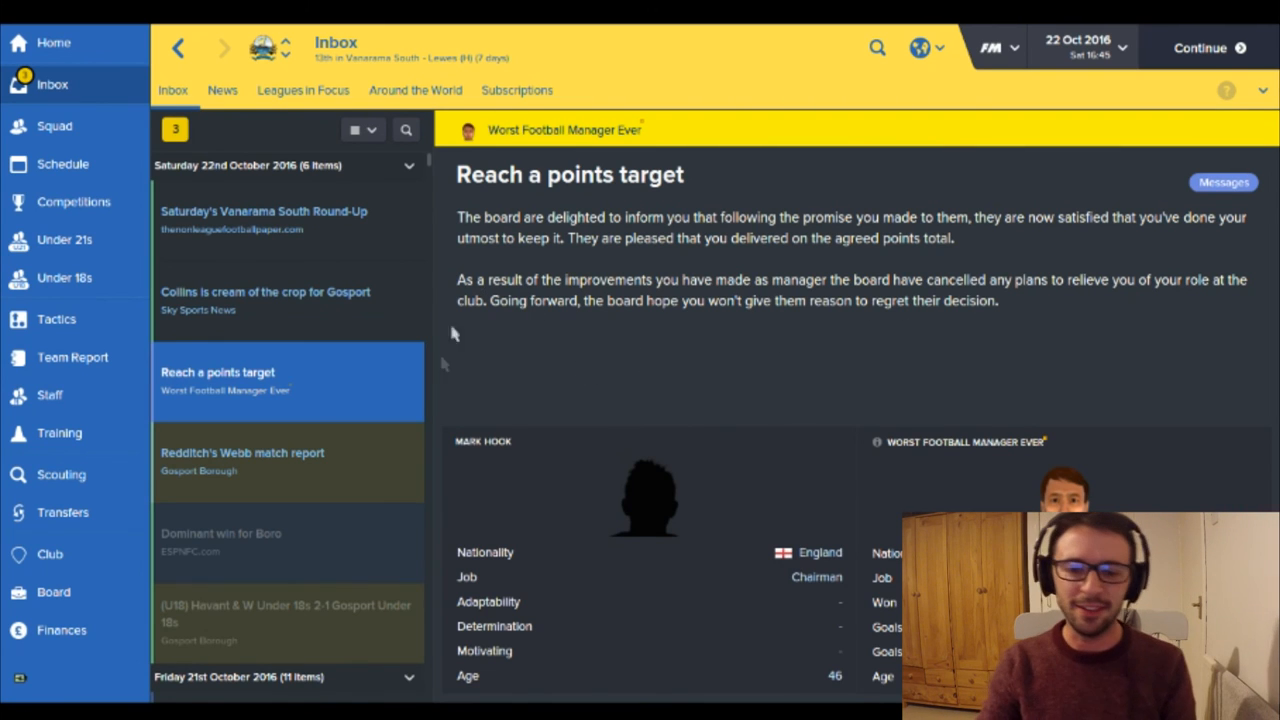
scroll("down", 3)
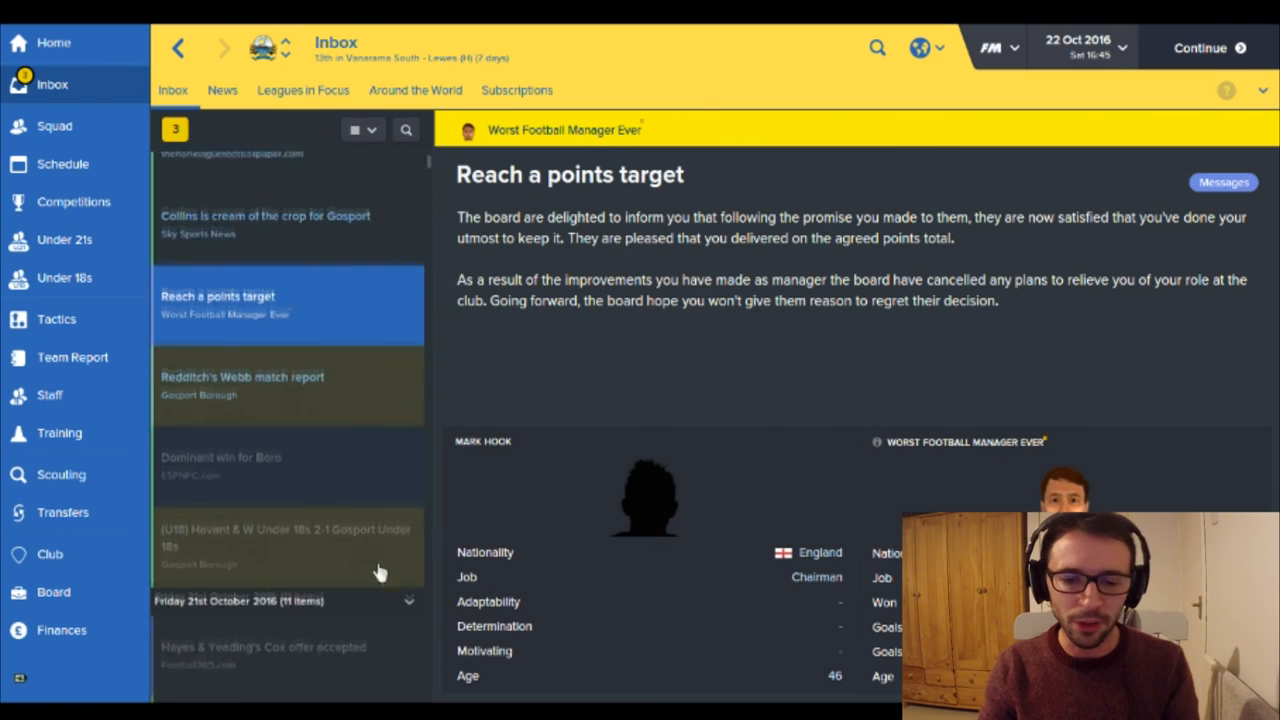
scroll("down", 3)
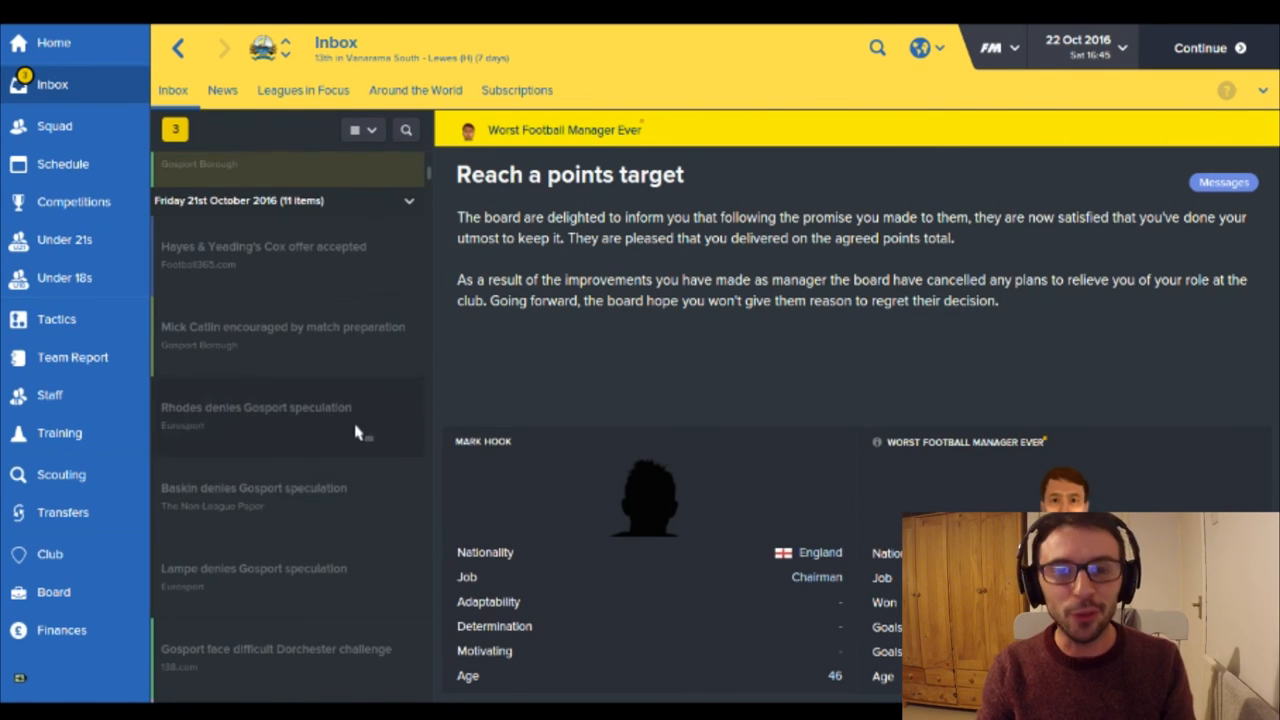
mouse_move(375, 473)
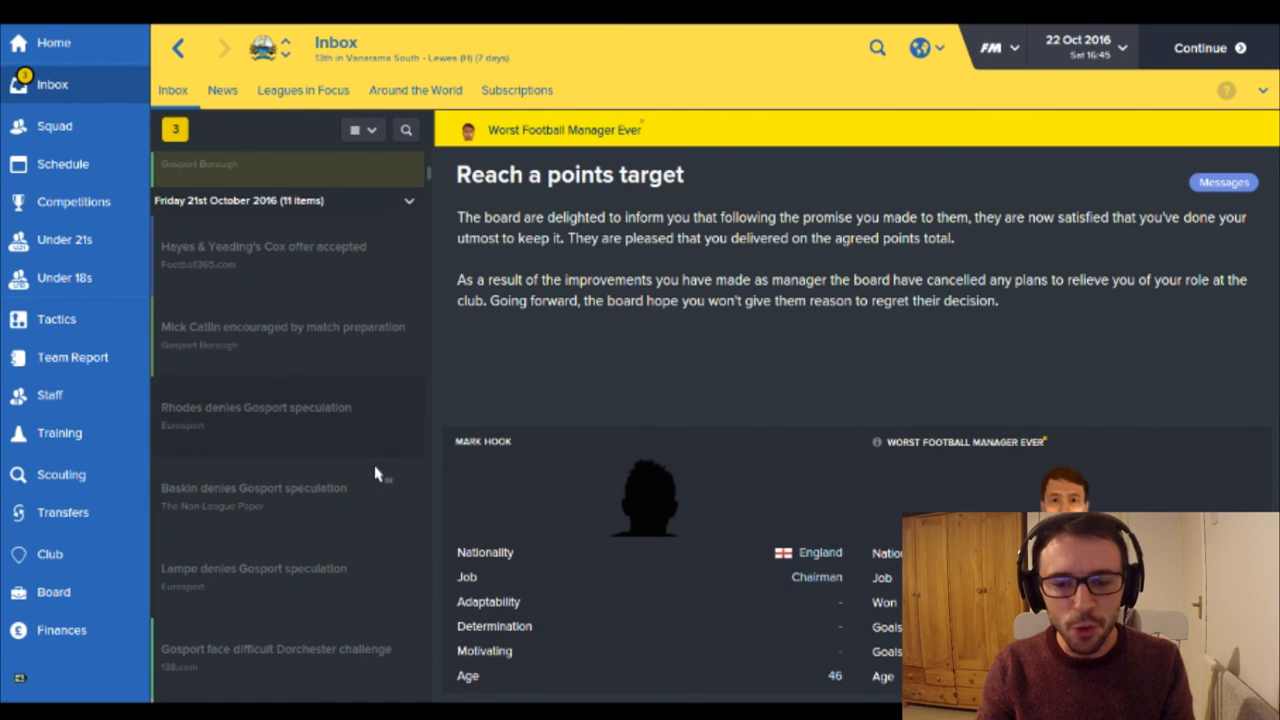
- Read the Lampe, Baskin and Rhodes denials of Gosport speculation, ending back on Lampe's story
left_click(253, 568)
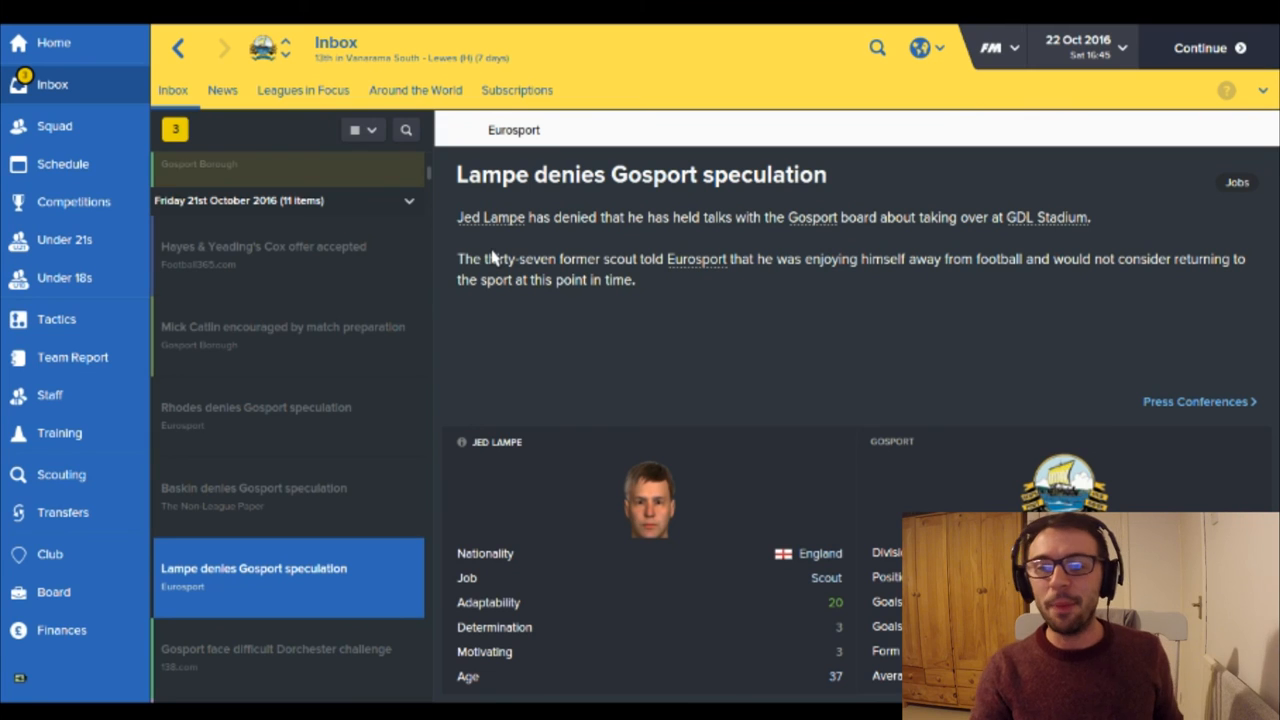
mouse_move(850, 245)
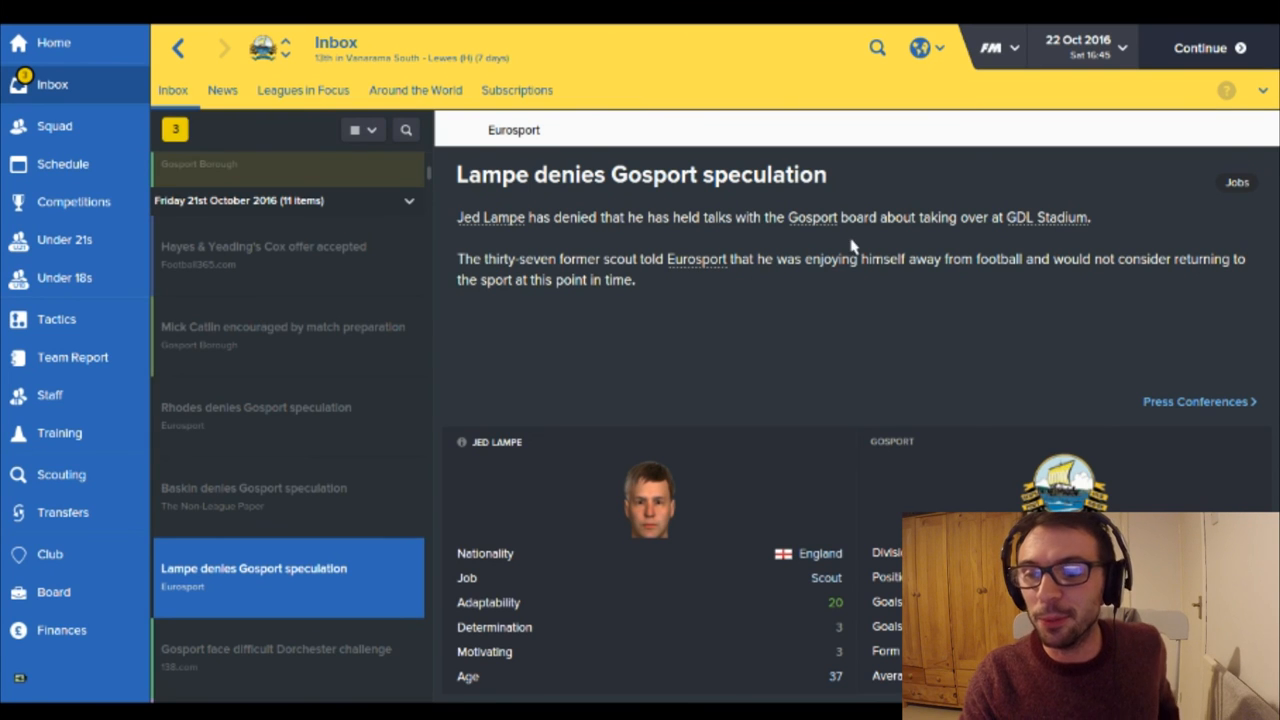
left_click(288, 497)
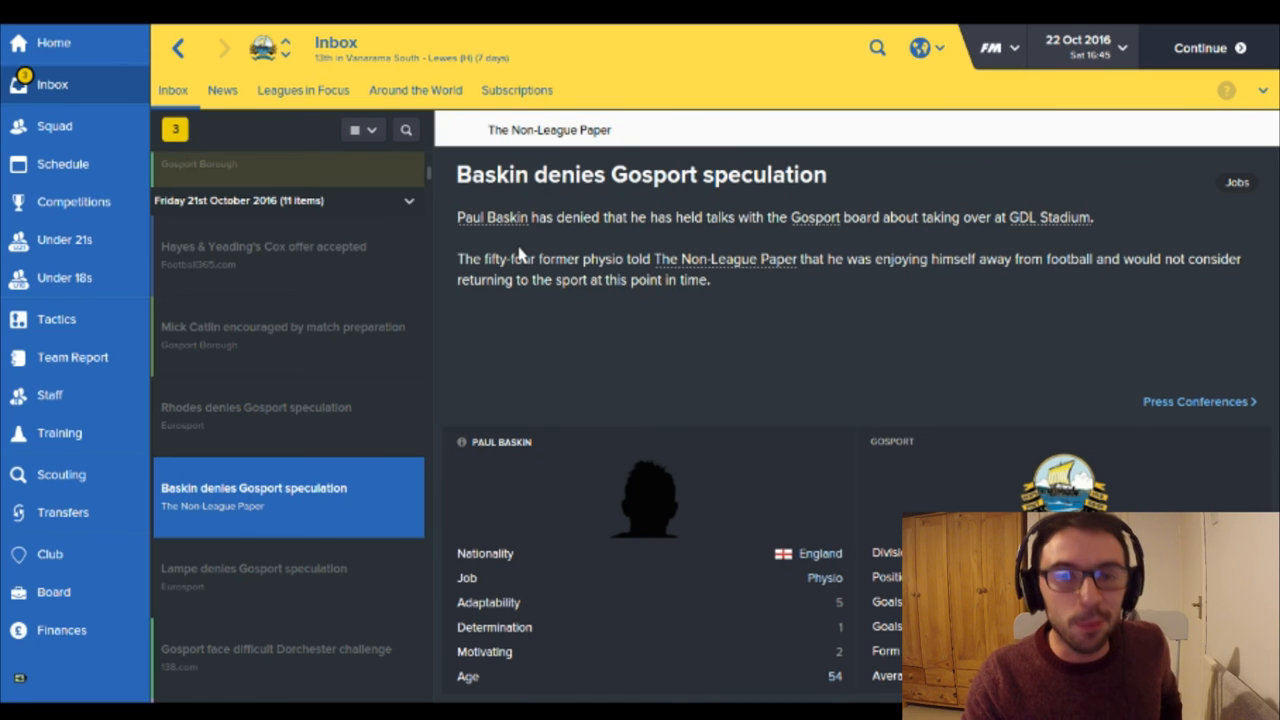
left_click(256, 415)
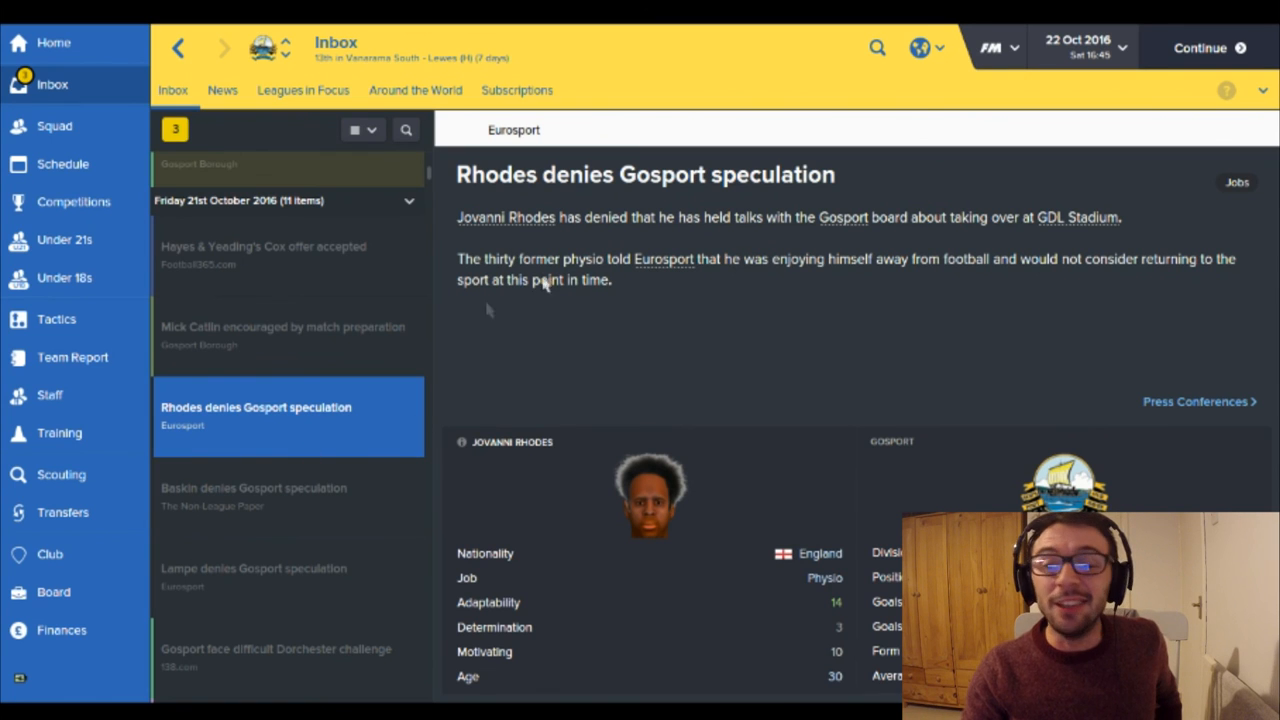
left_click(254, 497)
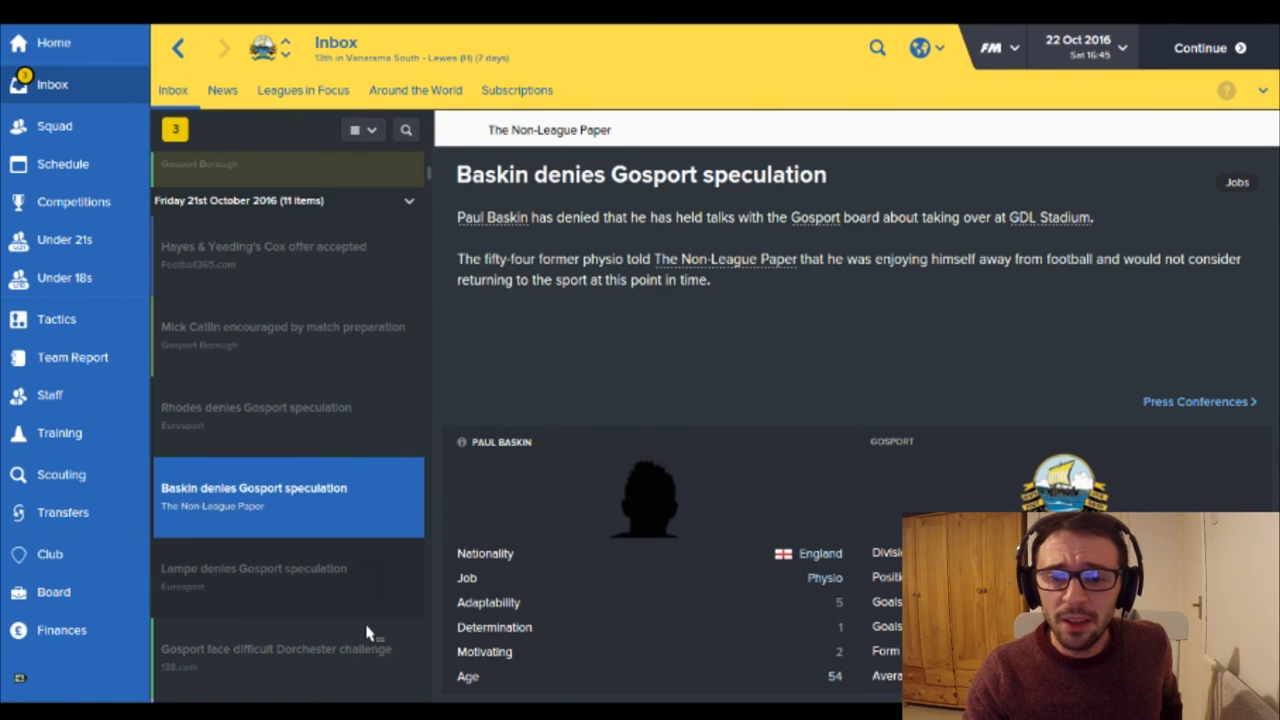
left_click(253, 577)
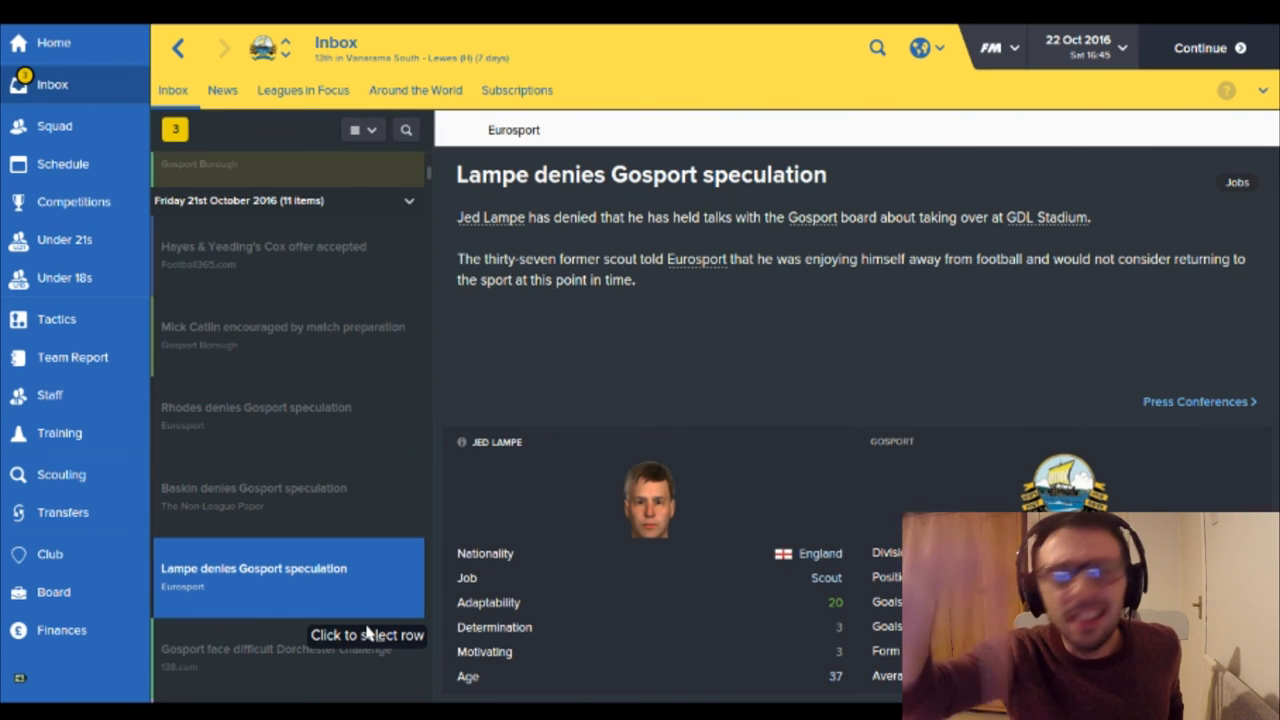
mouse_move(163, 165)
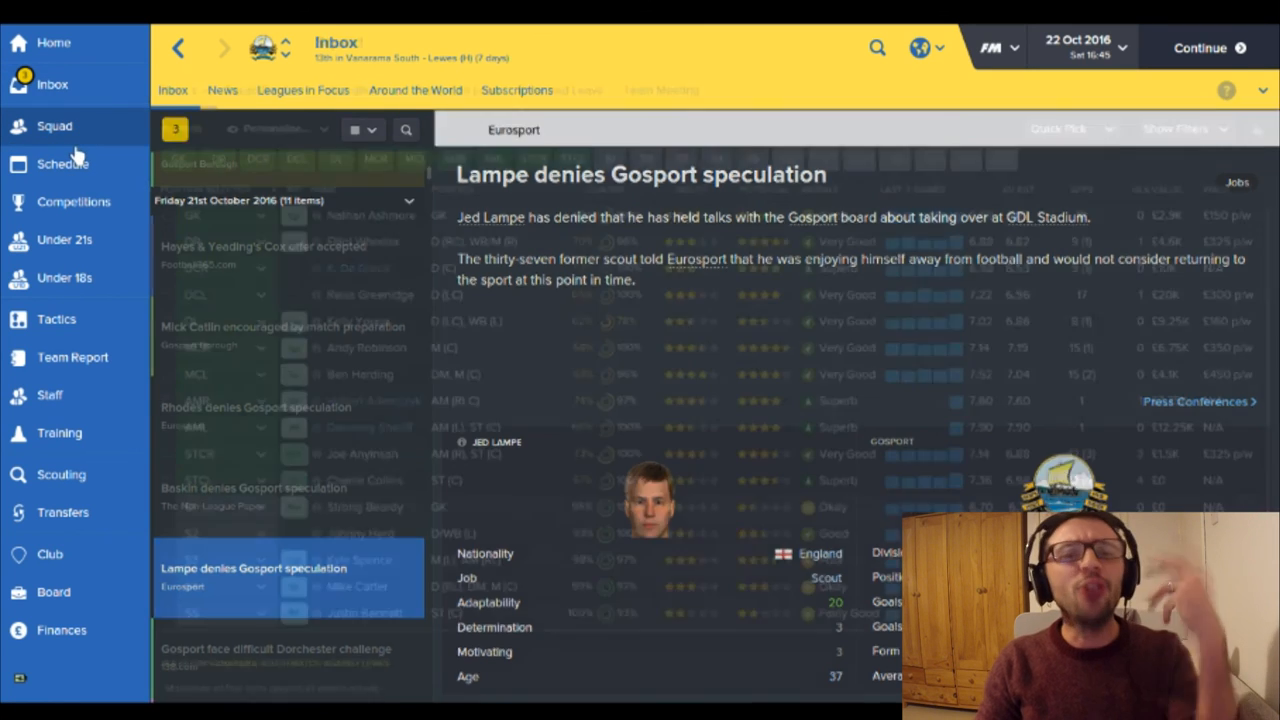
- Open Gosport's senior fixtures and results schedule from the left sidebar
left_click(55, 125)
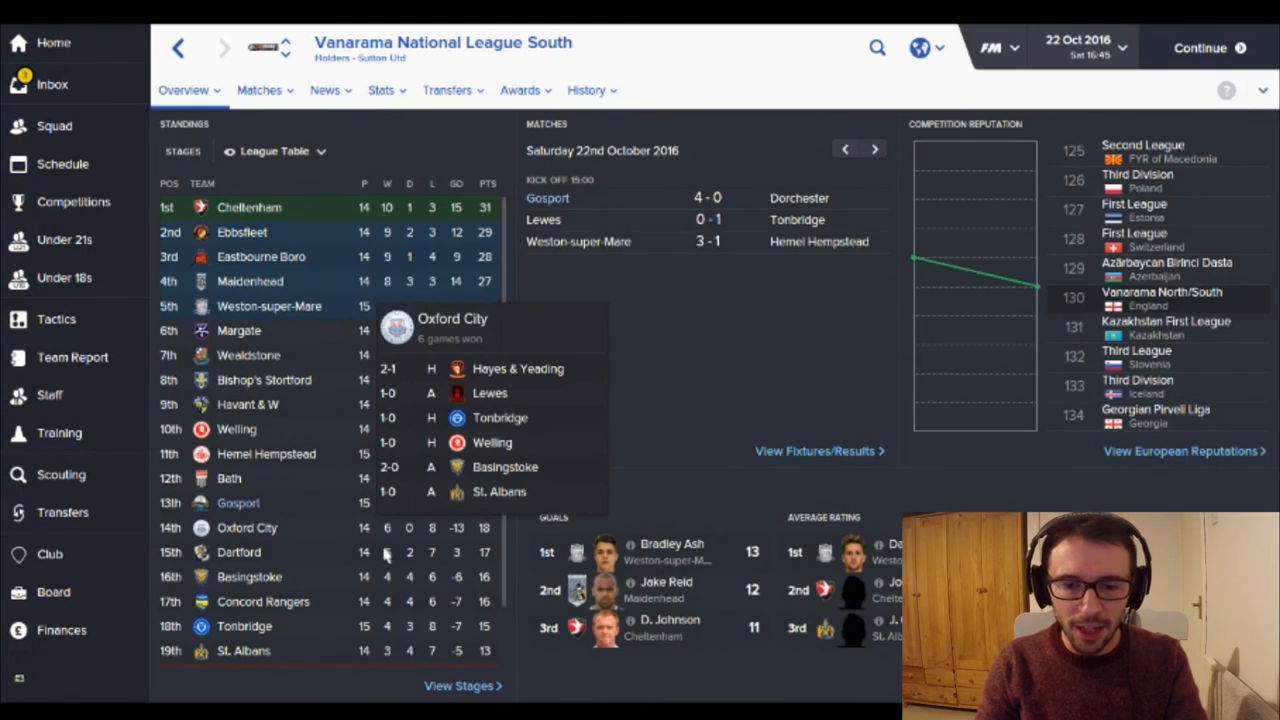
mouse_move(262, 601)
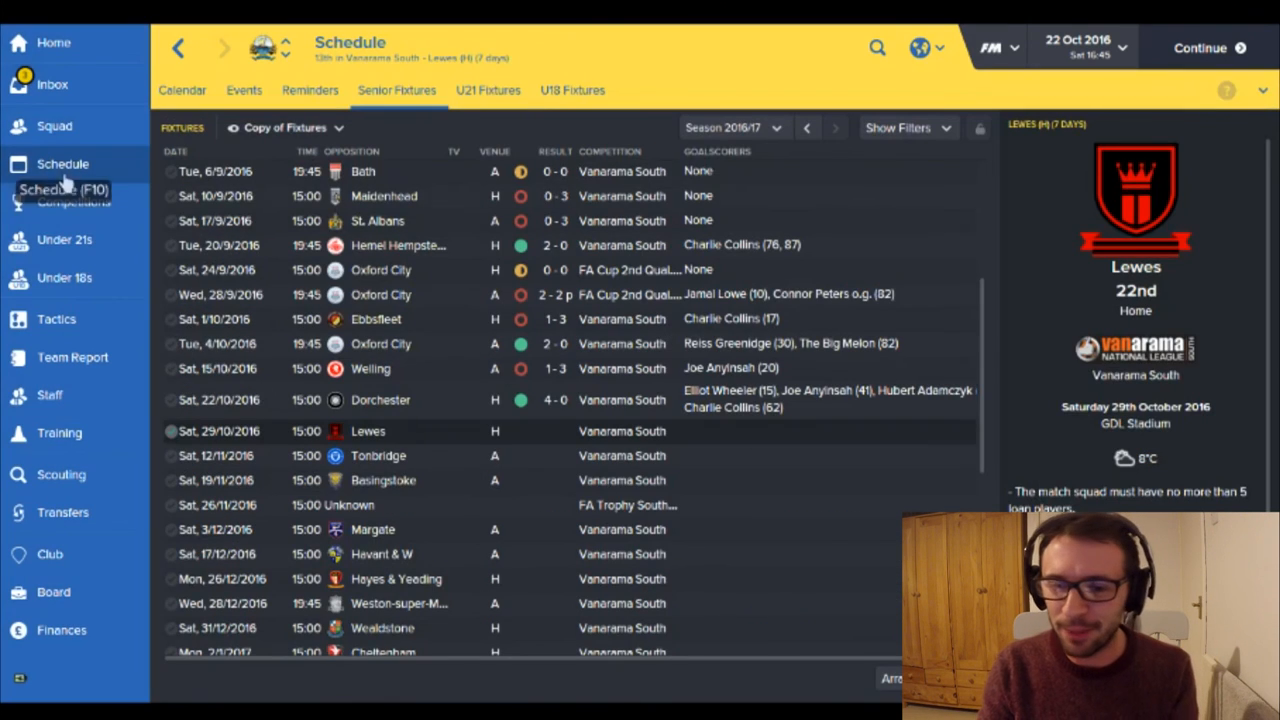
mouse_move(379, 456)
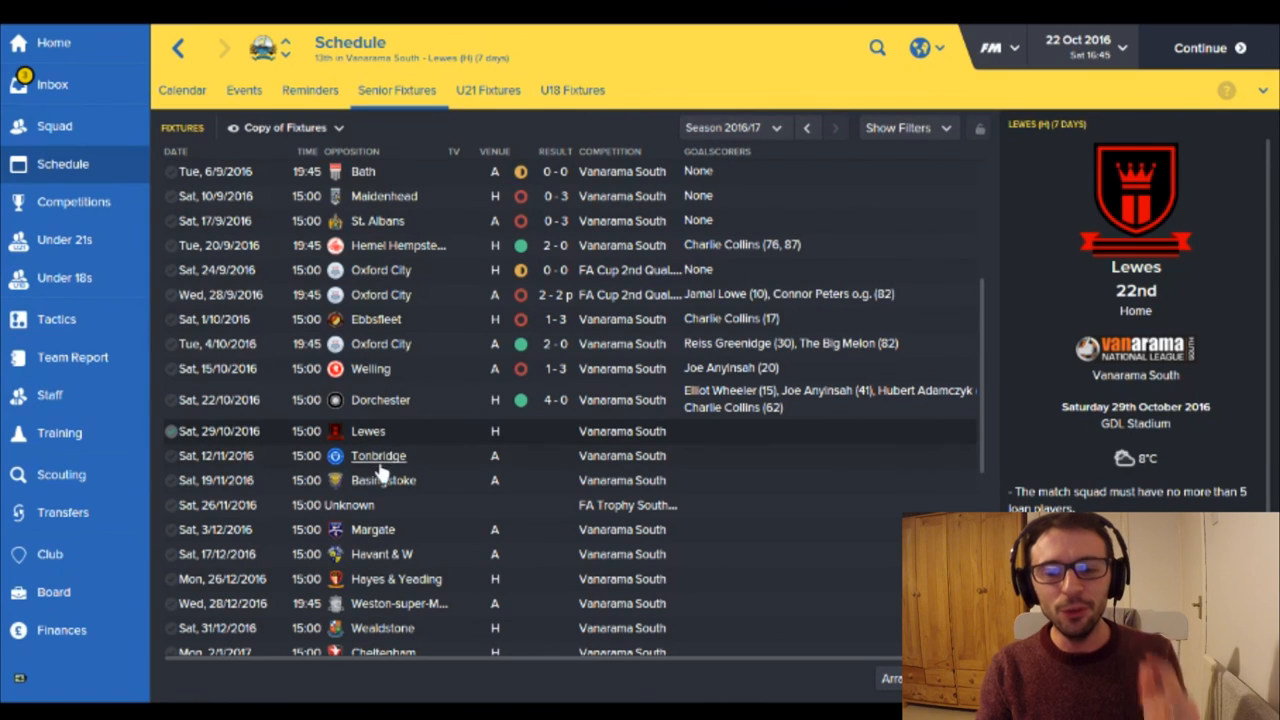
mouse_move(627, 505)
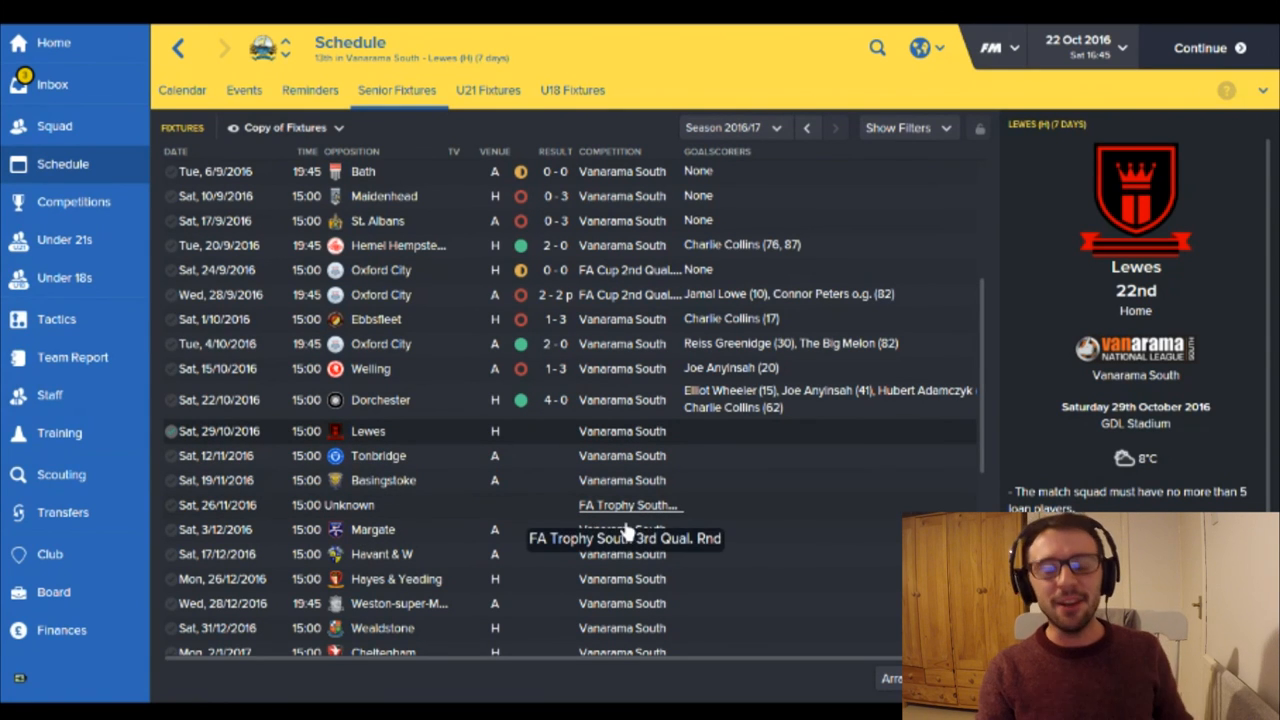
mouse_move(615, 505)
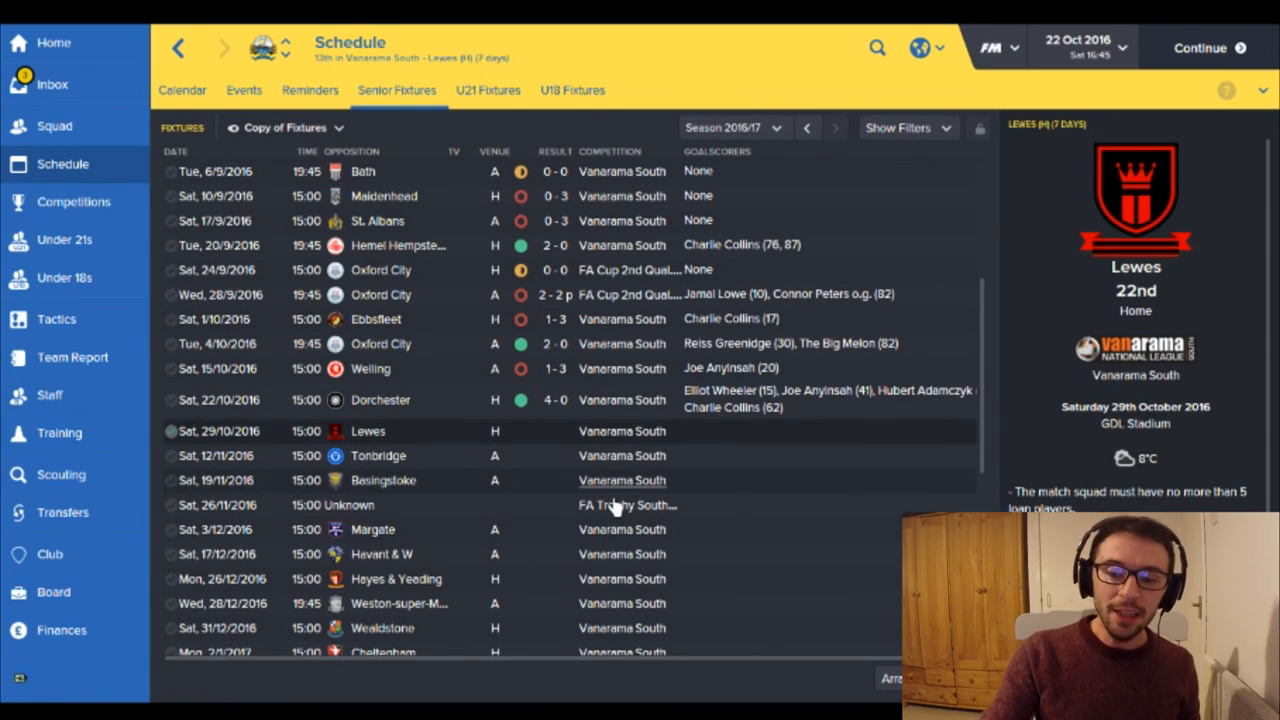
mouse_move(620, 520)
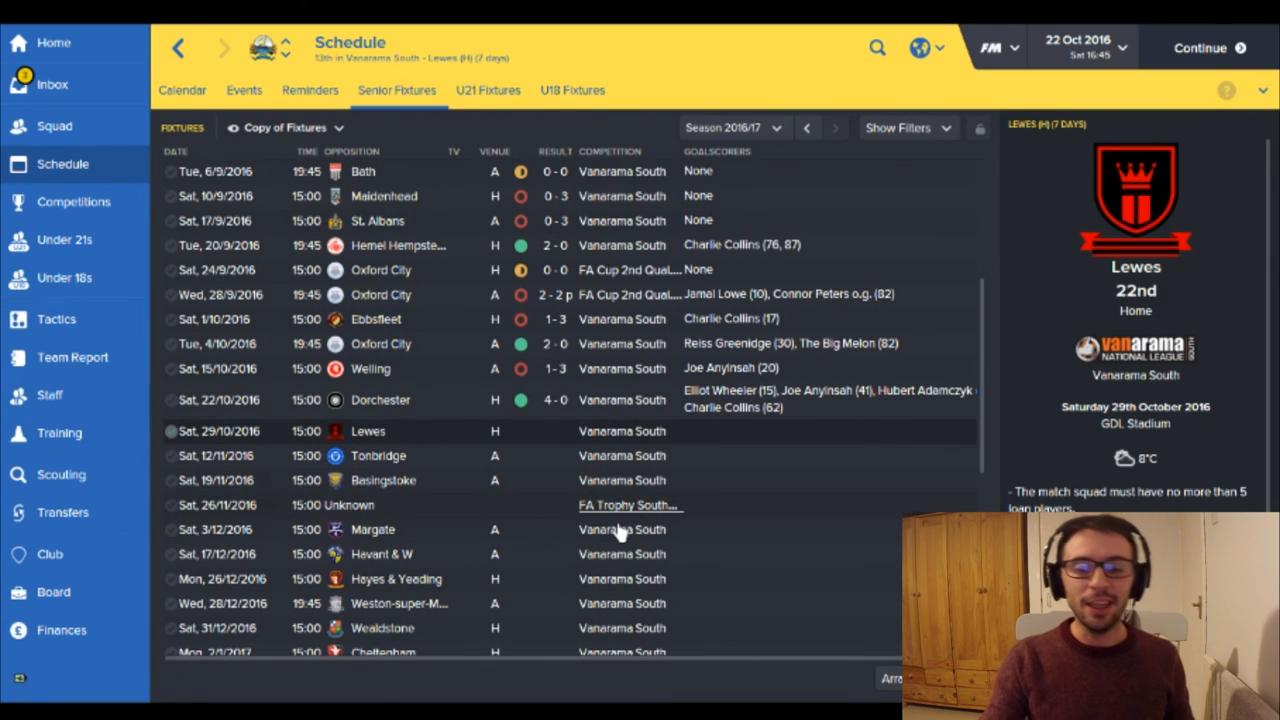
mouse_move(620, 505)
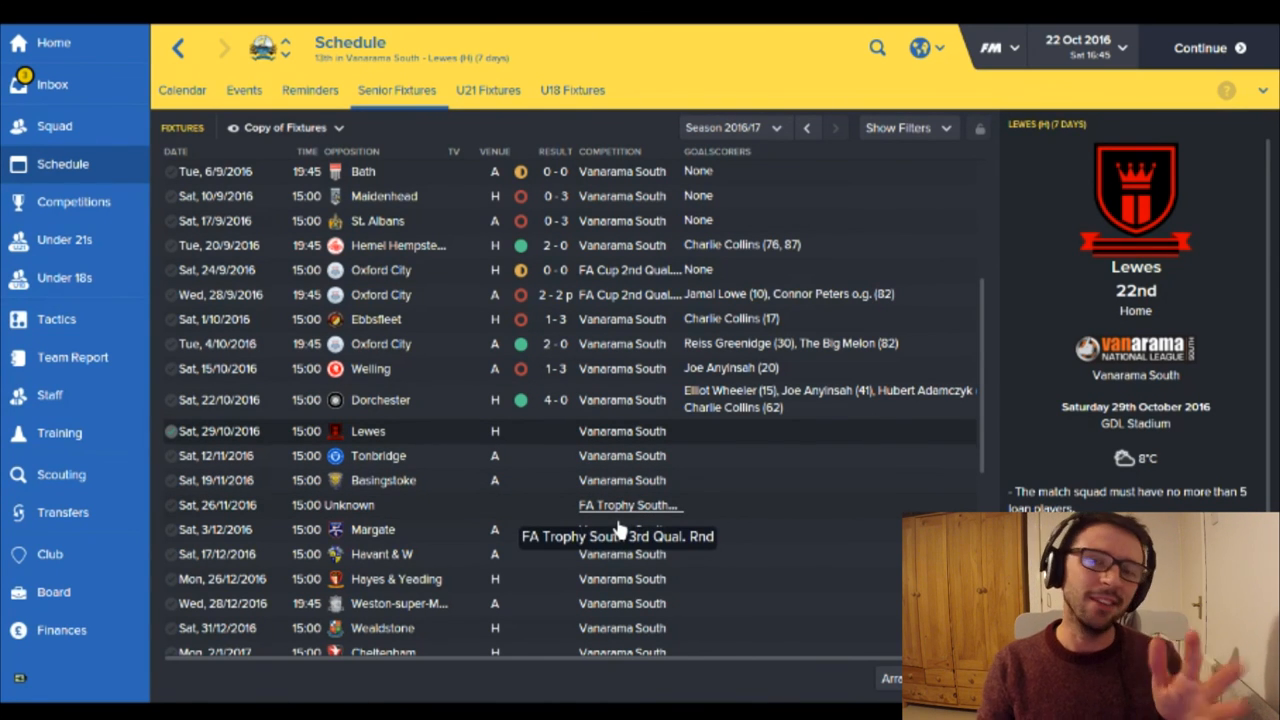
mouse_move(90, 118)
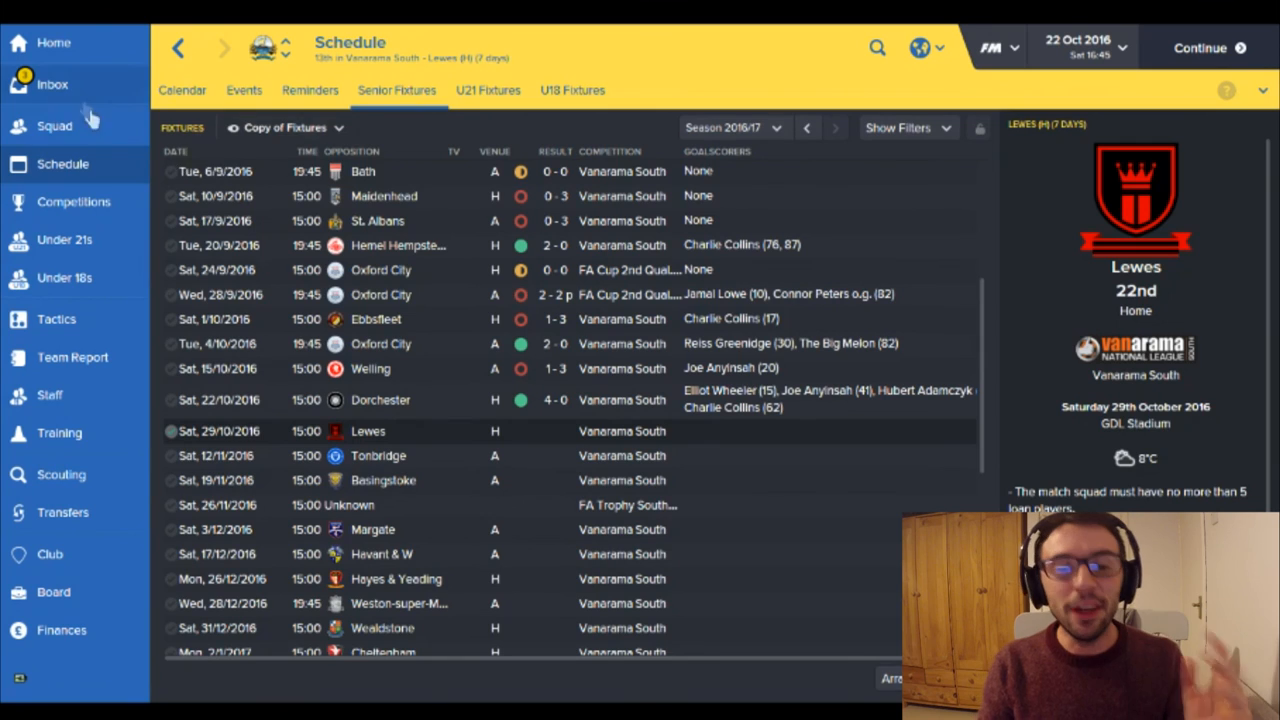
- Go back to the inbox, where Lampe's denial of Gosport speculation is still shown
left_click(52, 84)
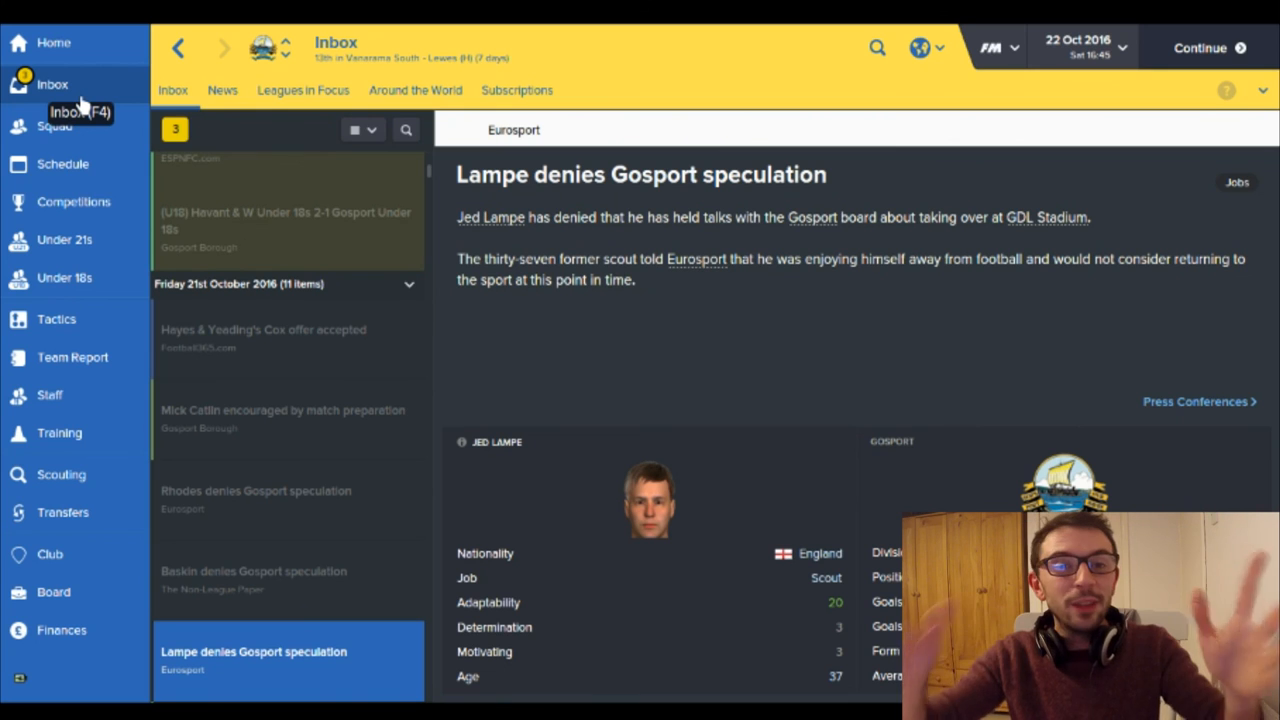
mouse_move(505, 240)
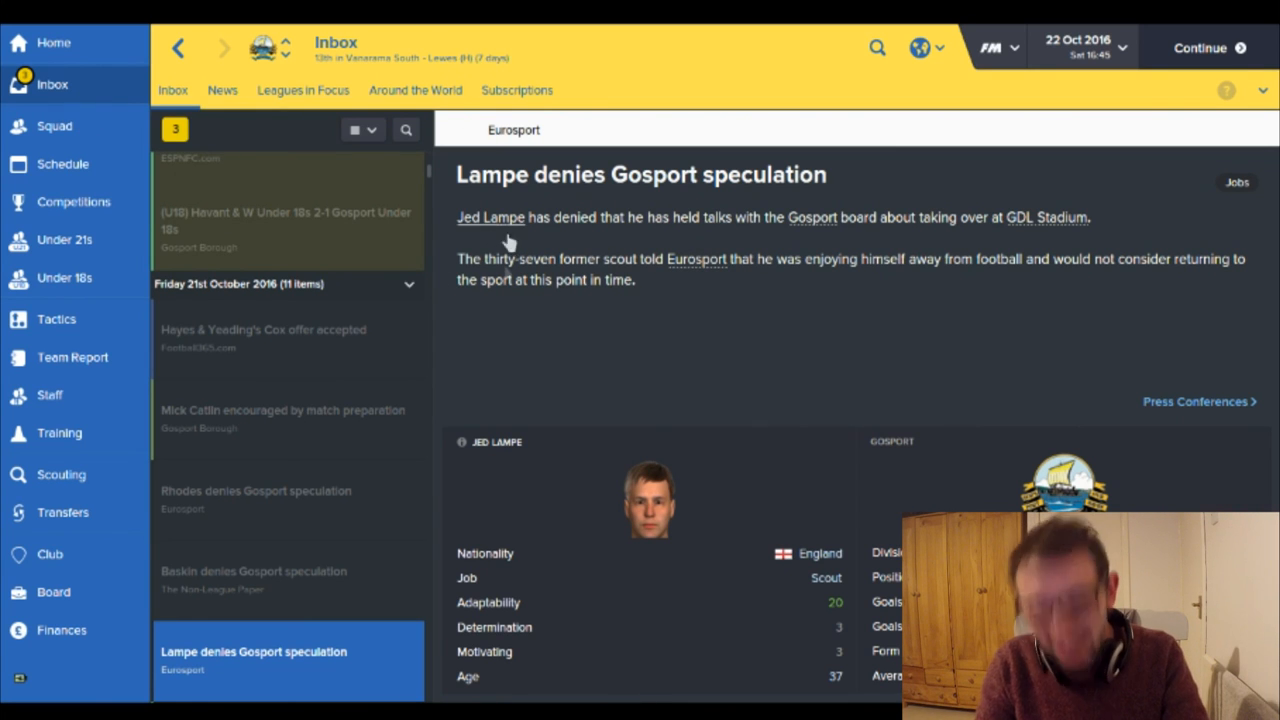
mouse_move(290, 651)
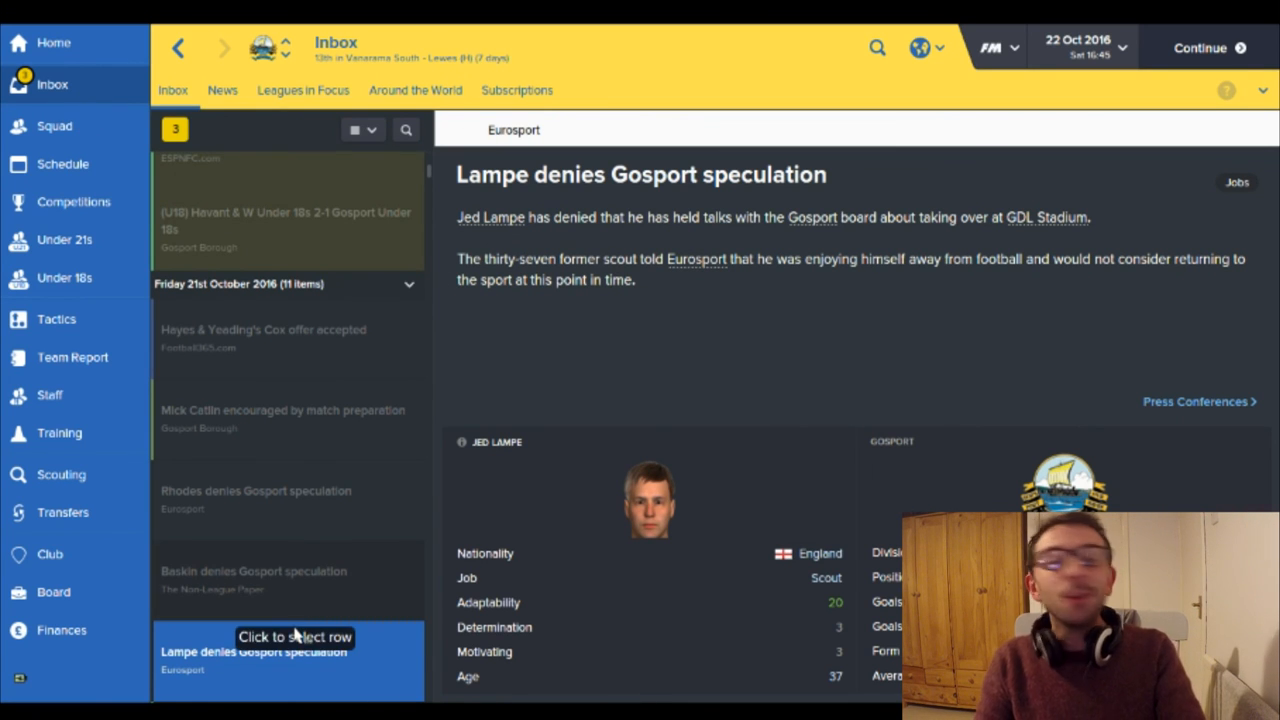